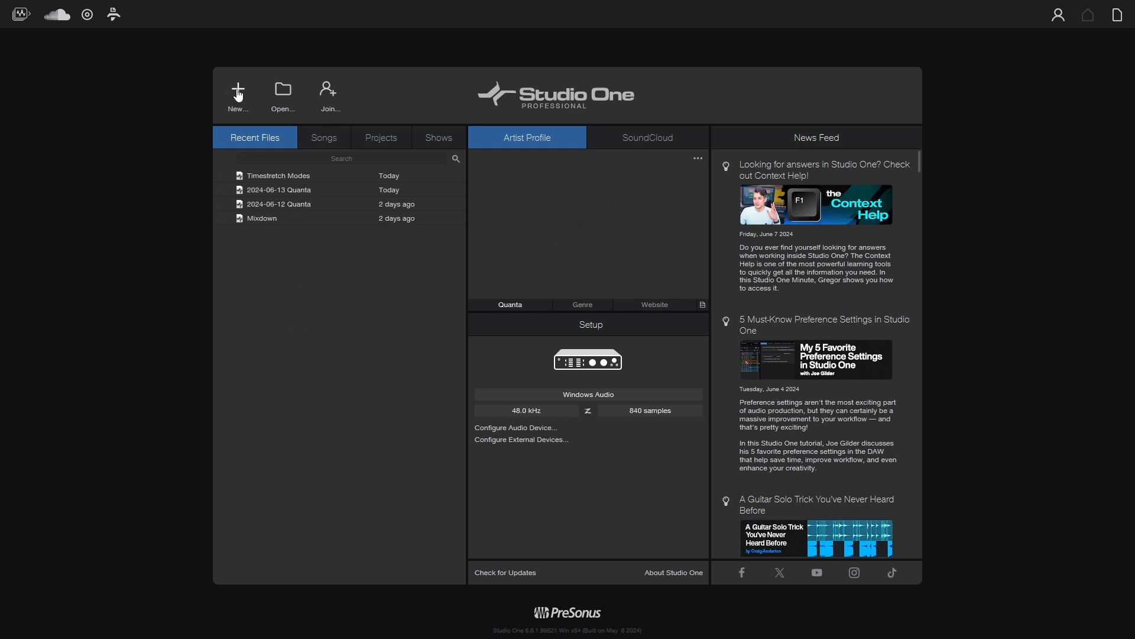
Start a new song and choose the Record and Mix template.
left_click(238, 92)
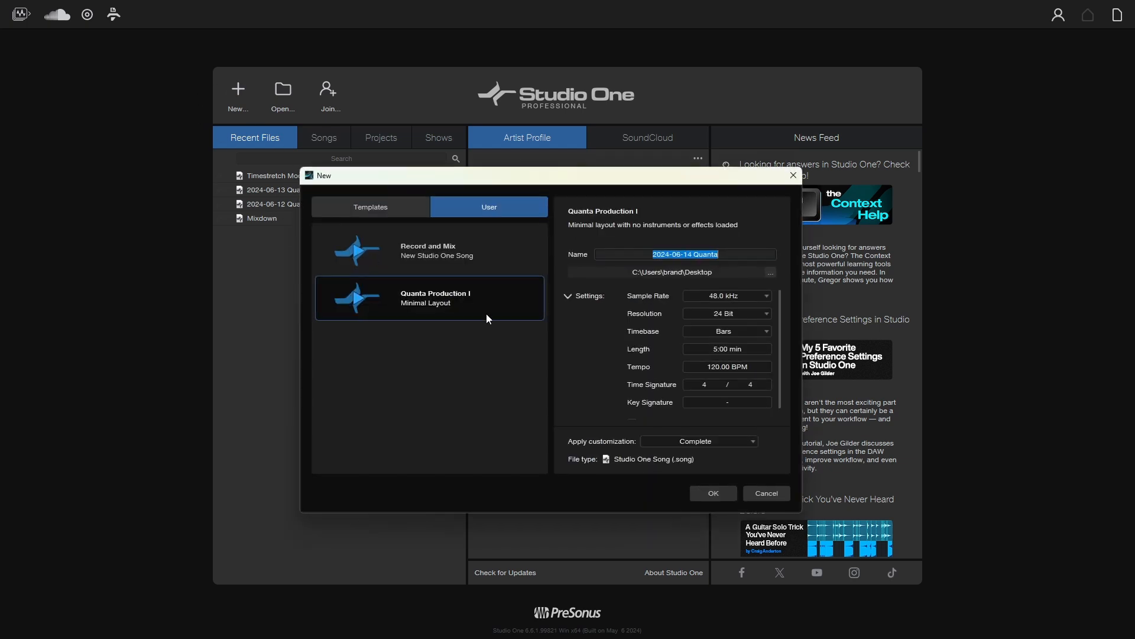
left_click(370, 206)
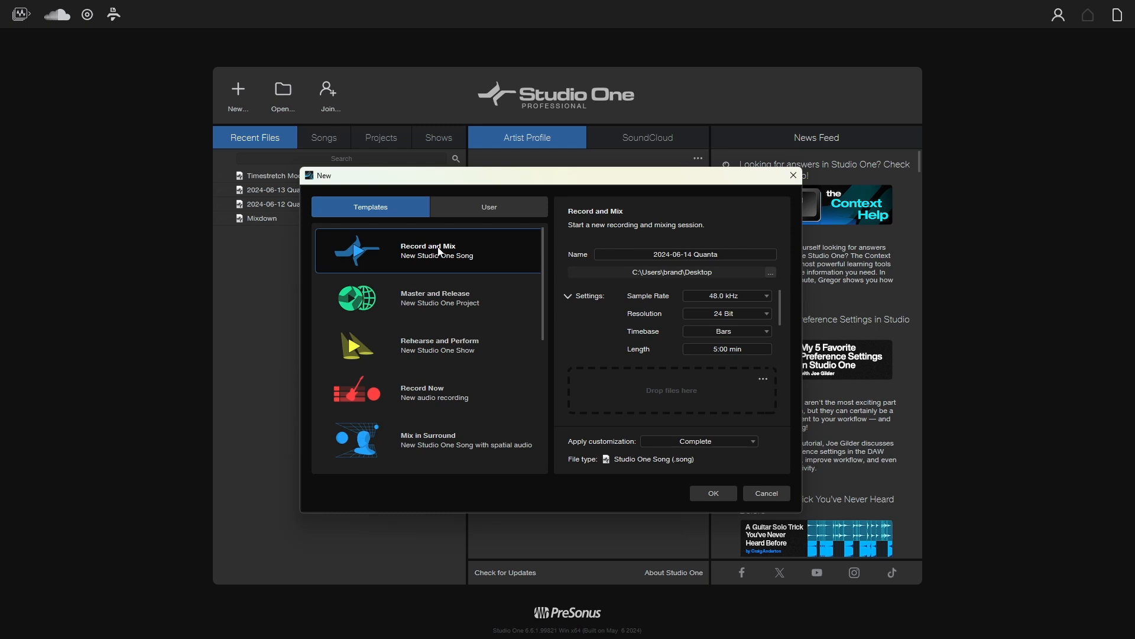
mouse_move(641, 304)
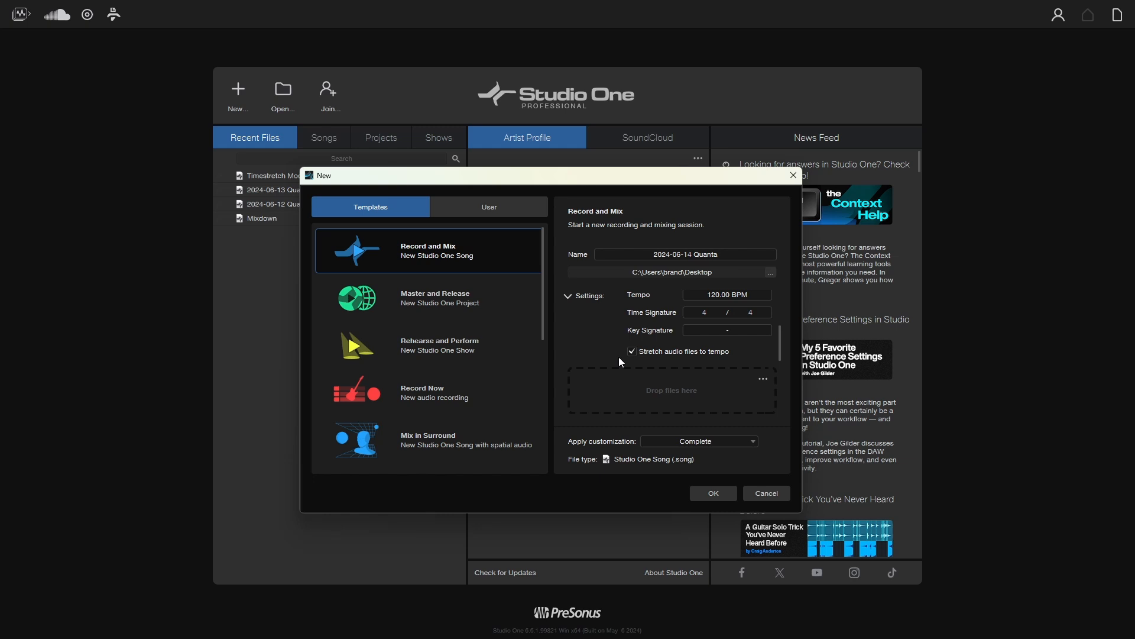
mouse_move(733, 361)
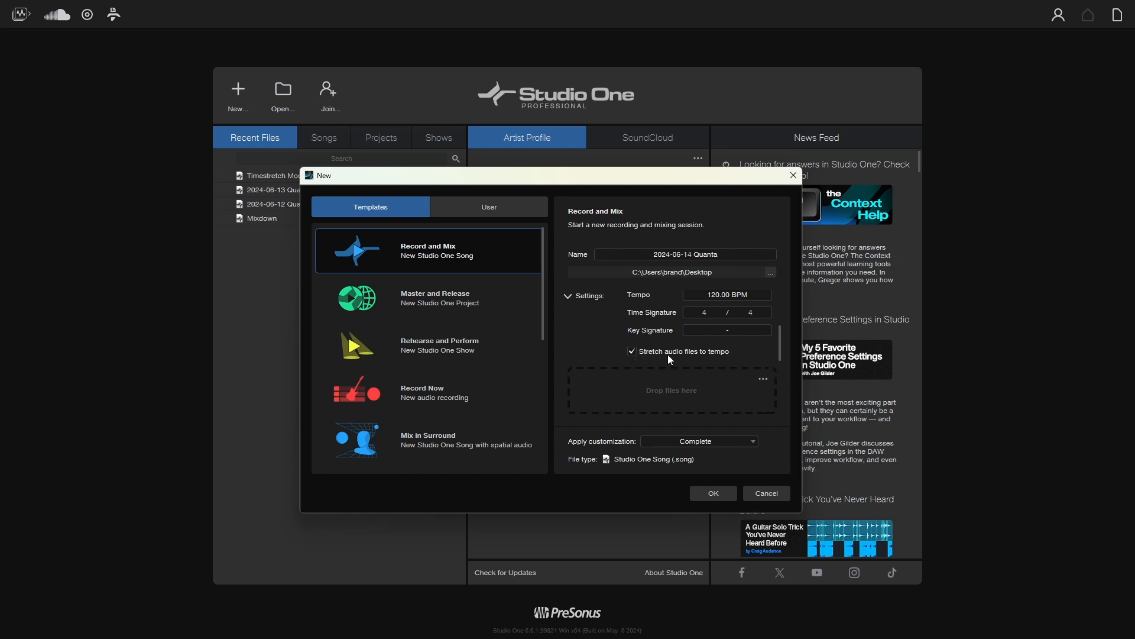
mouse_move(685, 360)
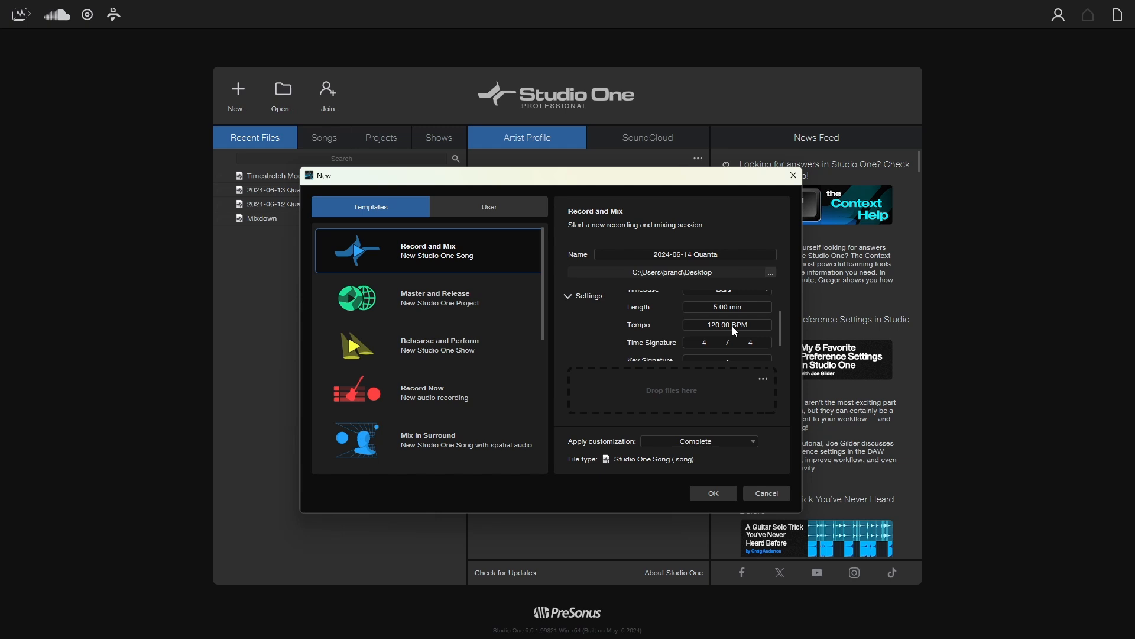
mouse_move(759, 334)
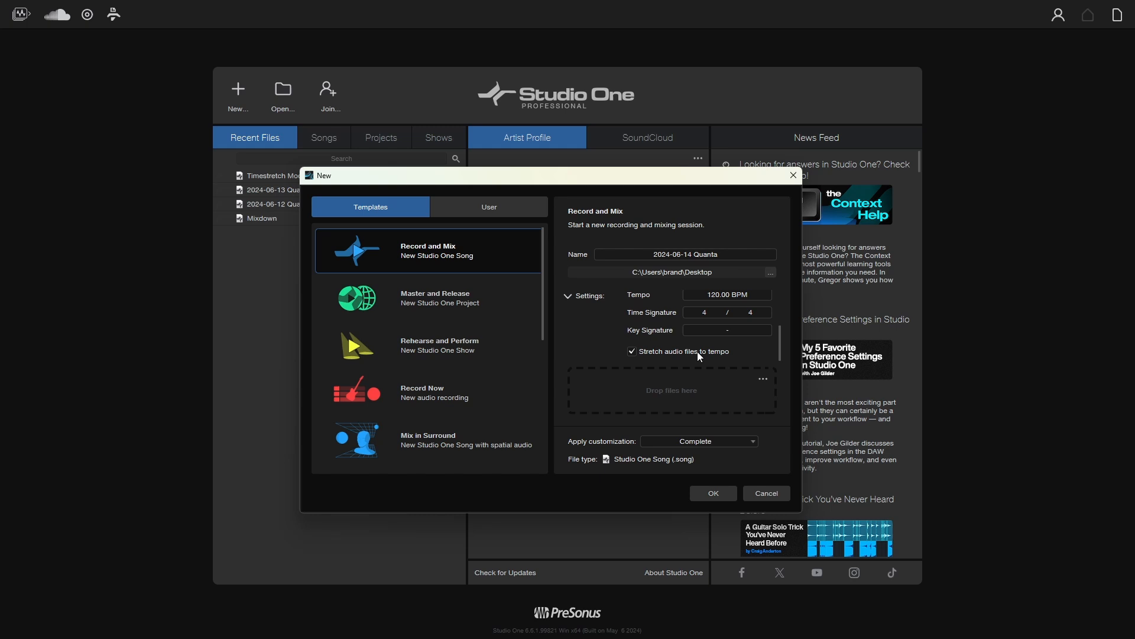
Toggle Stretch audio files to tempo off and back on, then cancel the new song.
left_click(632, 351)
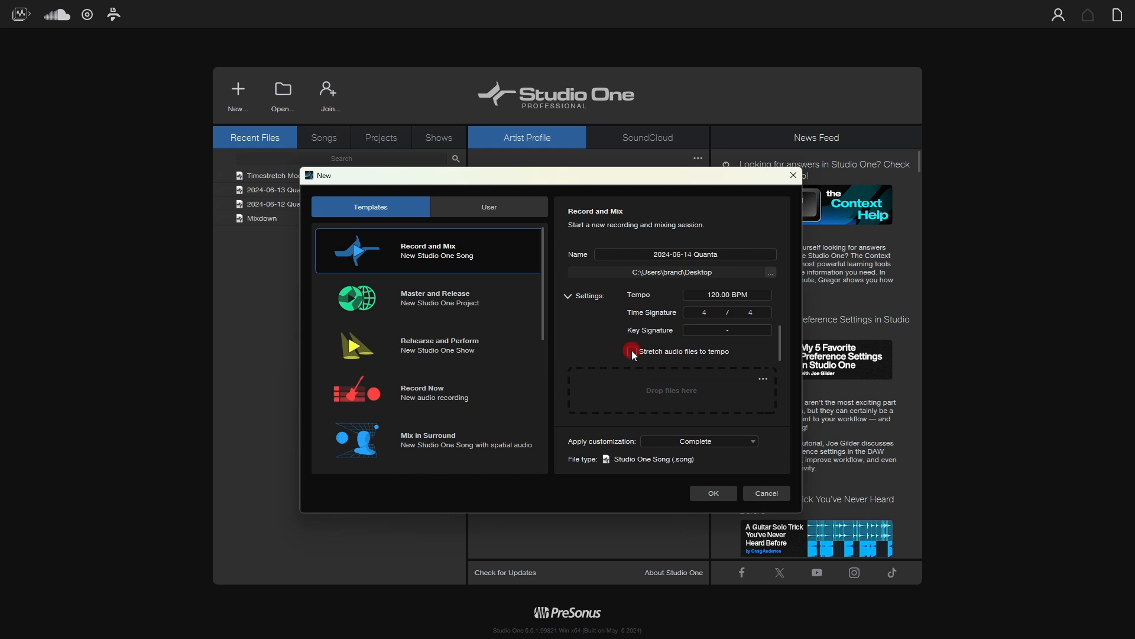
left_click(632, 351)
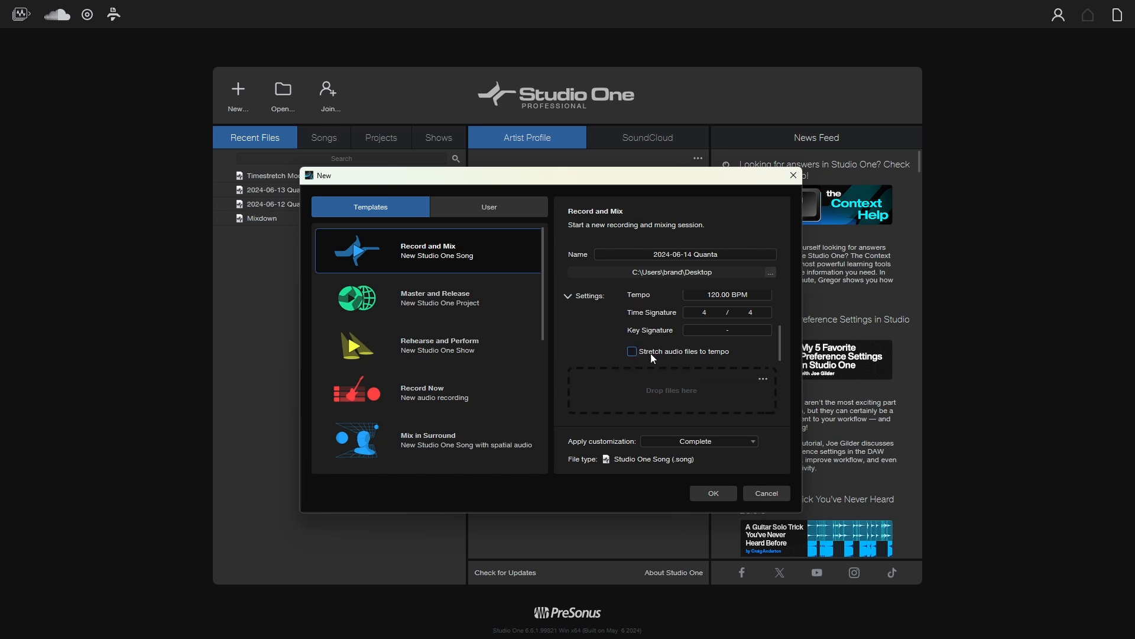
mouse_move(659, 355)
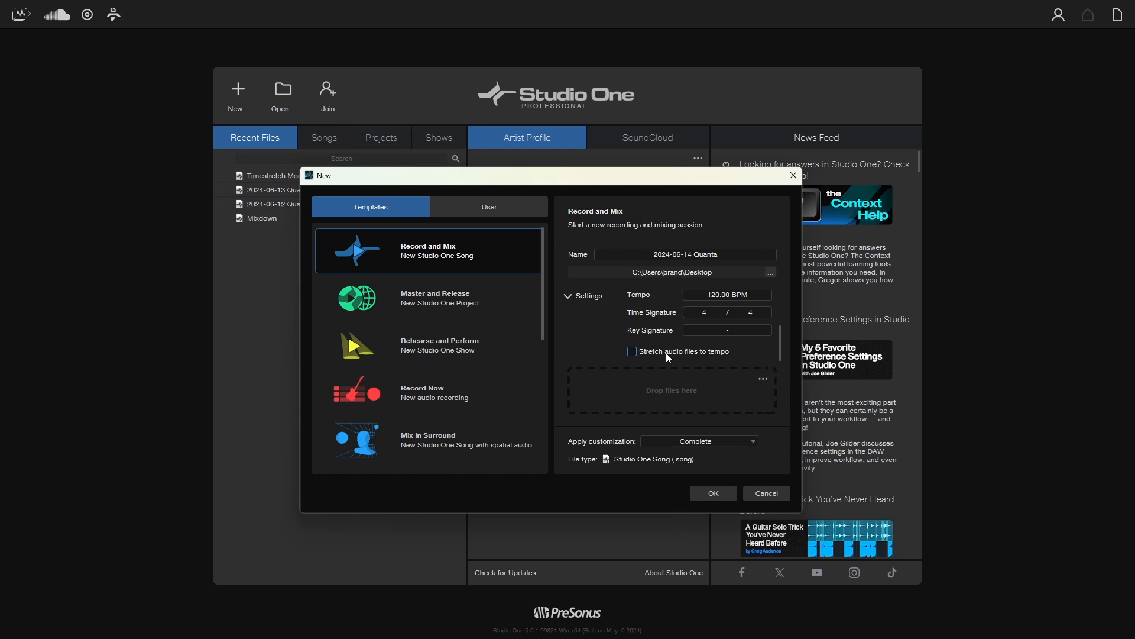
left_click(632, 351)
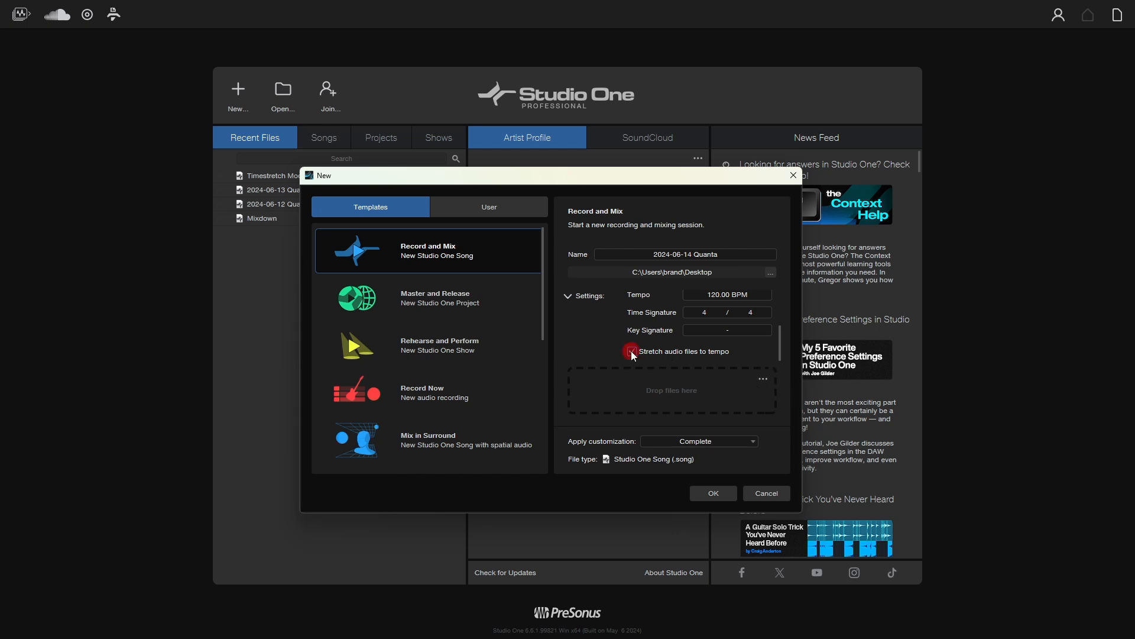
left_click(632, 351)
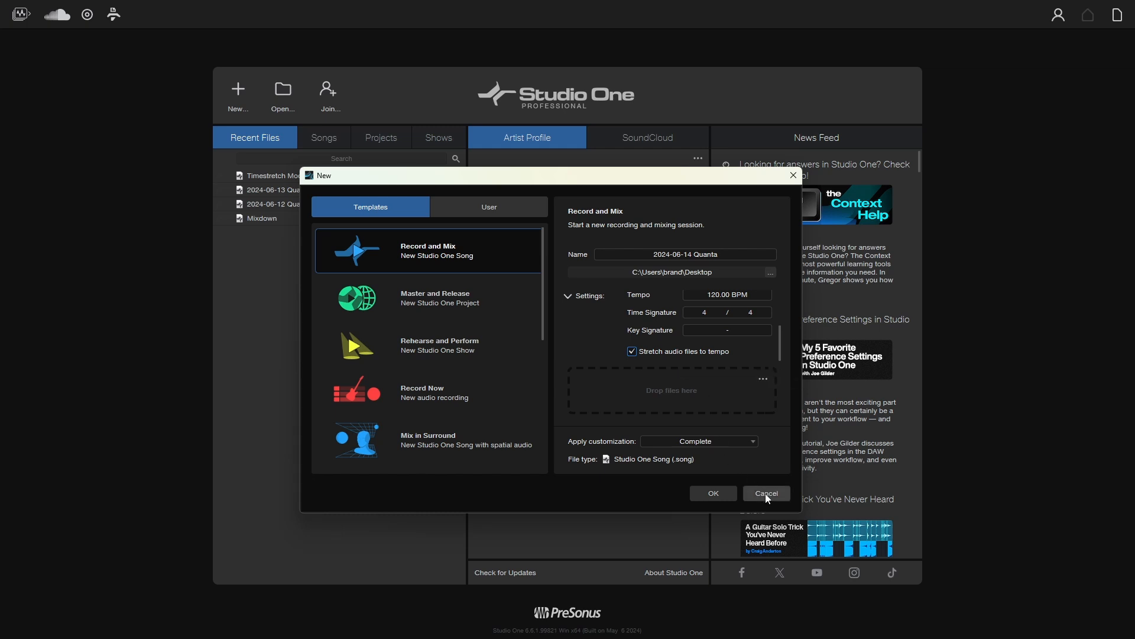
left_click(765, 493)
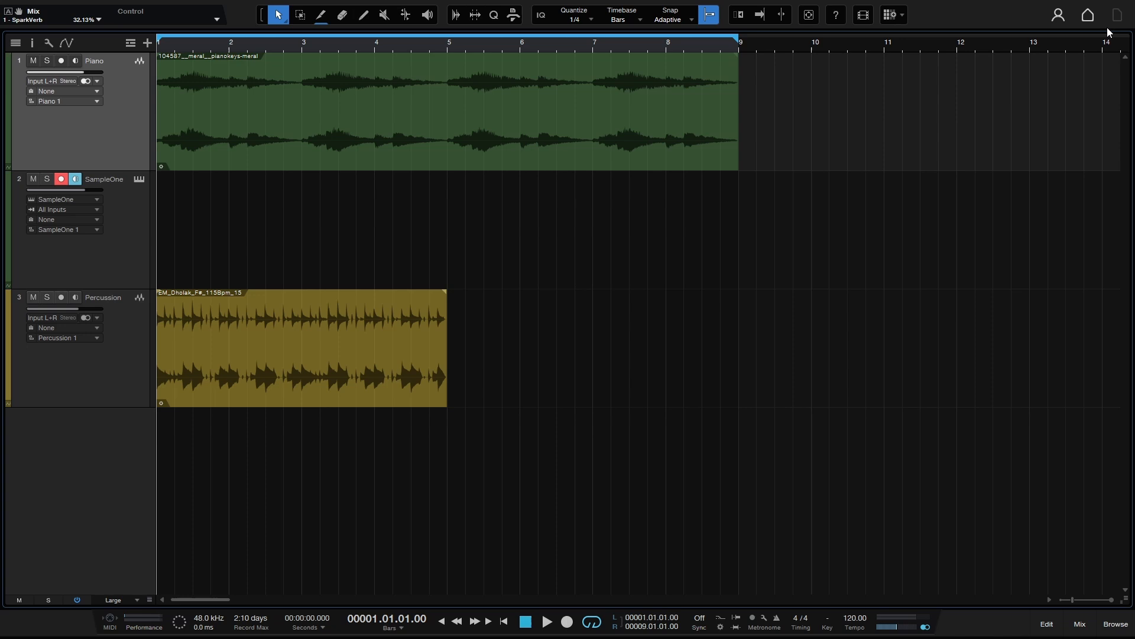
mouse_move(416, 219)
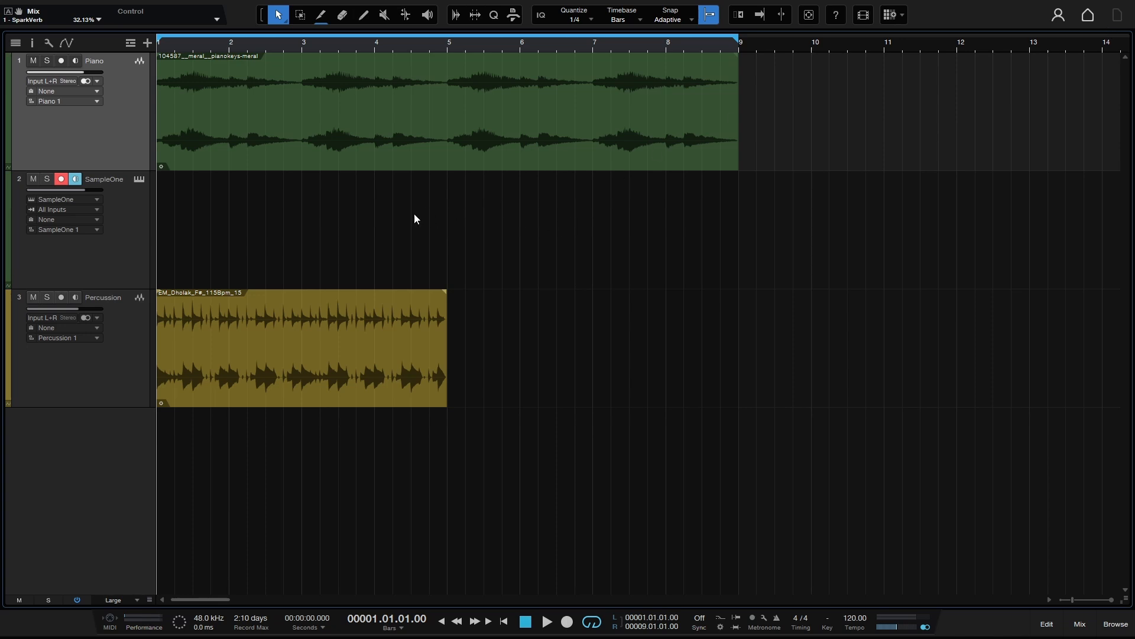
mouse_move(415, 127)
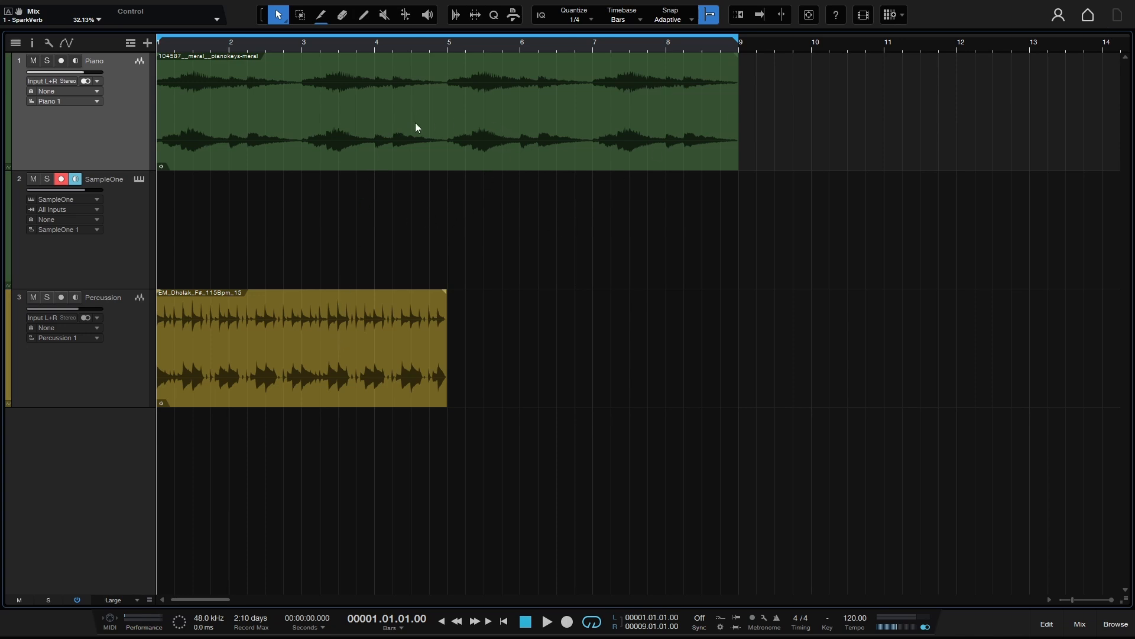
mouse_move(136, 184)
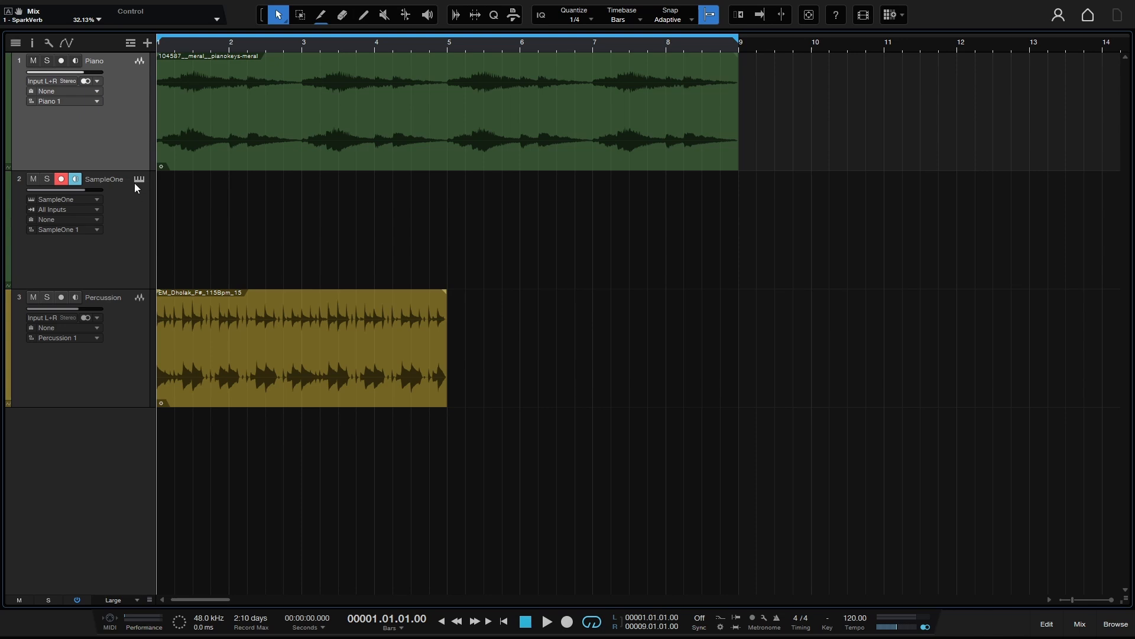
mouse_move(467, 124)
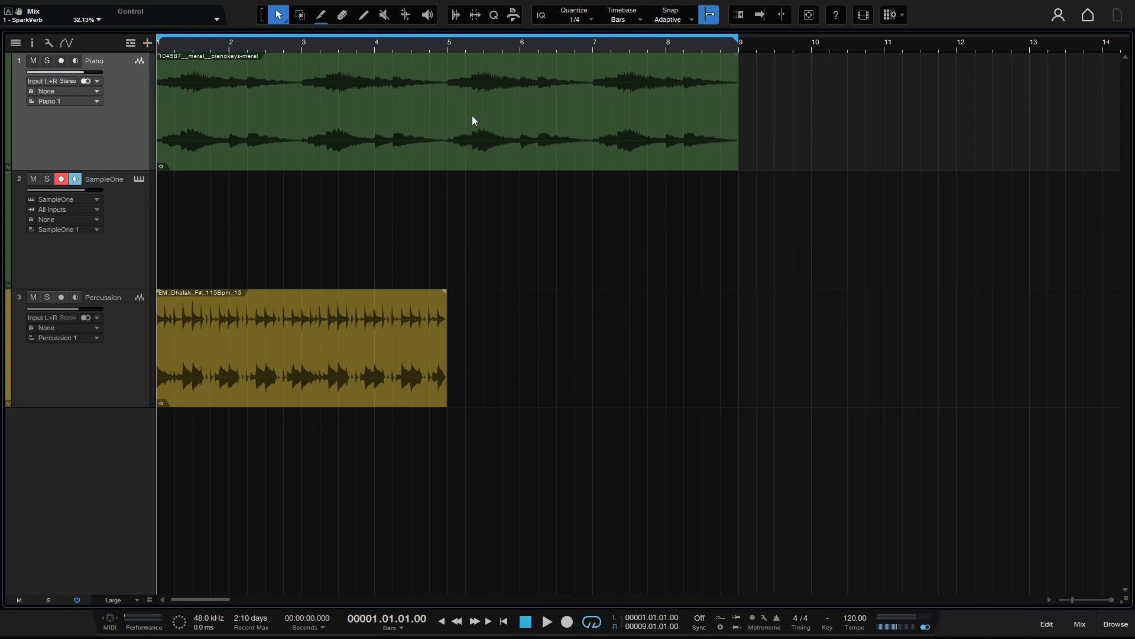
mouse_move(422, 120)
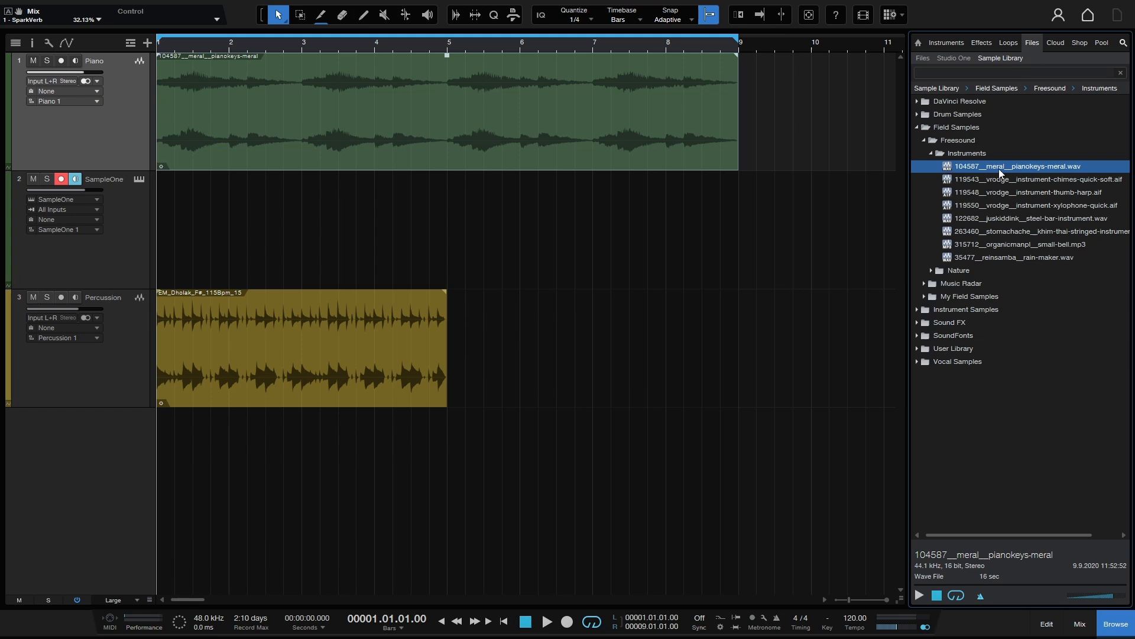
mouse_move(257, 63)
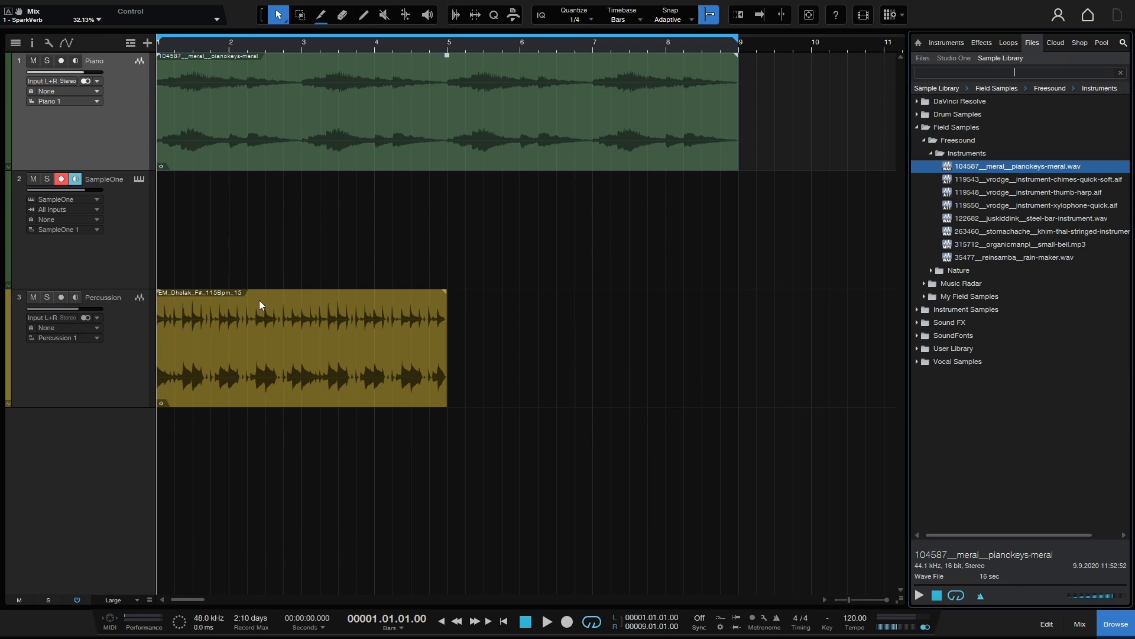
mouse_move(225, 360)
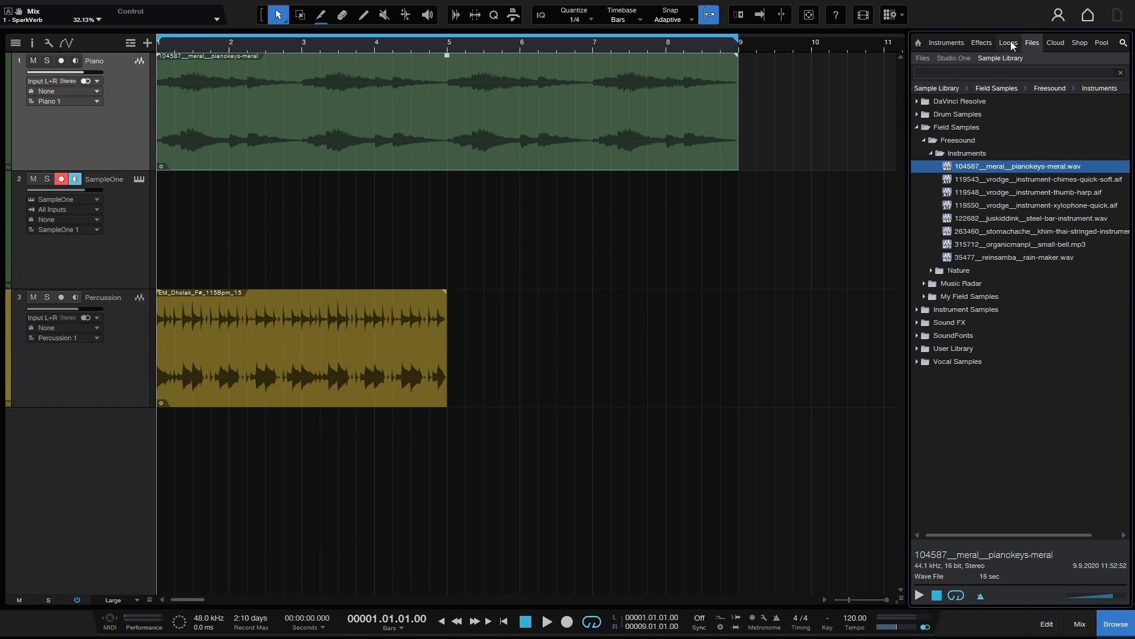
Show the Loops library with the EM_Dholak_F#_115Bpm_15 loop and its tempo.
left_click(1008, 42)
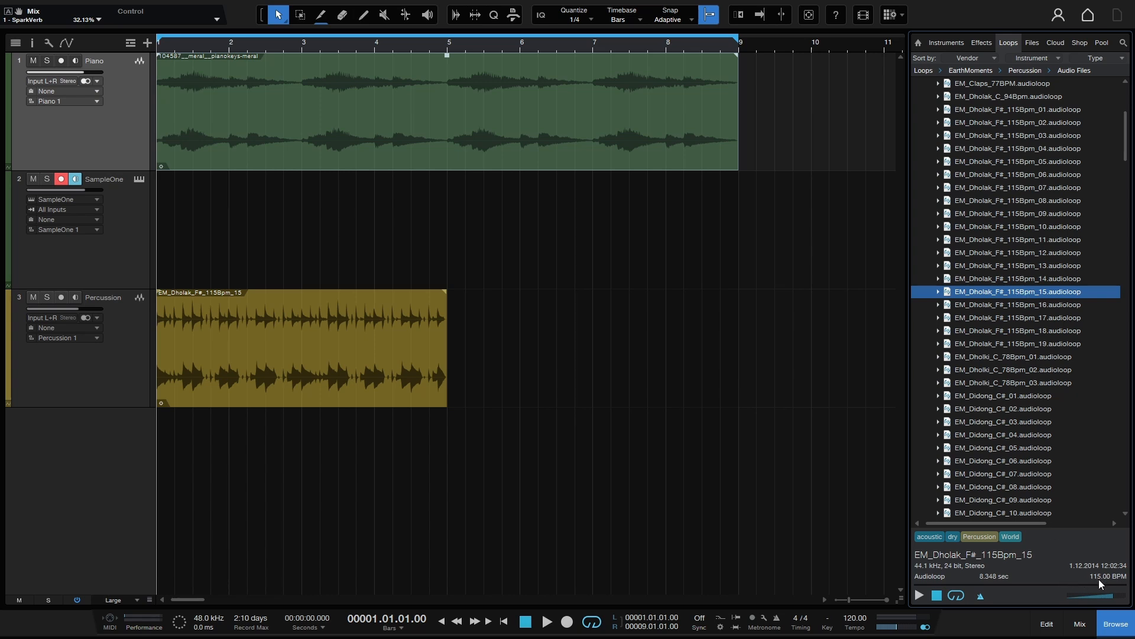
mouse_move(1122, 587)
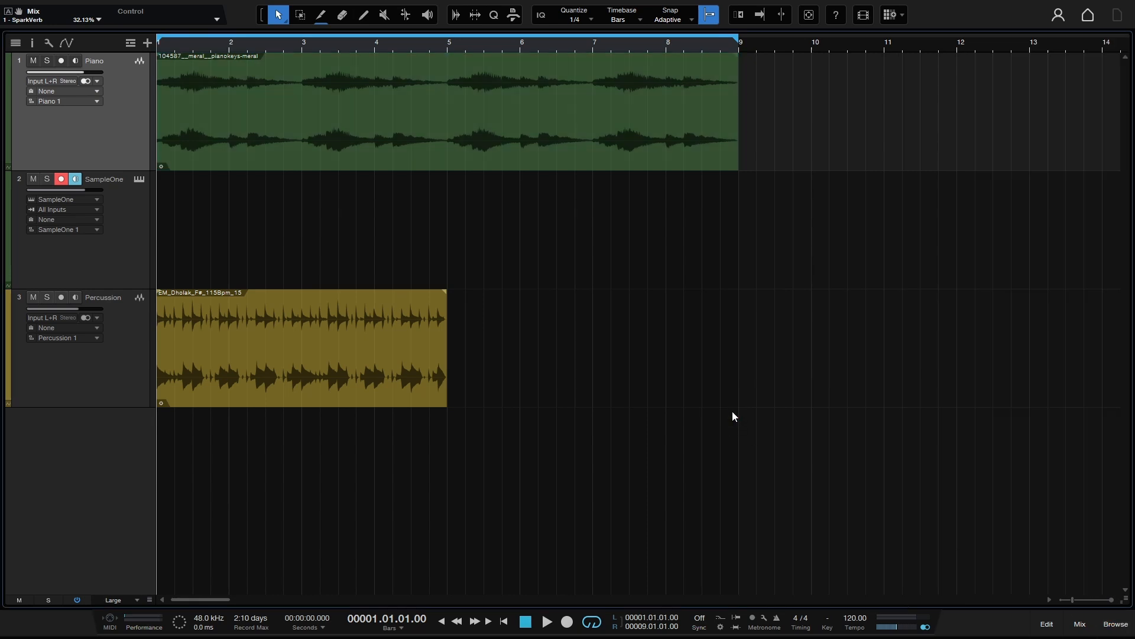
mouse_move(721, 401)
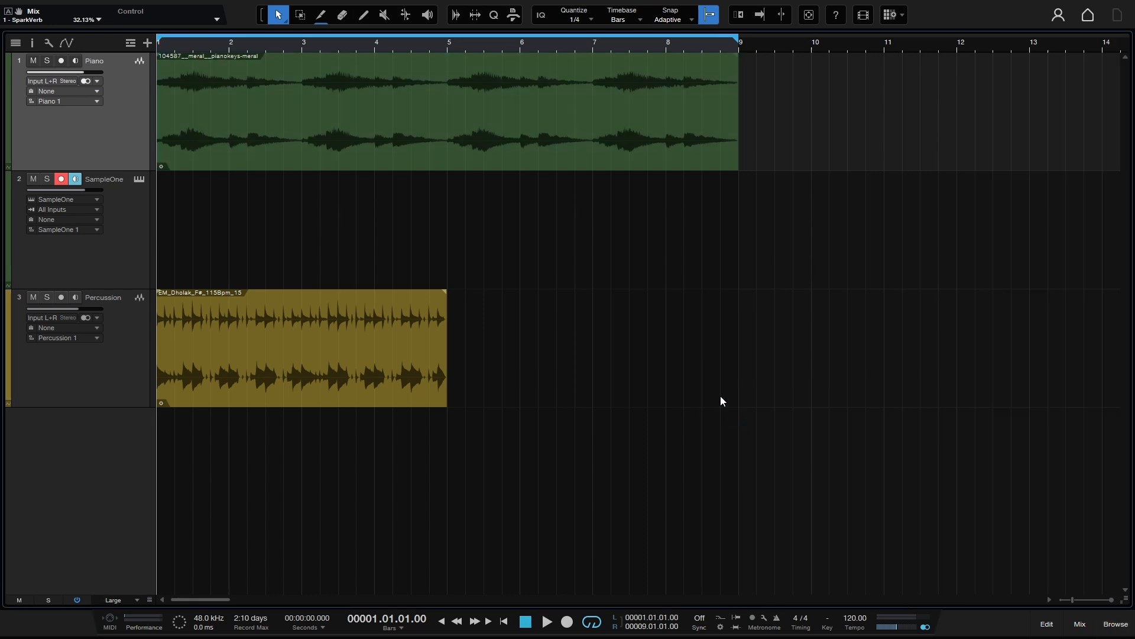
mouse_move(670, 358)
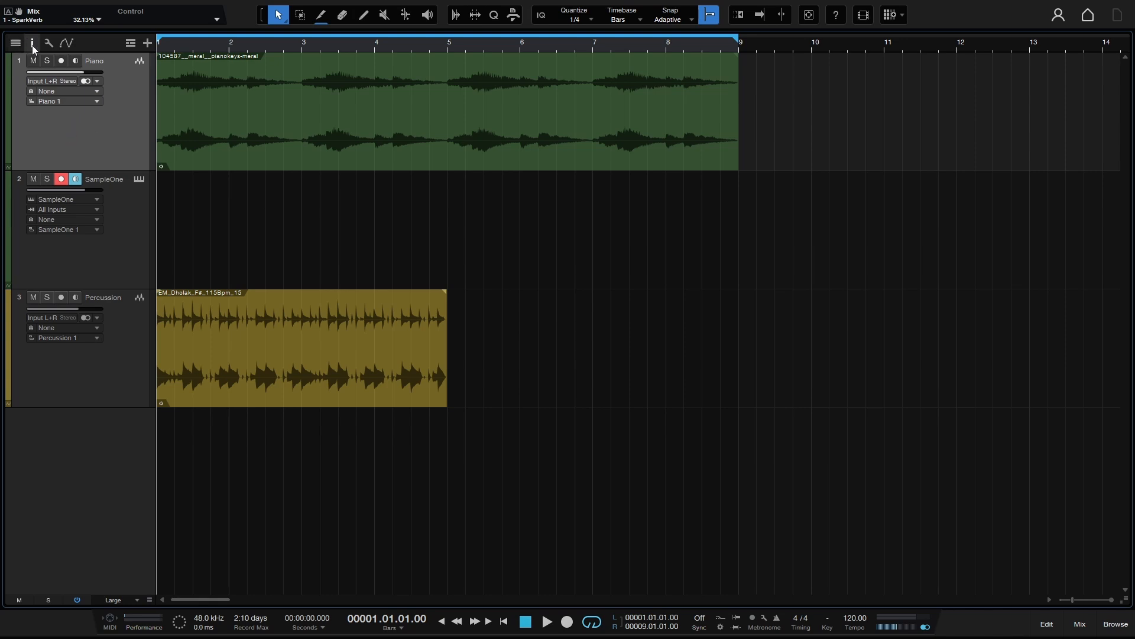
left_click(32, 42)
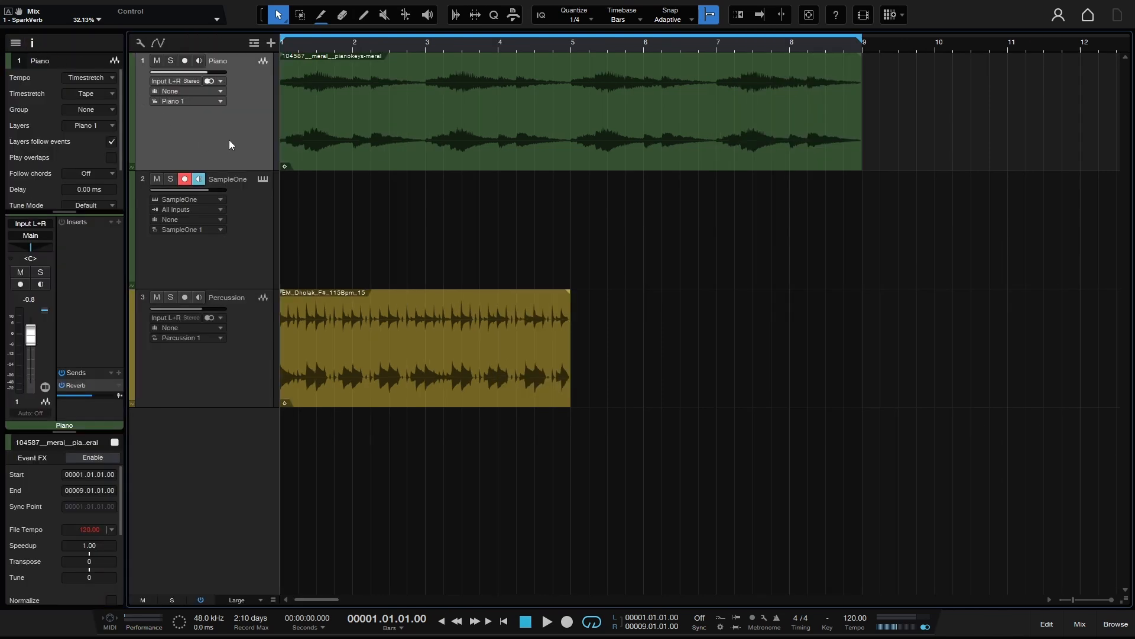
mouse_move(72, 82)
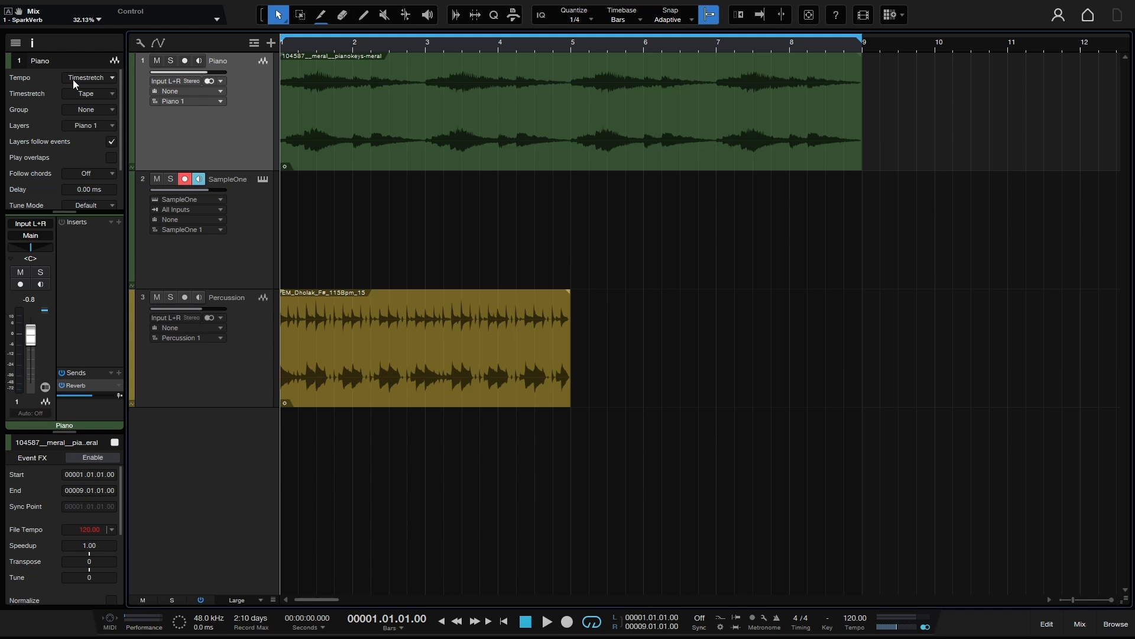
mouse_move(682, 127)
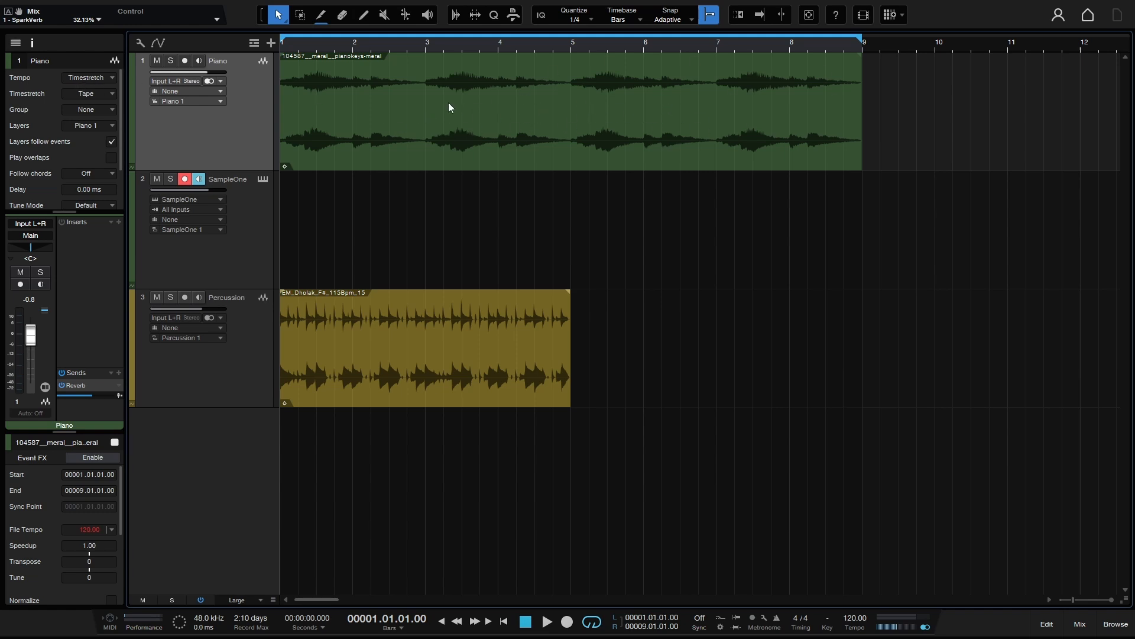
mouse_move(610, 100)
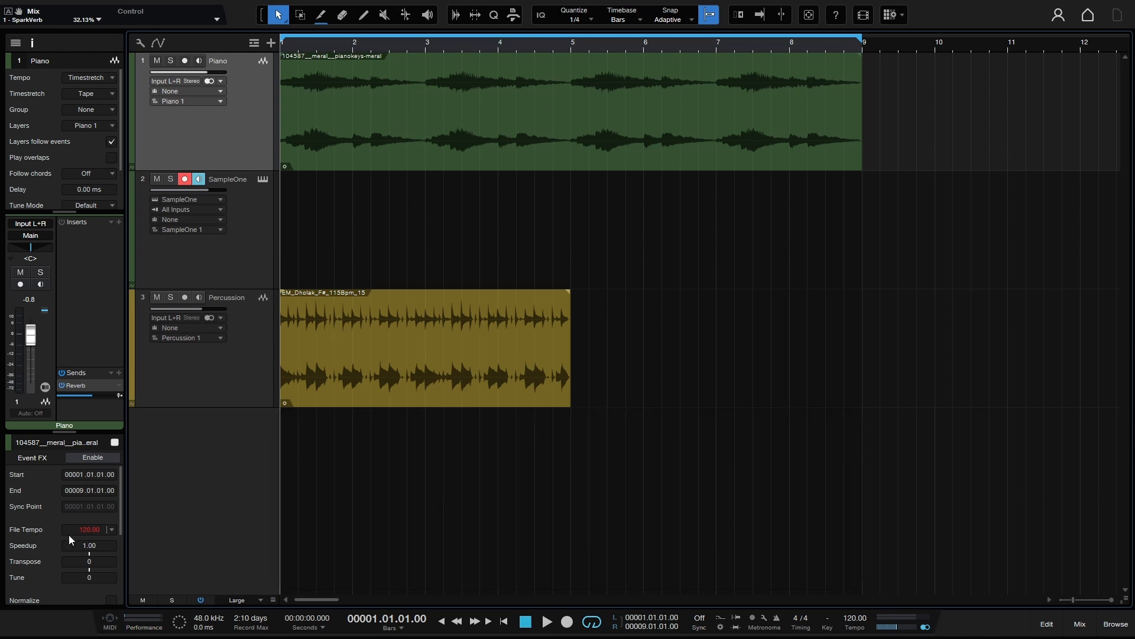
mouse_move(82, 536)
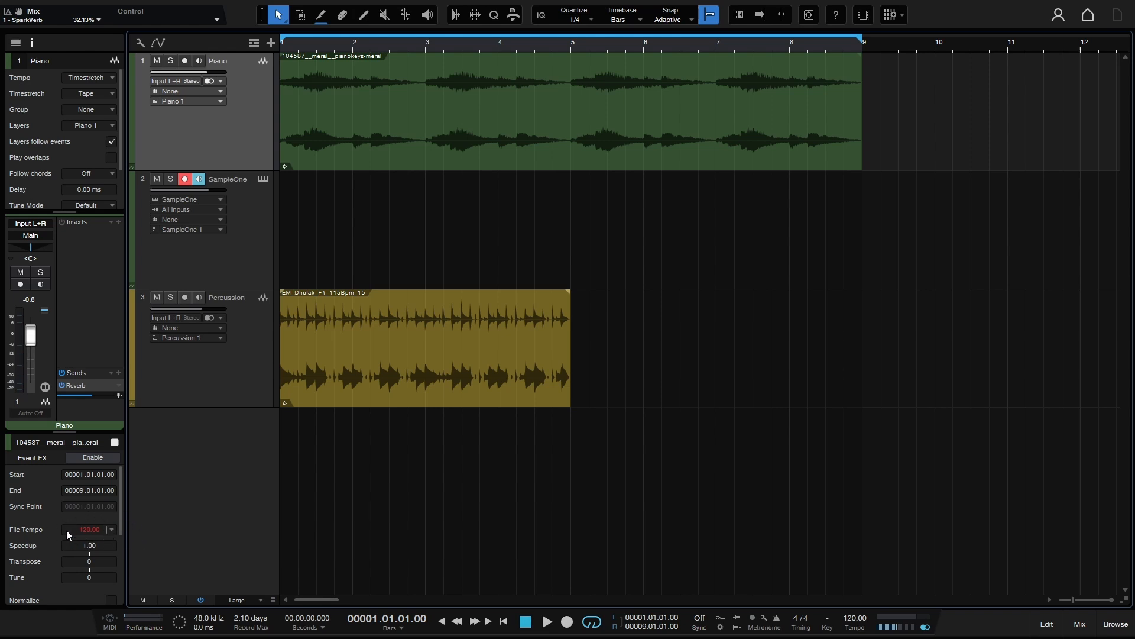
mouse_move(98, 528)
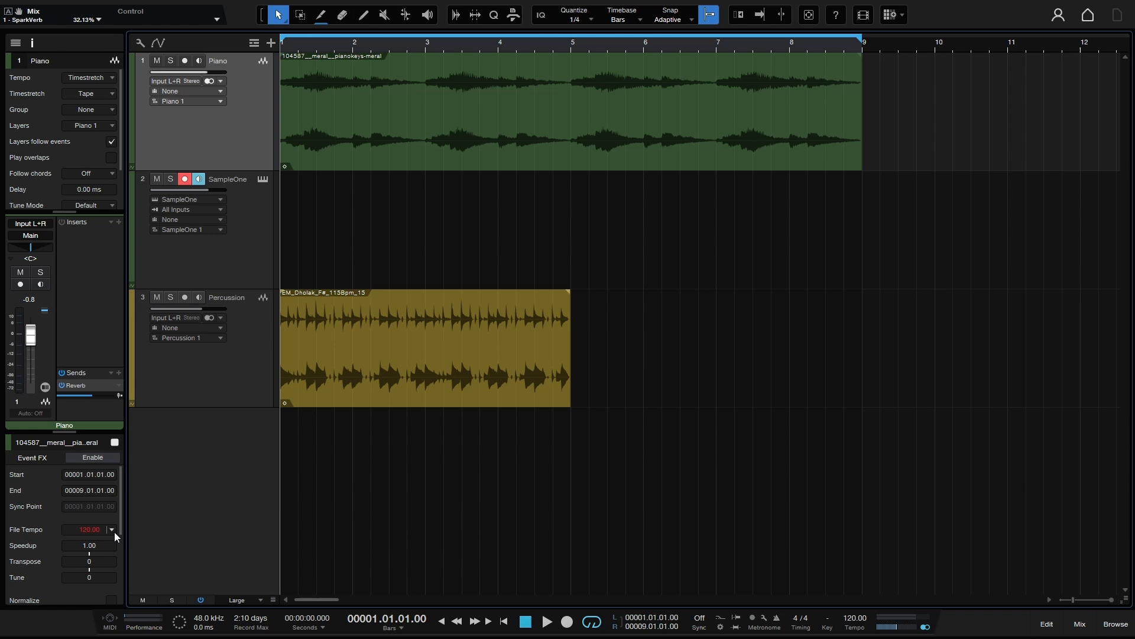
Bring up the Approve/Double/Half/Clear options for the Piano event's 120 BPM file tempo.
left_click(111, 530)
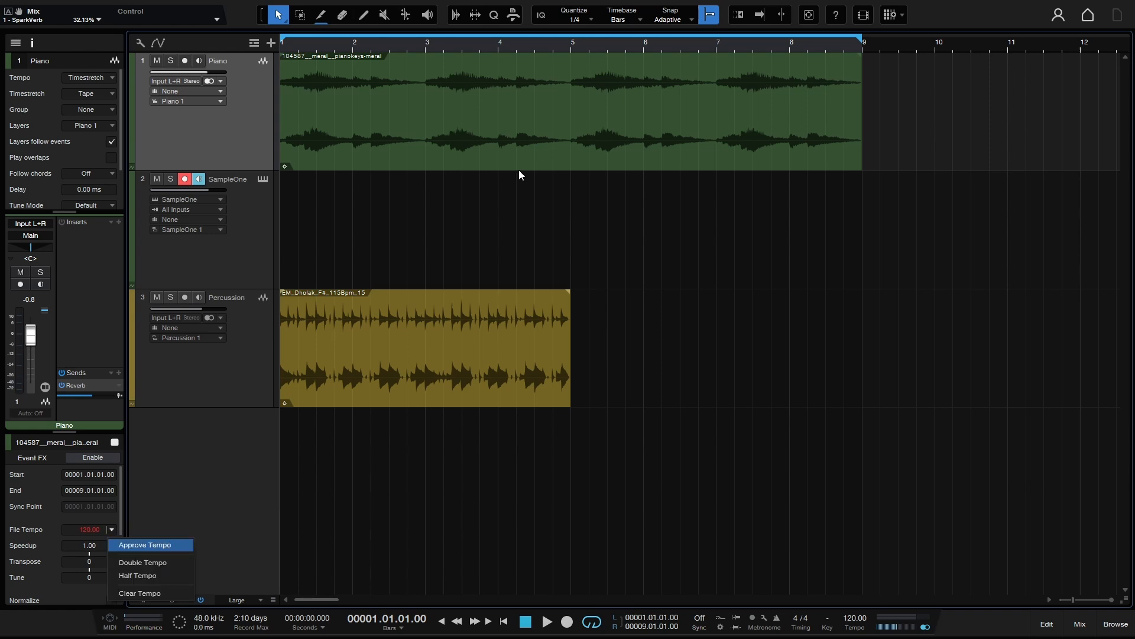
mouse_move(640, 110)
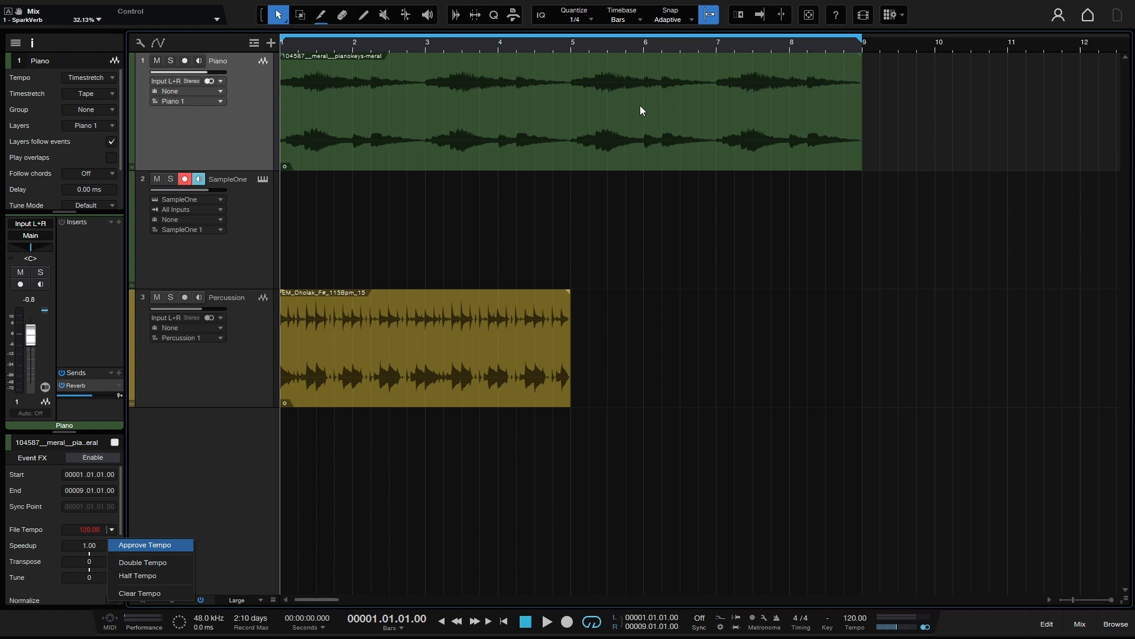
mouse_move(228, 478)
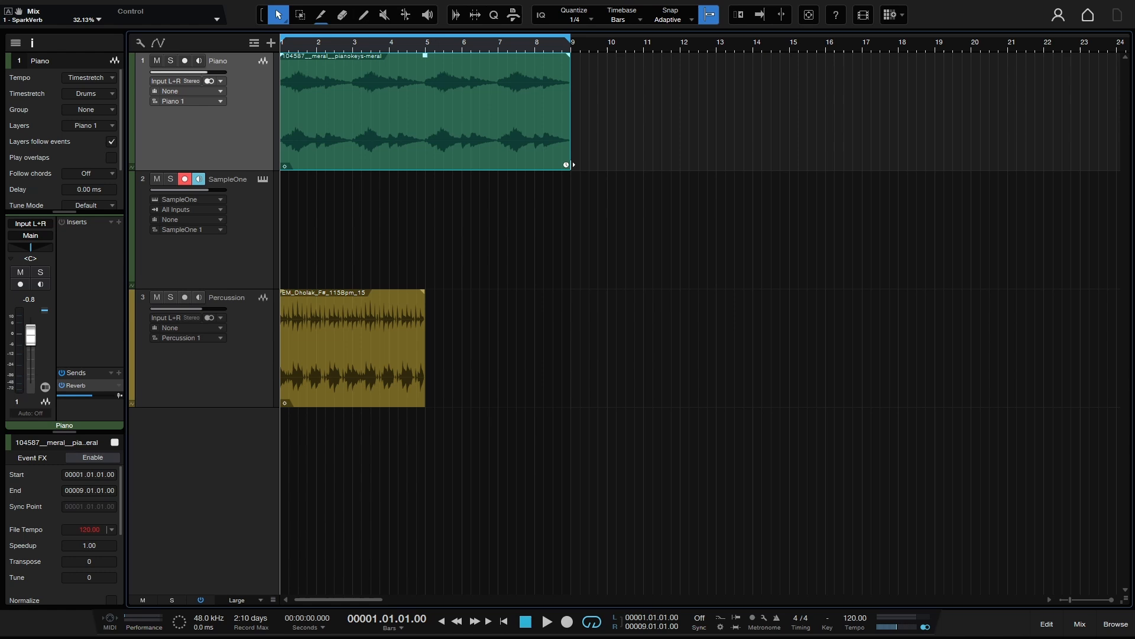
Stretch the Piano event to bar 21 (Speedup 0.40), solo the Piano track and play it.
left_click_drag(573, 164, 908, 166)
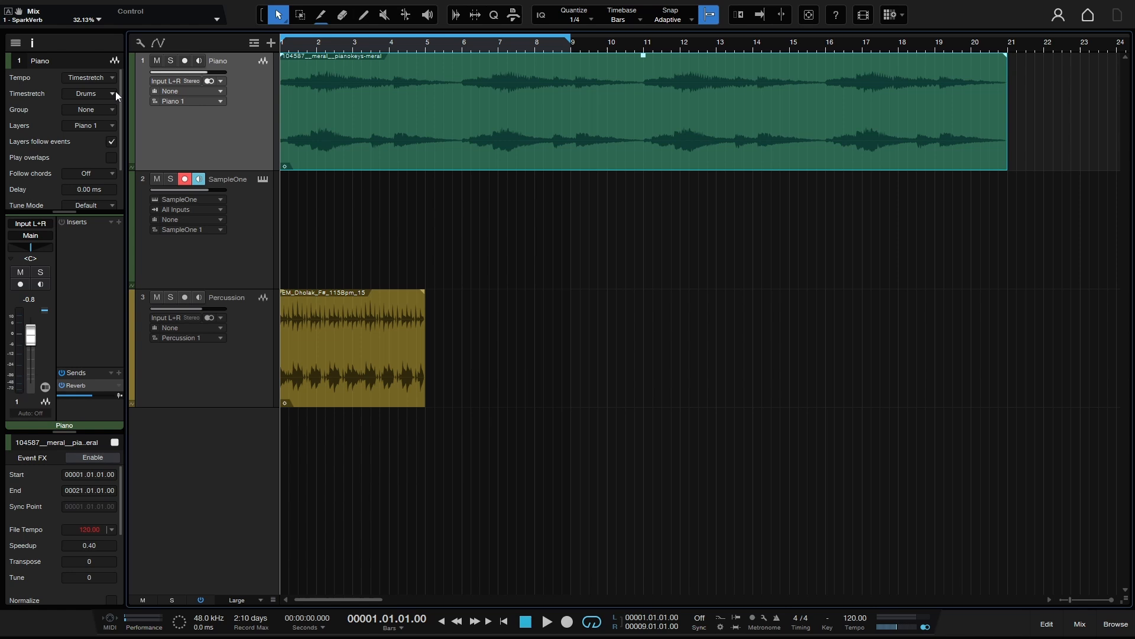
left_click(169, 60)
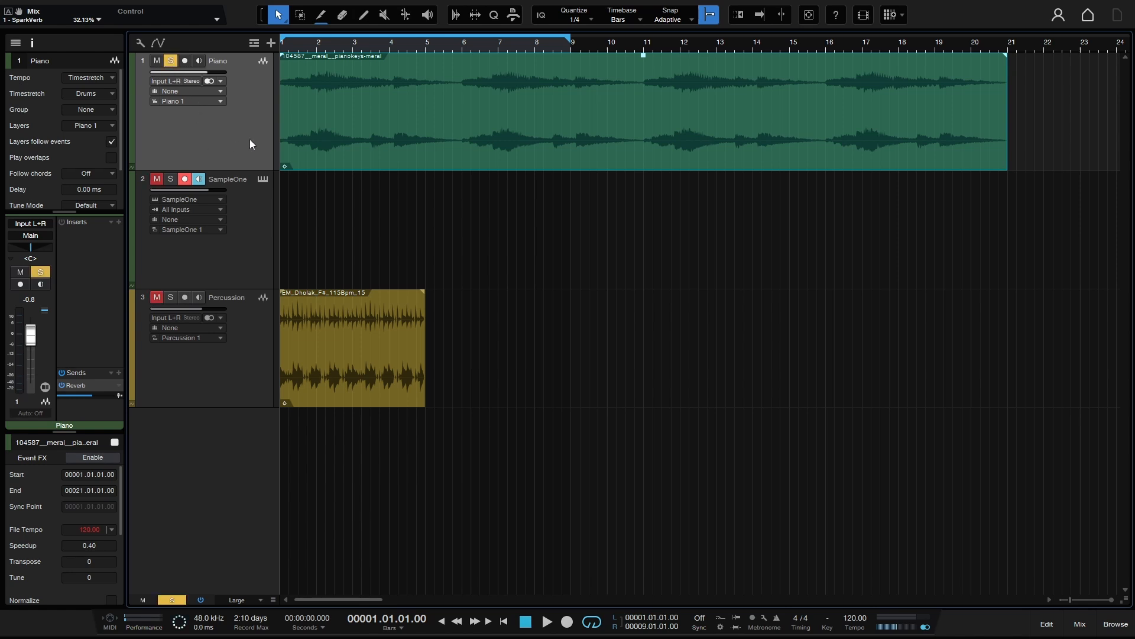
left_click(545, 621)
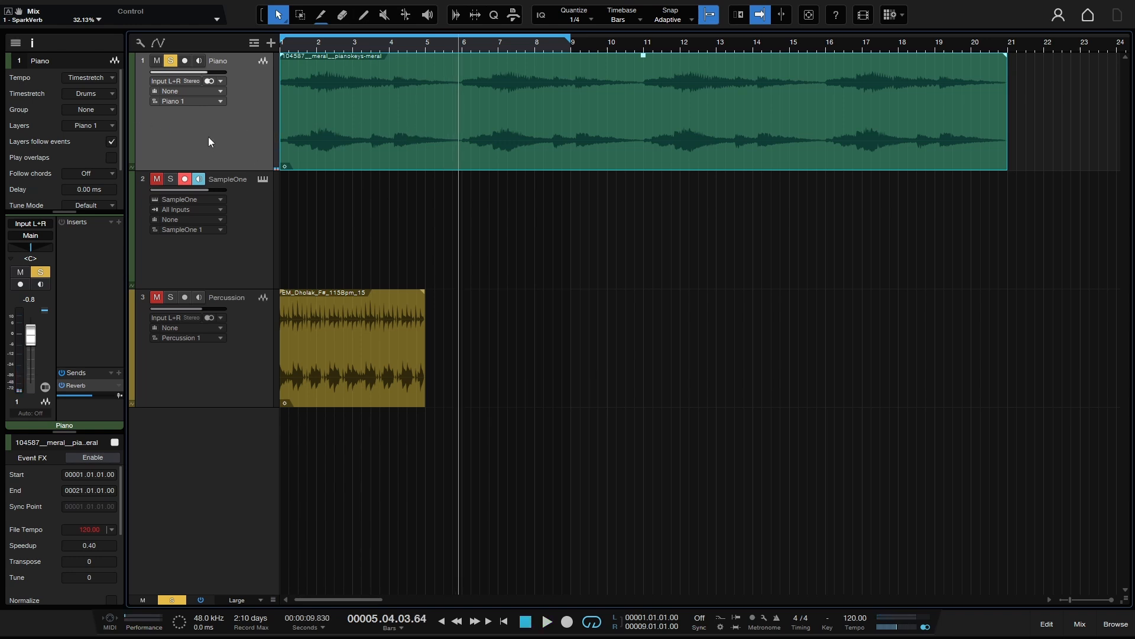
mouse_move(64, 123)
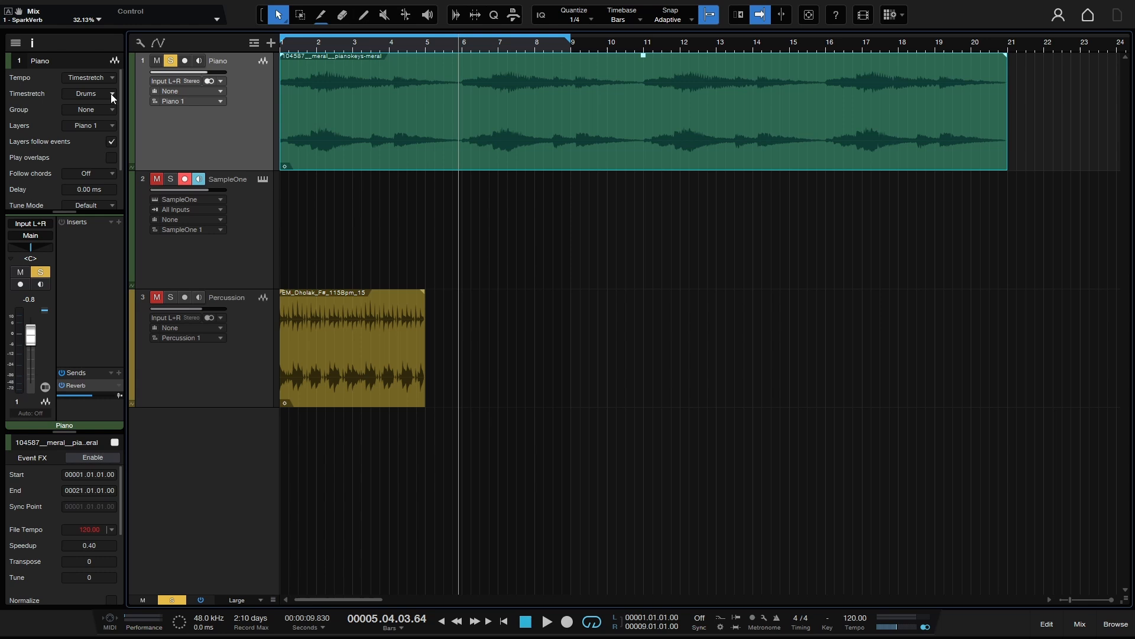
mouse_move(380, 141)
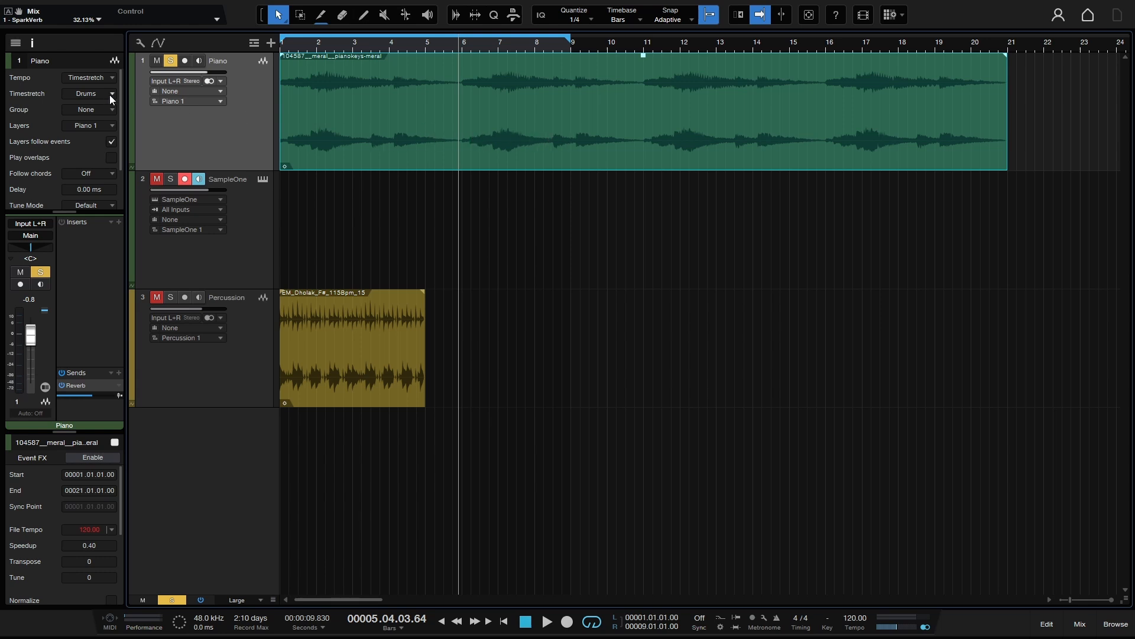
Switch the Piano event's stretch mode to Sound – Elastique Pro Formant and audition it.
left_click(90, 92)
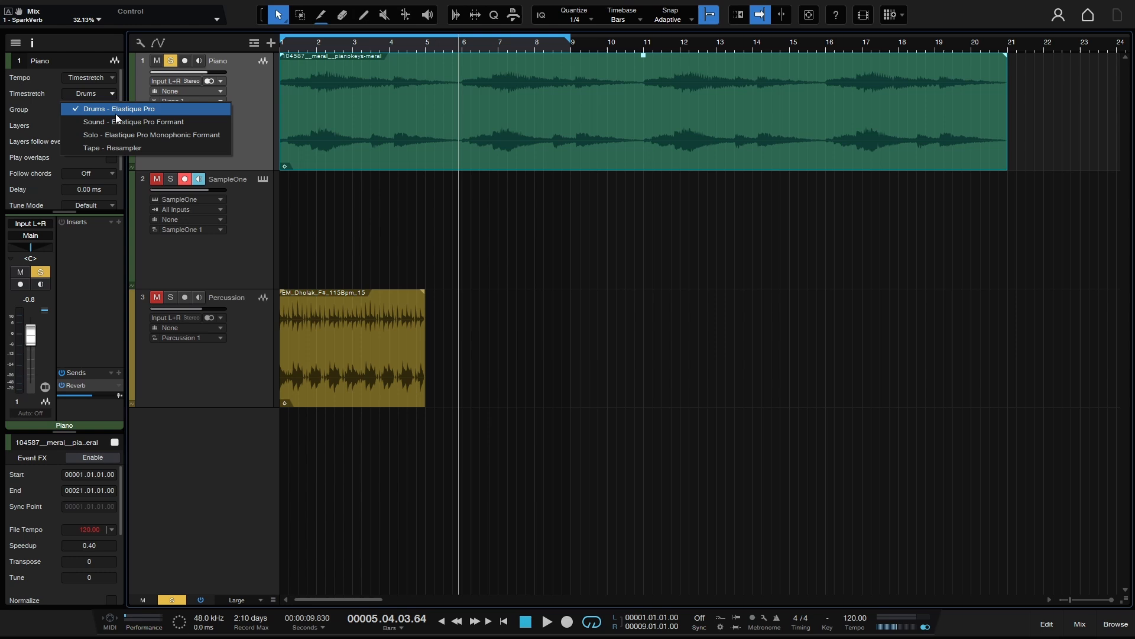
left_click(134, 120)
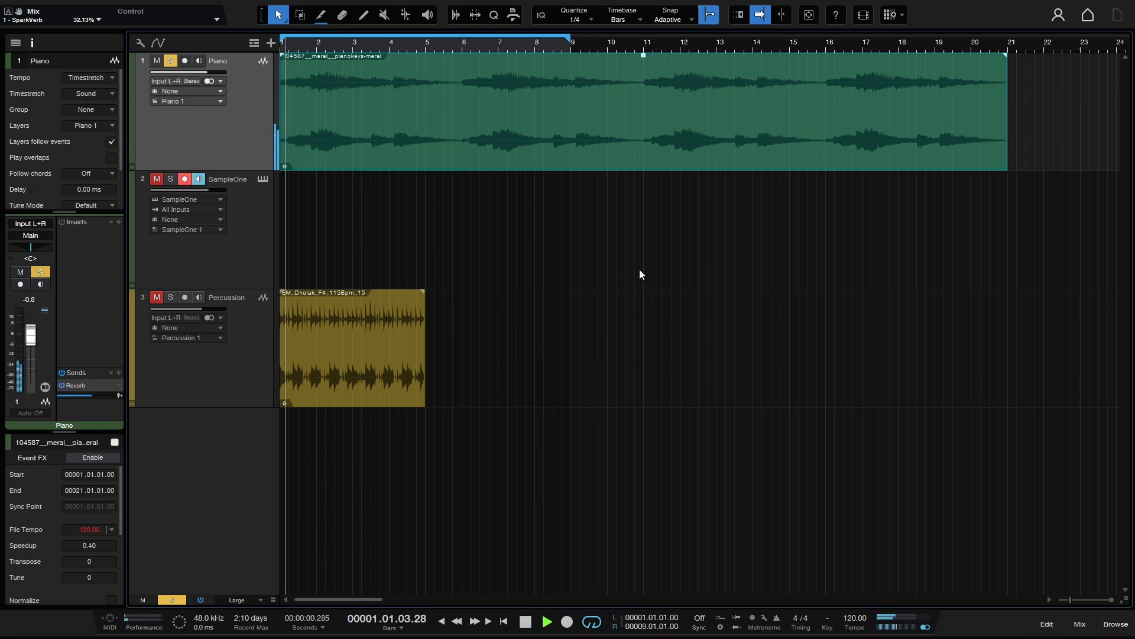
left_click(546, 621)
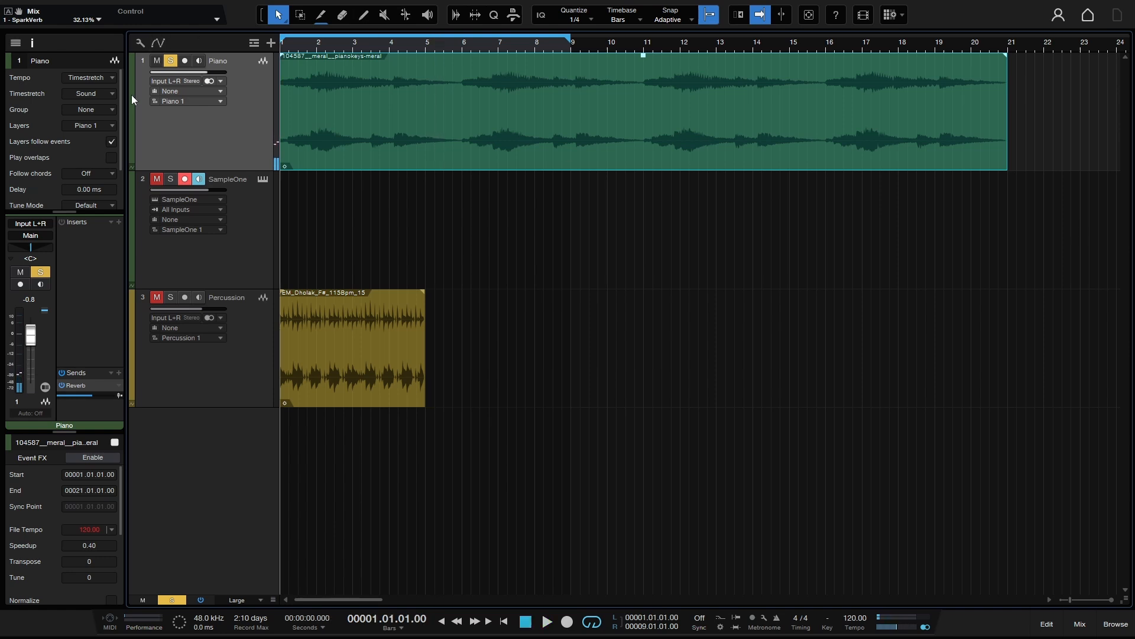
Switch the stretch mode to Solo – Elastique Pro Monophonic Formant.
left_click(88, 93)
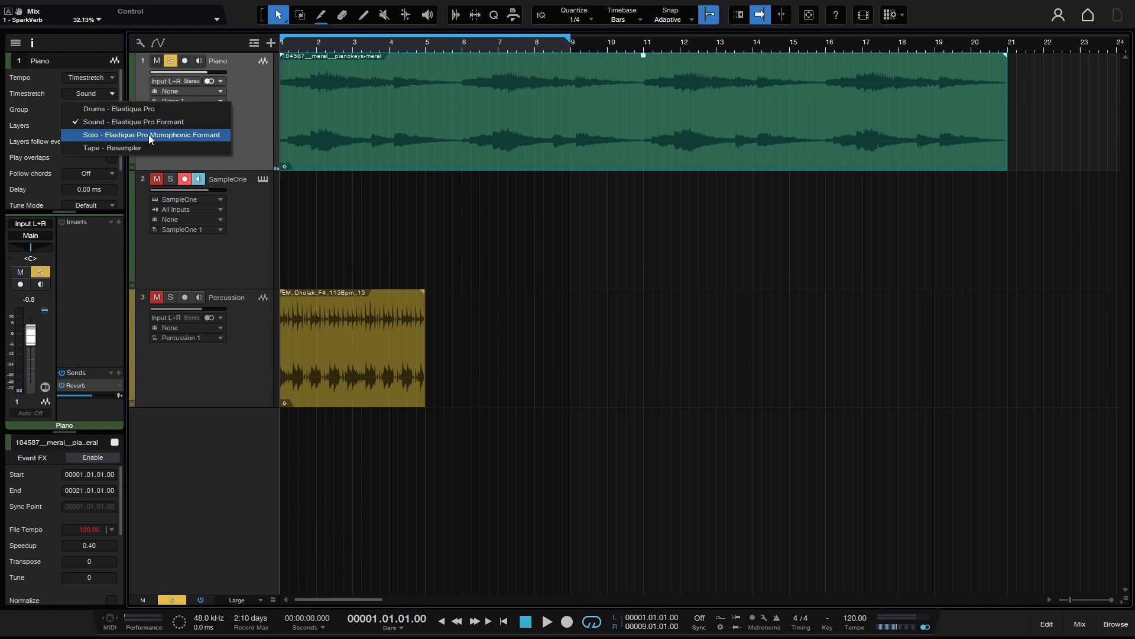
left_click(150, 134)
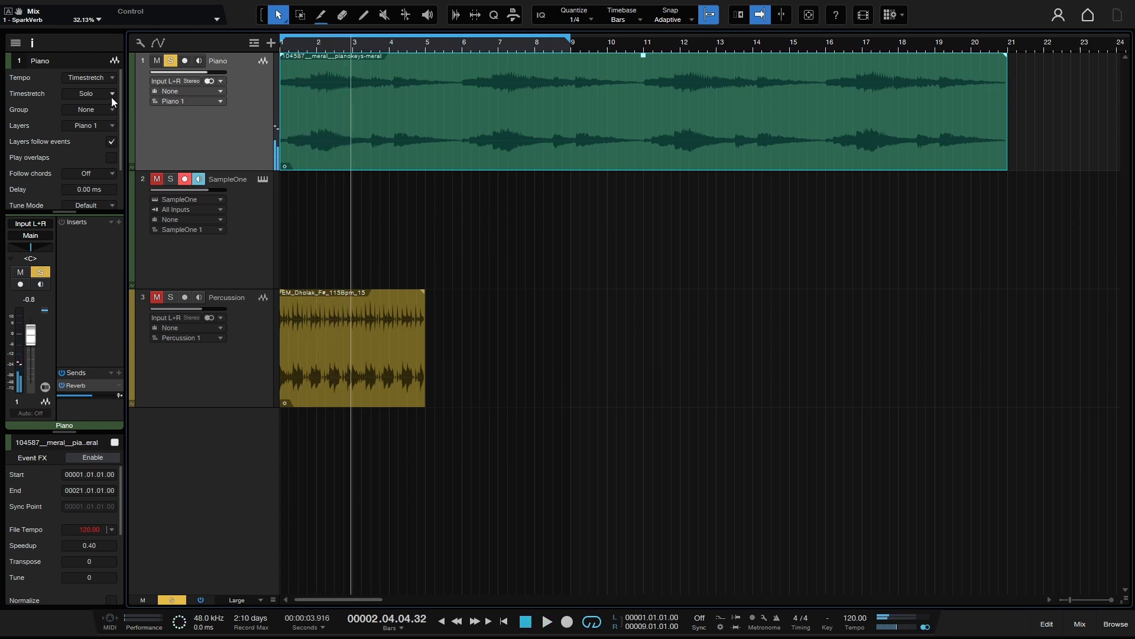
left_click(91, 93)
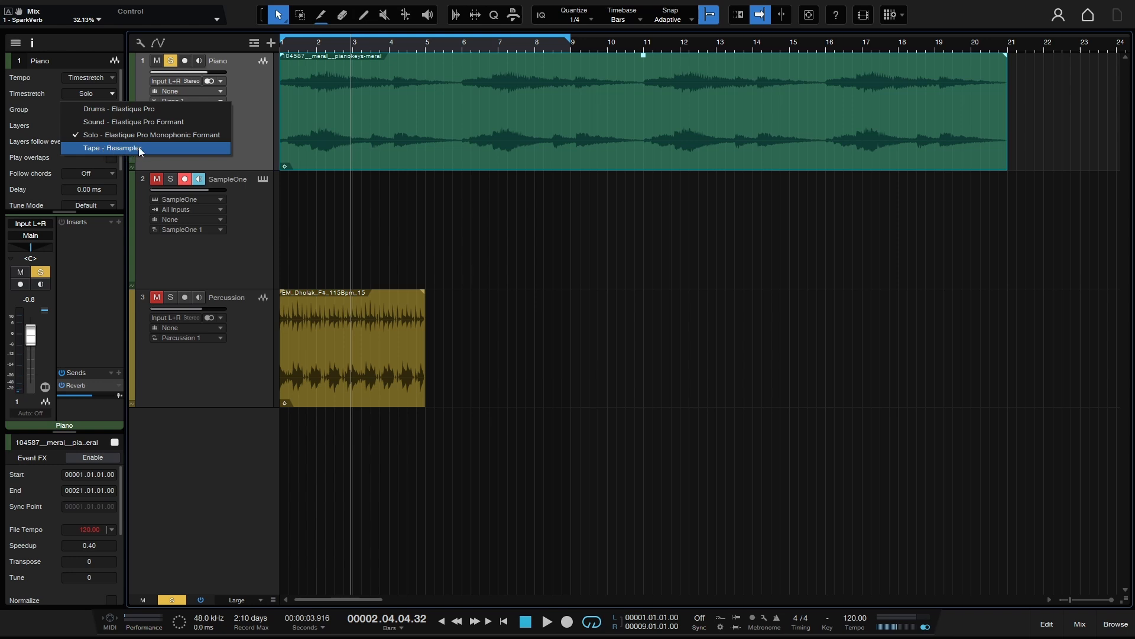
mouse_move(143, 151)
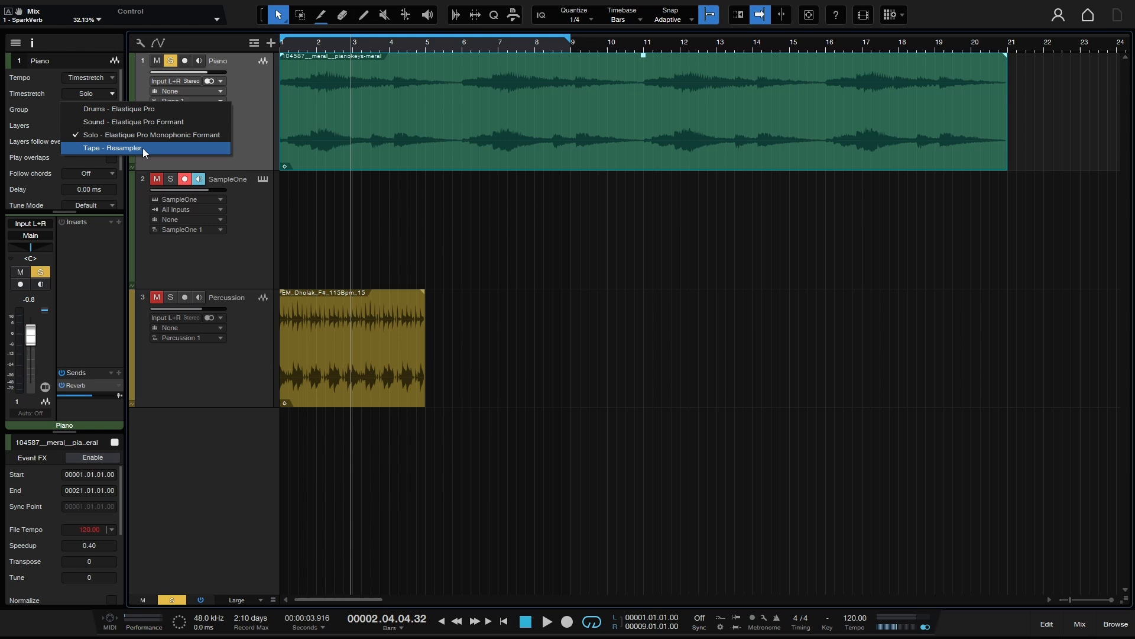
Switch the Piano event's stretch mode to Tape – Resampler, dropping pitch to Transpose -15, Tune -86.
left_click(113, 147)
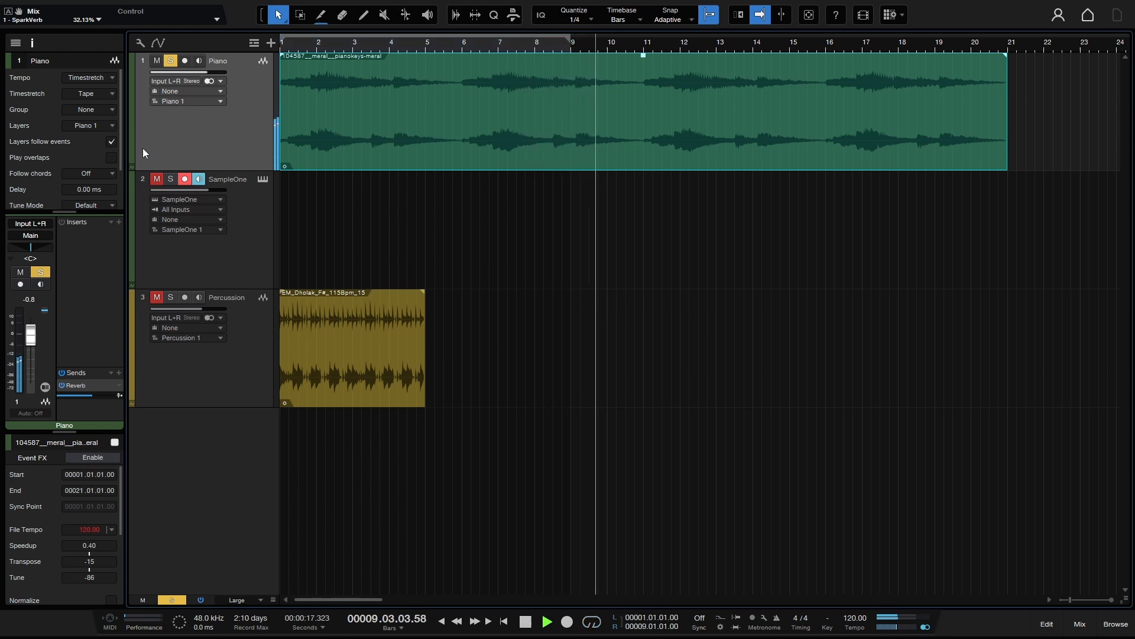
Play the song and confirm Tape – Resampler stays checked as the Piano stretch mode.
left_click(546, 621)
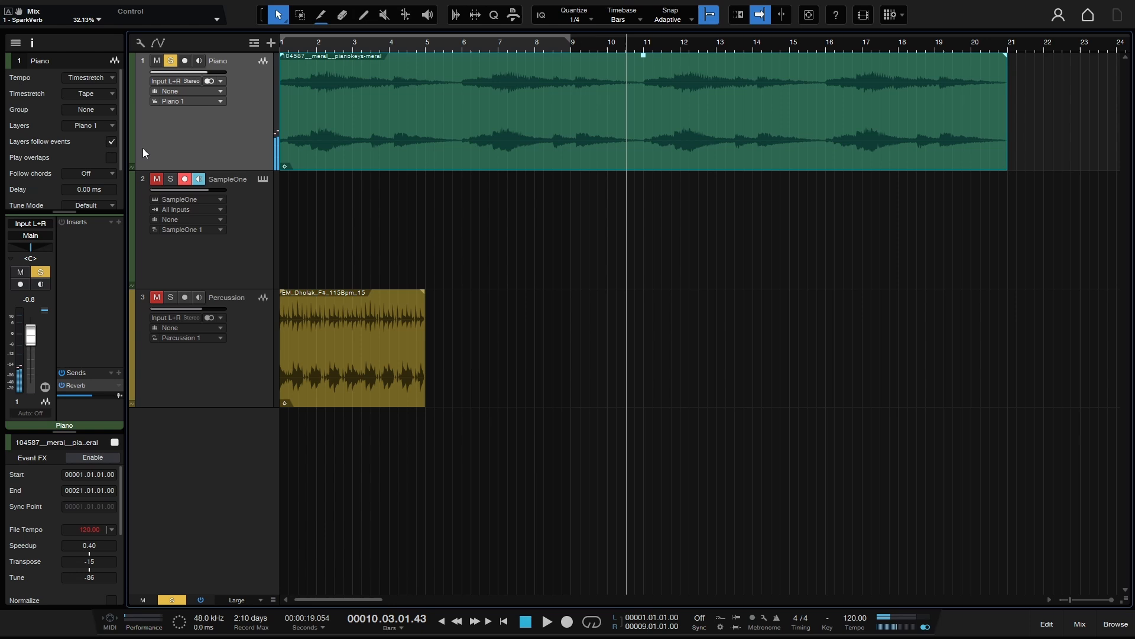
mouse_move(515, 115)
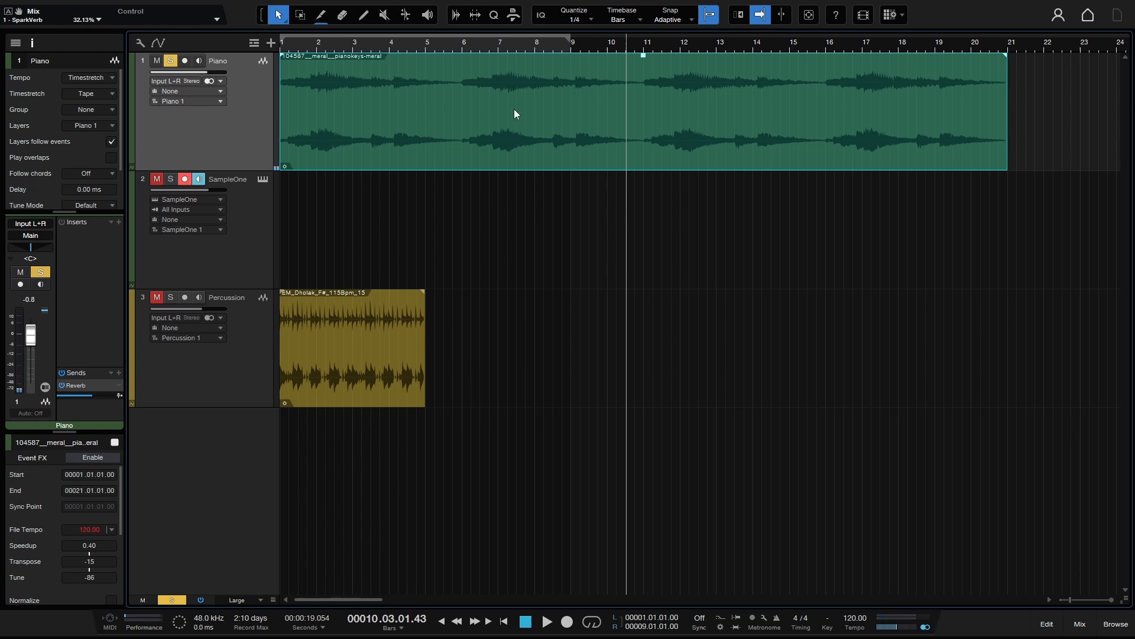
mouse_move(380, 167)
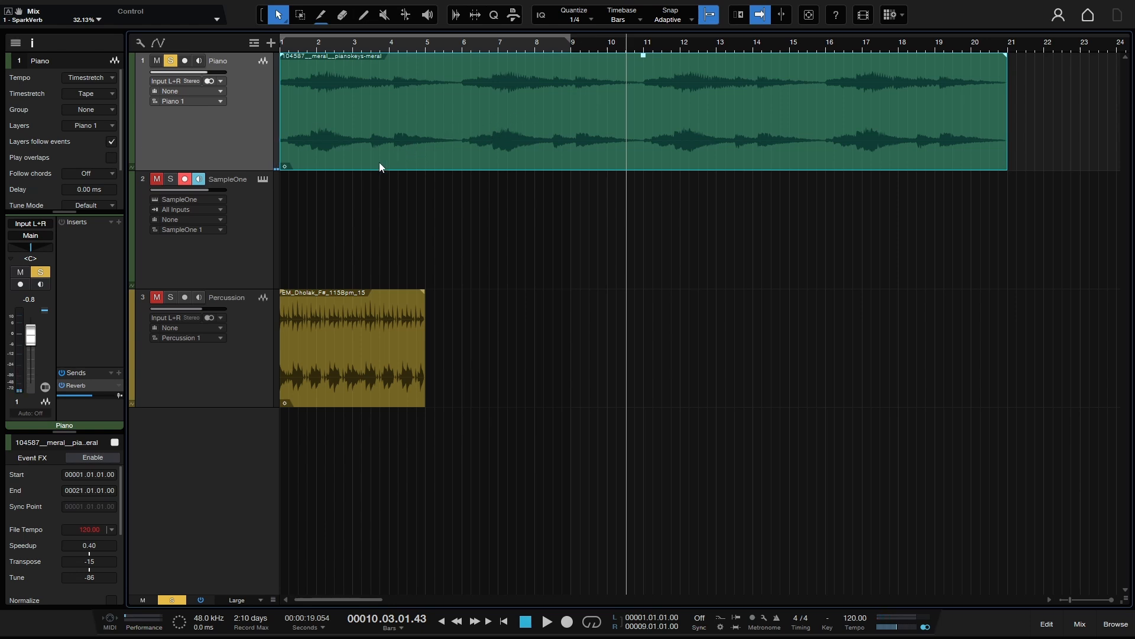
mouse_move(85, 96)
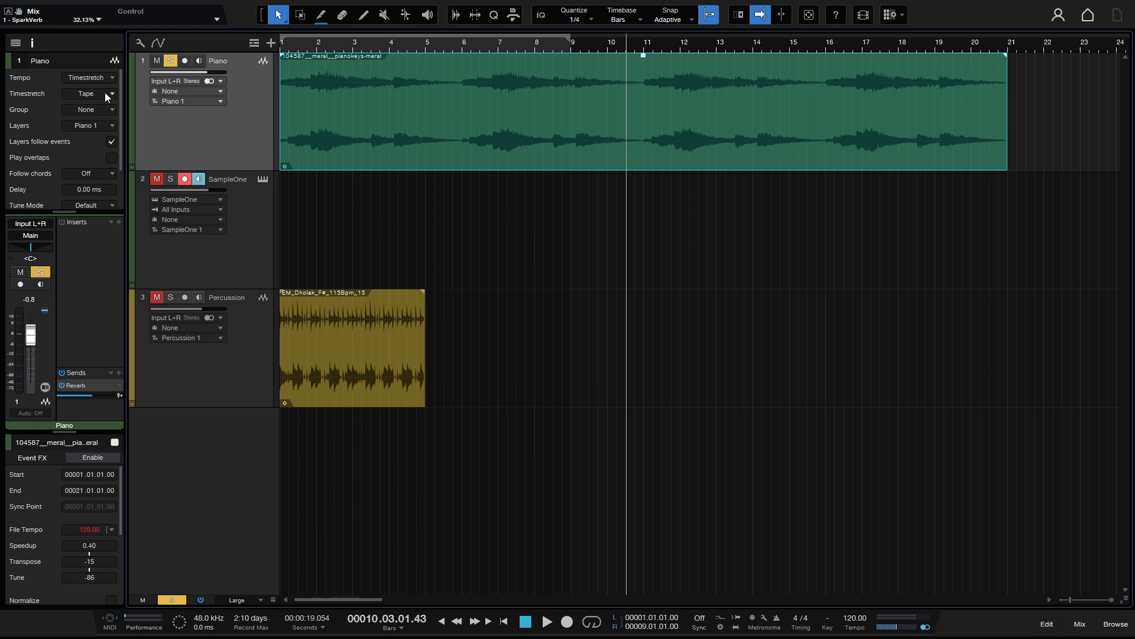
left_click(111, 95)
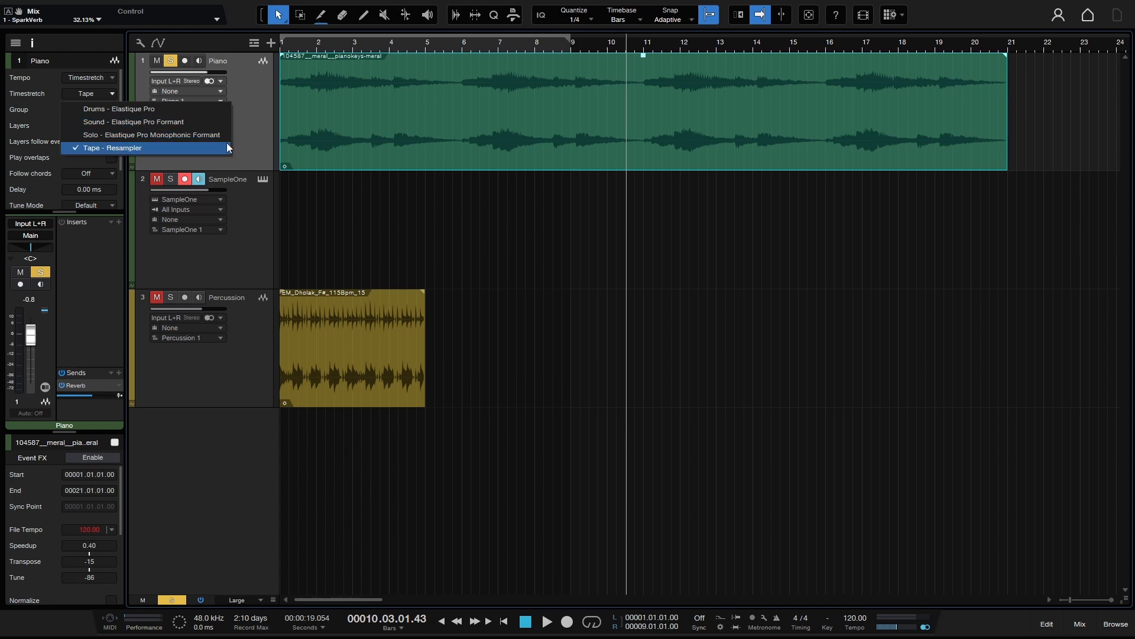
left_click(114, 147)
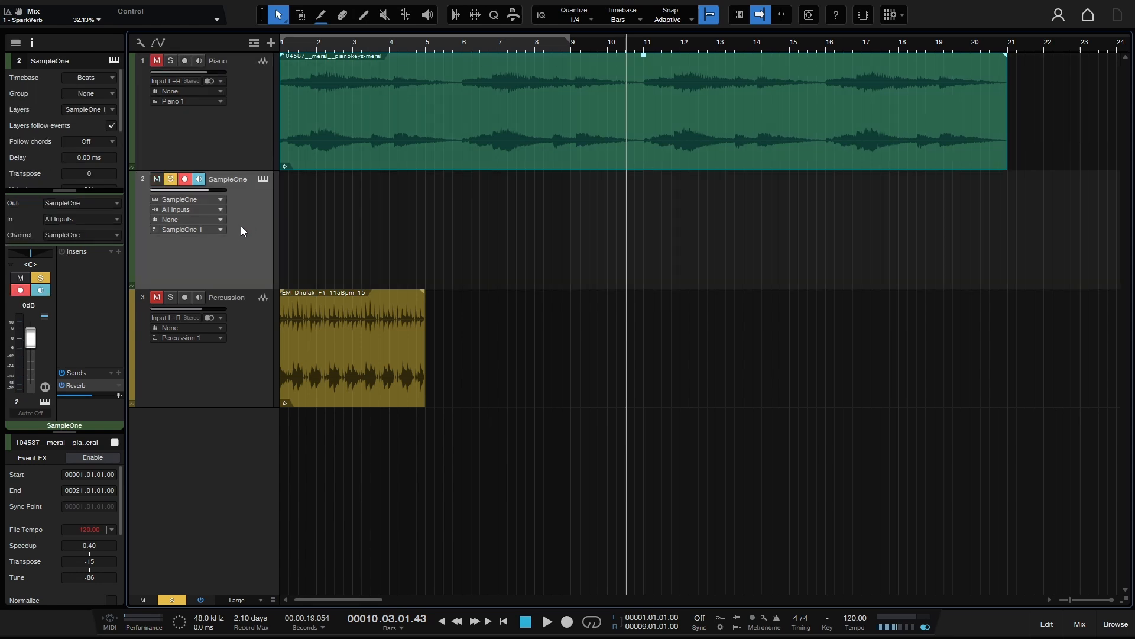
mouse_move(539, 139)
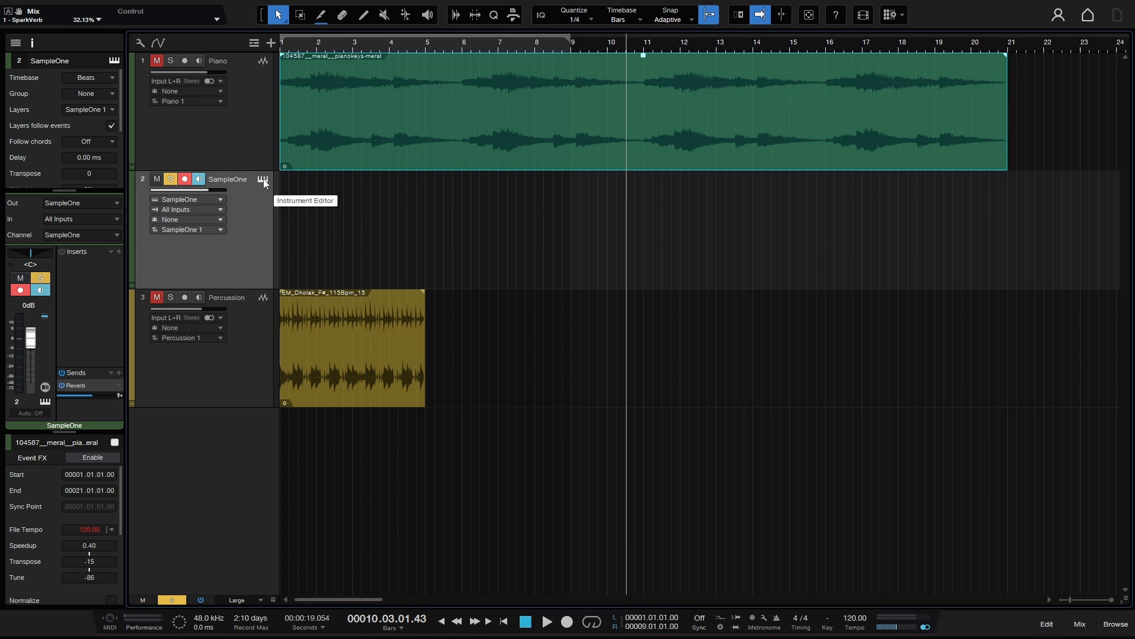
left_click(262, 178)
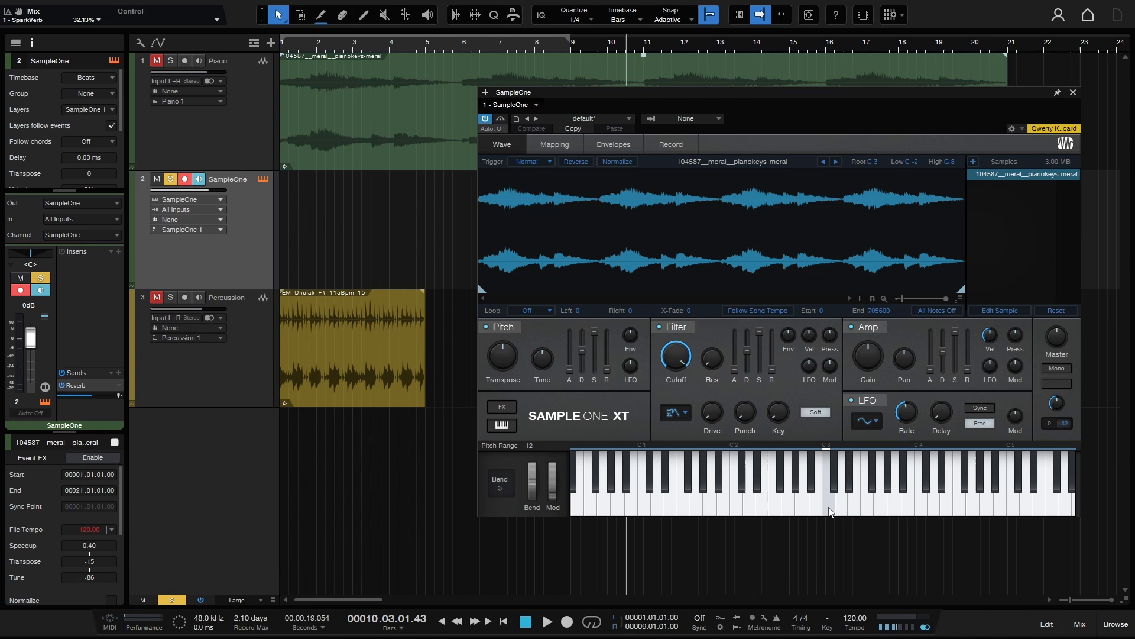
mouse_move(827, 457)
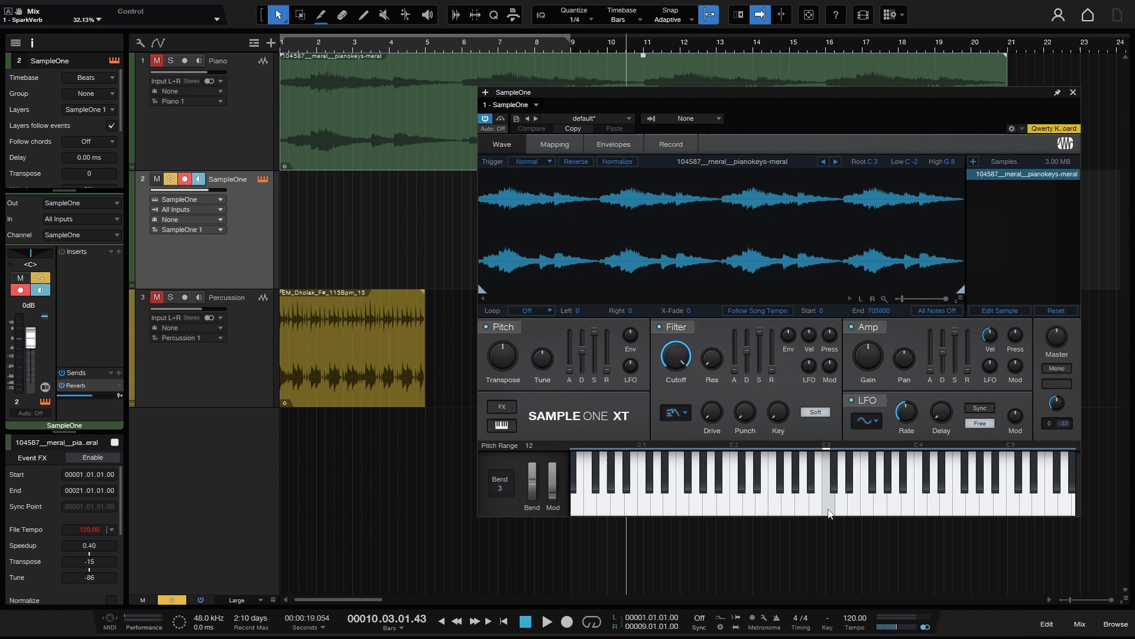
left_click(828, 499)
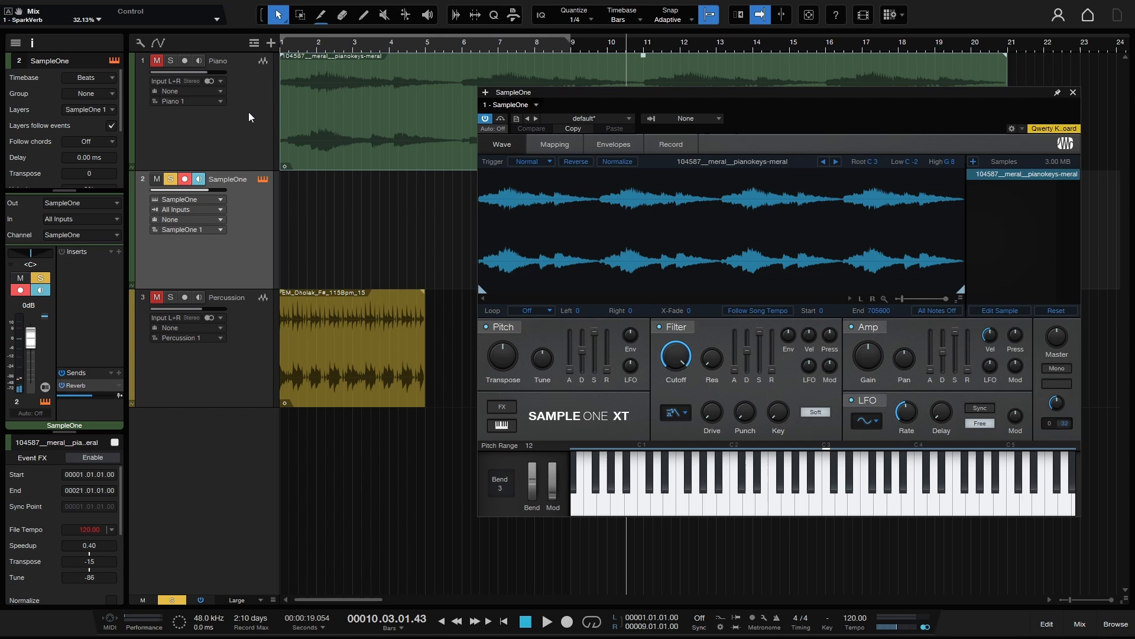
mouse_move(366, 150)
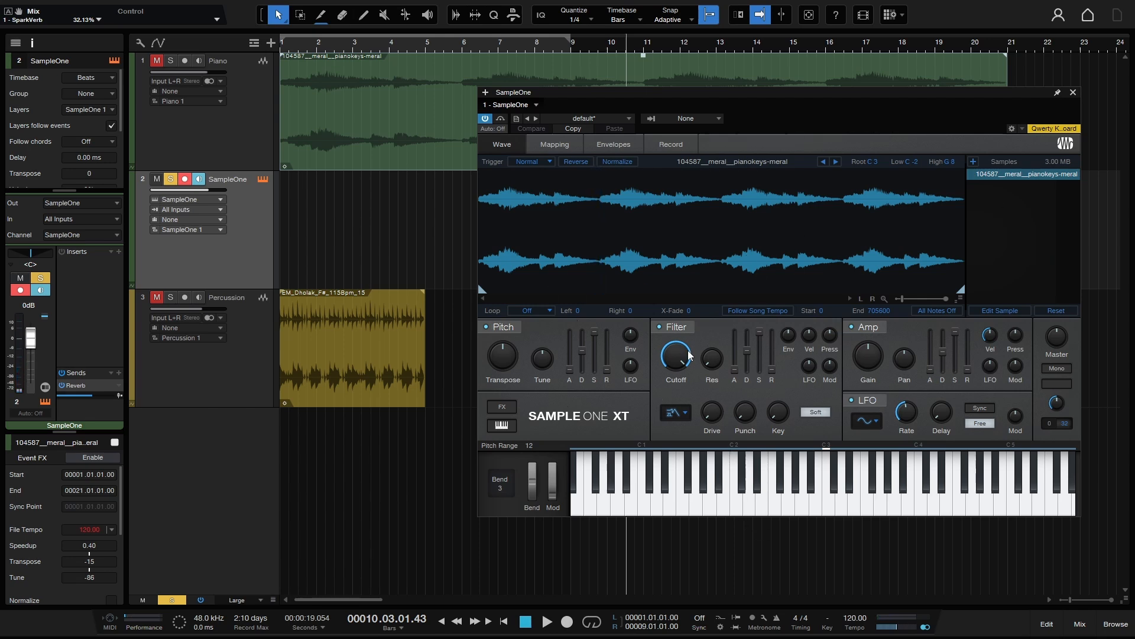
mouse_move(766, 353)
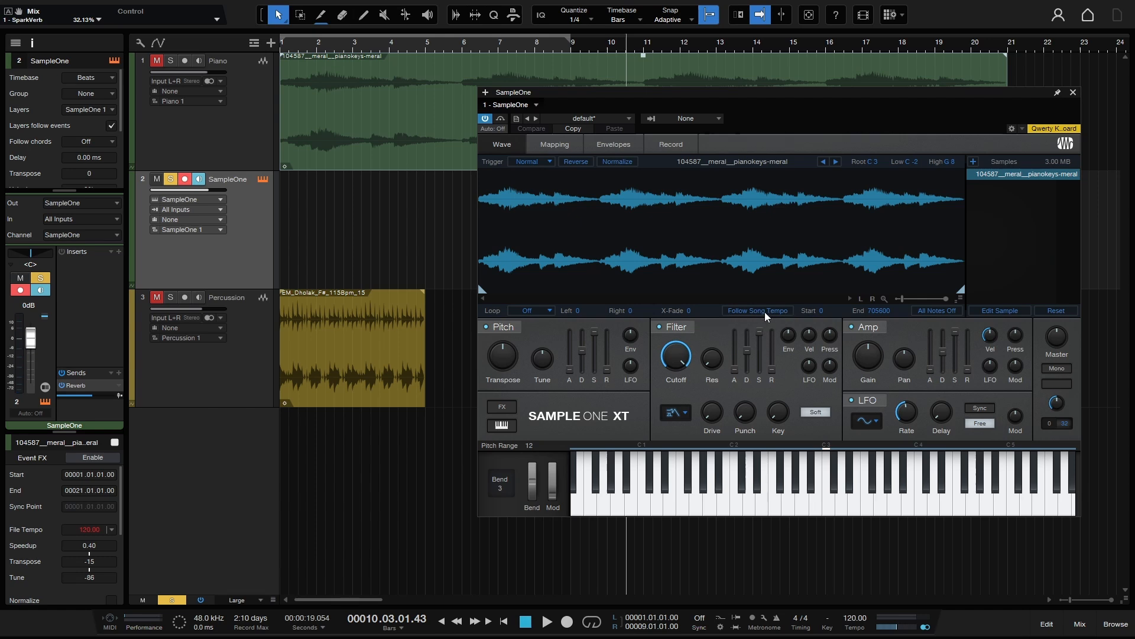
mouse_move(761, 317)
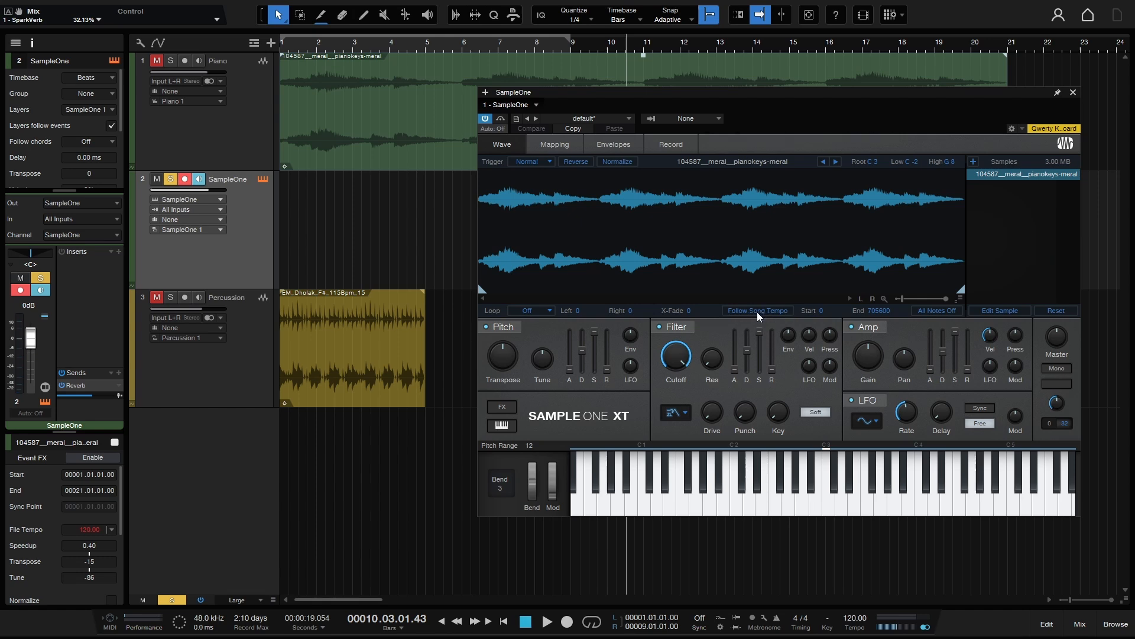
Enable Follow Song Tempo on SampleOne XT's Wave page and audition the piano sample.
left_click(756, 310)
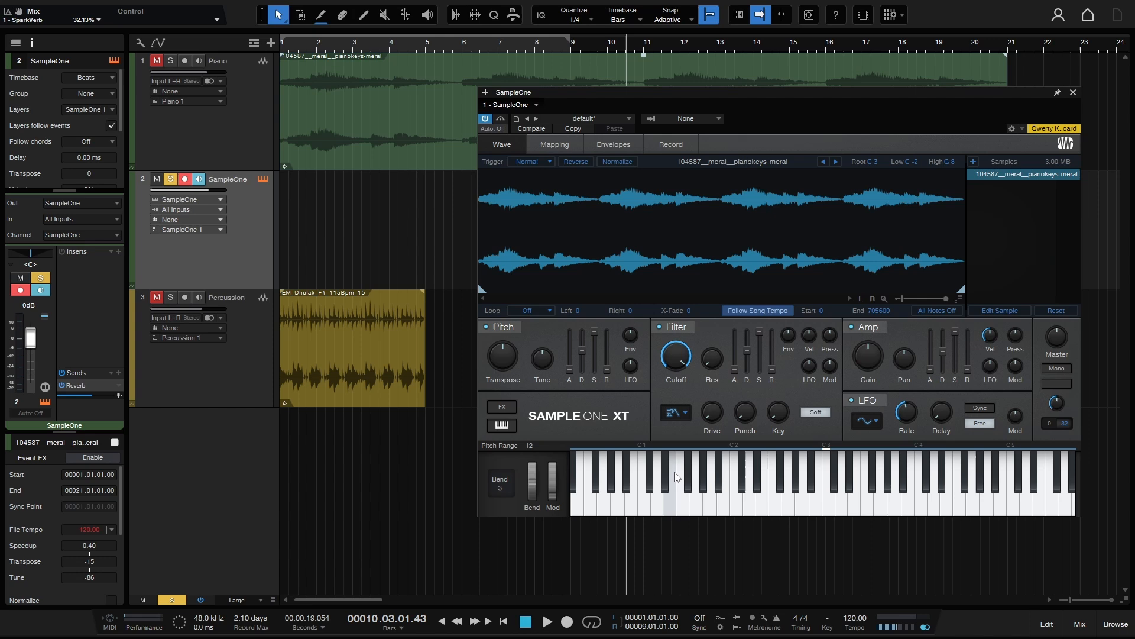
mouse_move(688, 507)
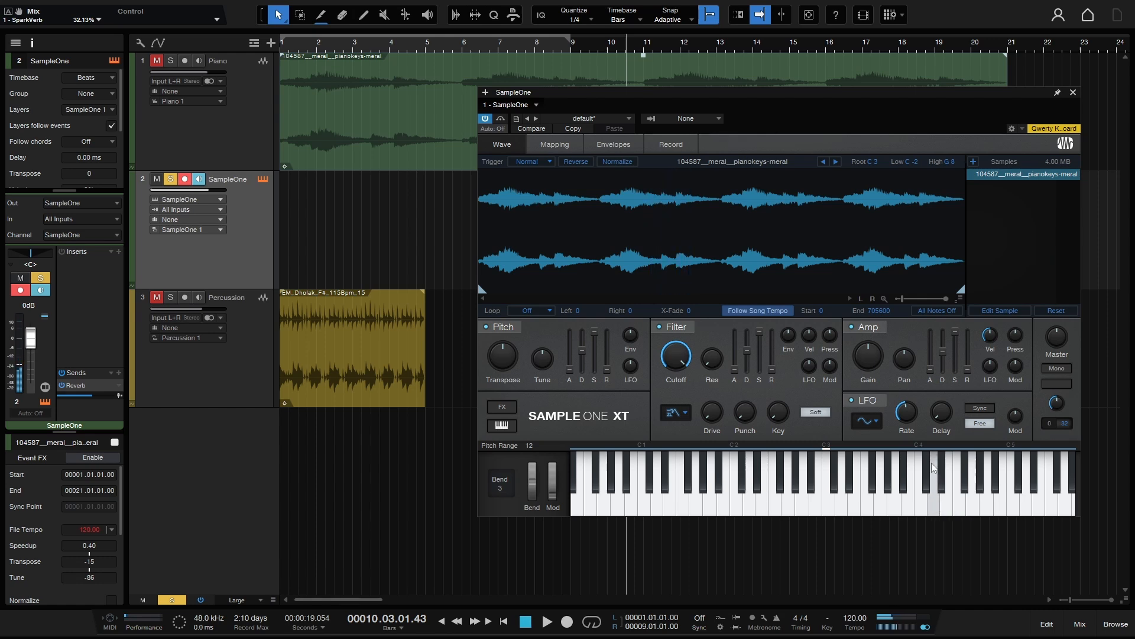
mouse_move(989, 505)
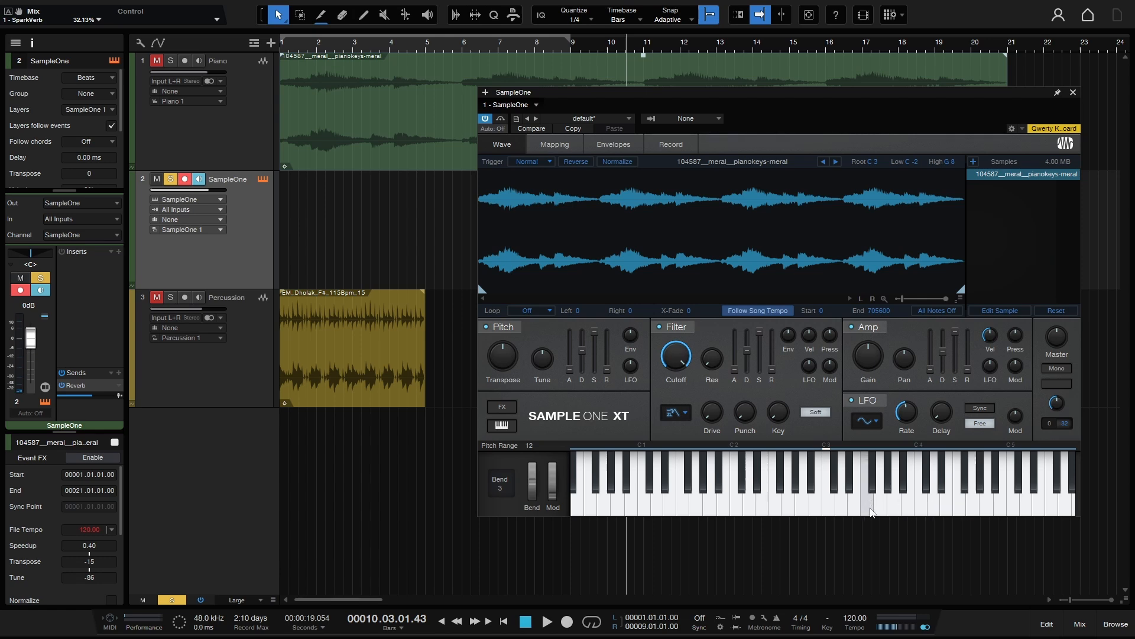
left_click(867, 499)
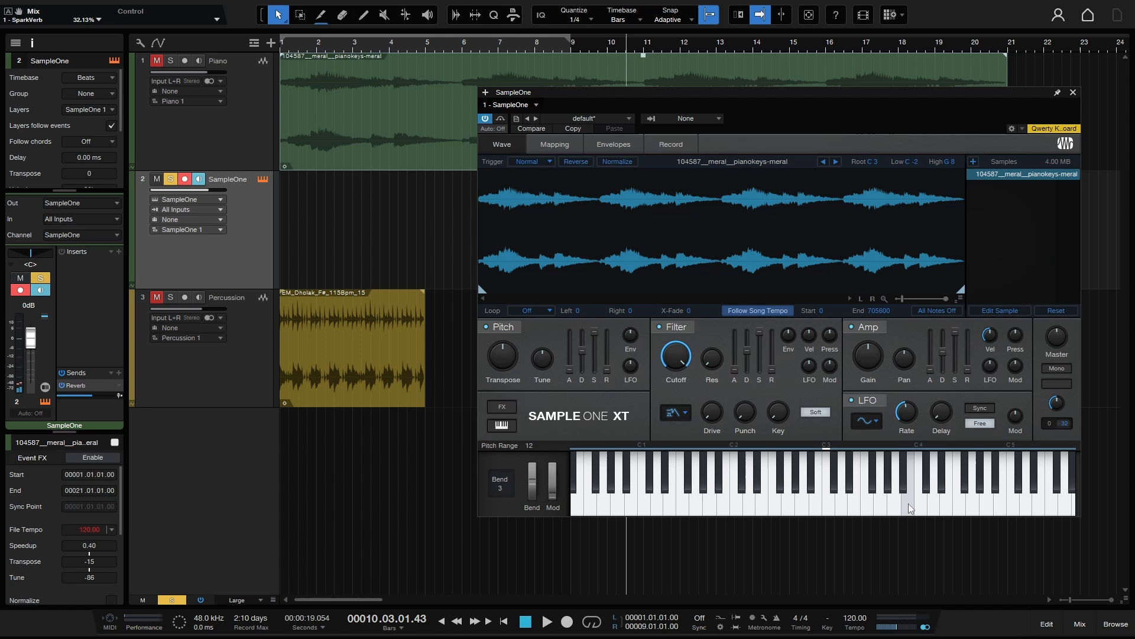
mouse_move(769, 318)
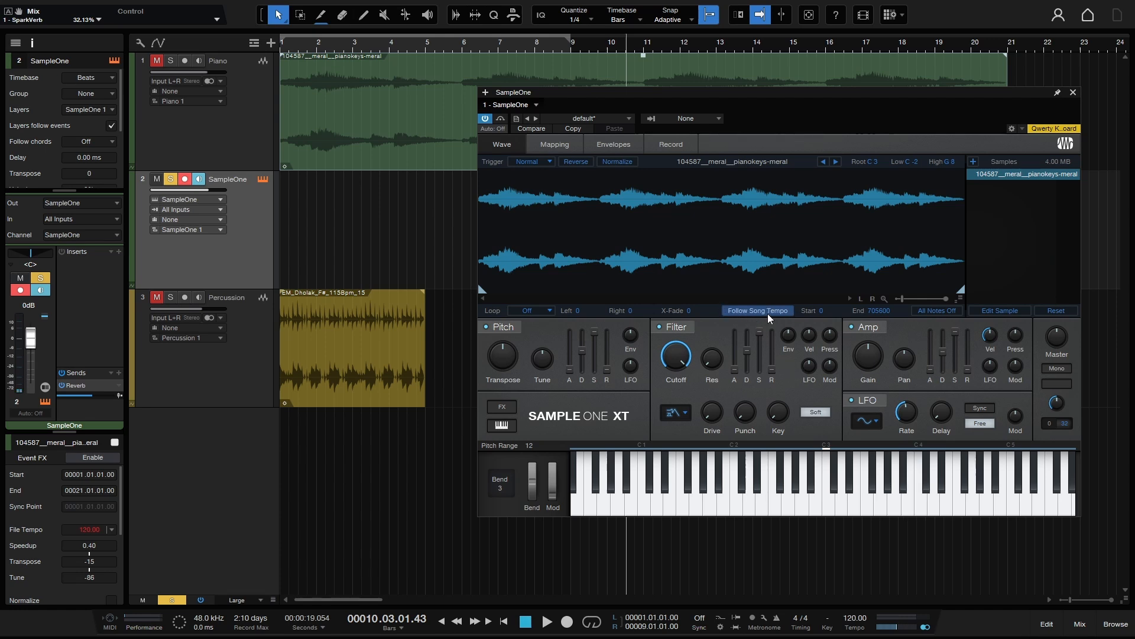
mouse_move(760, 318)
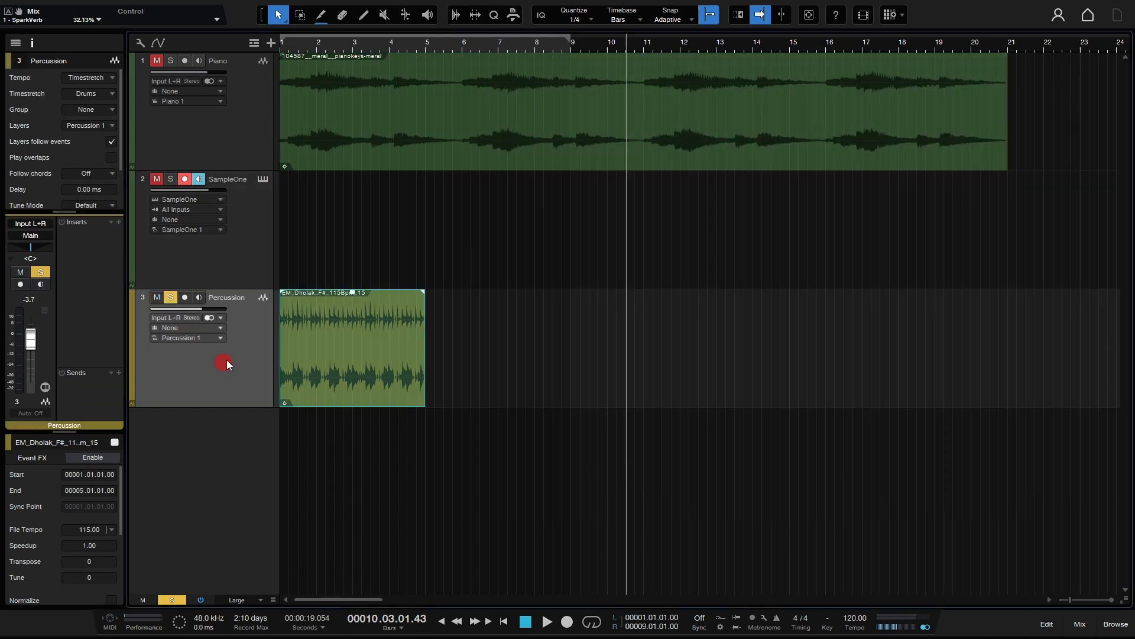
mouse_move(331, 385)
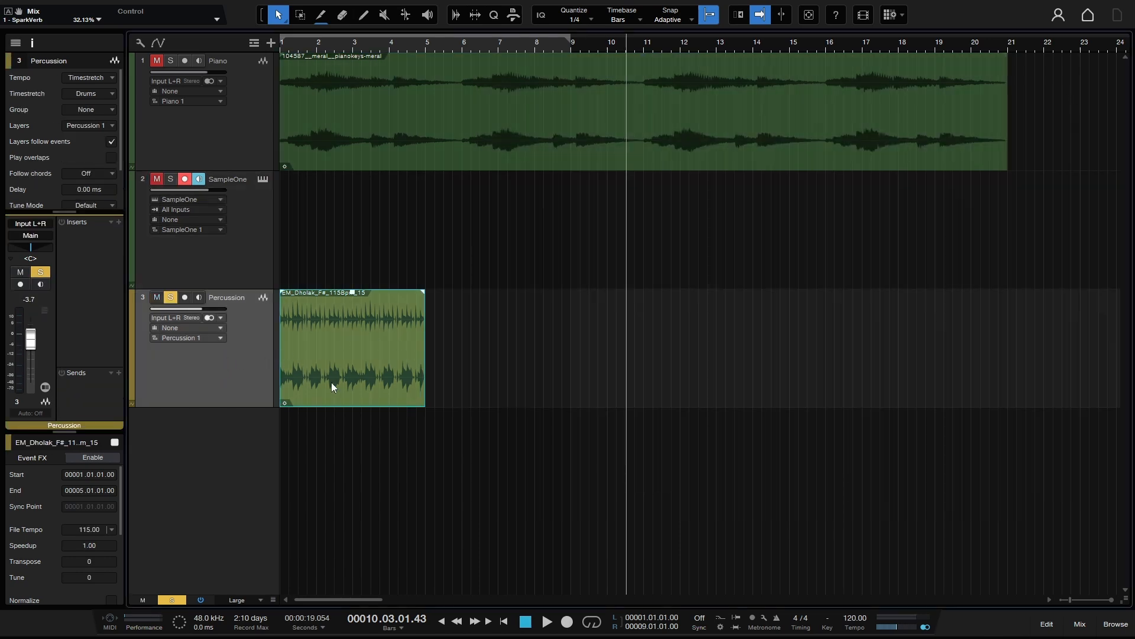
mouse_move(363, 364)
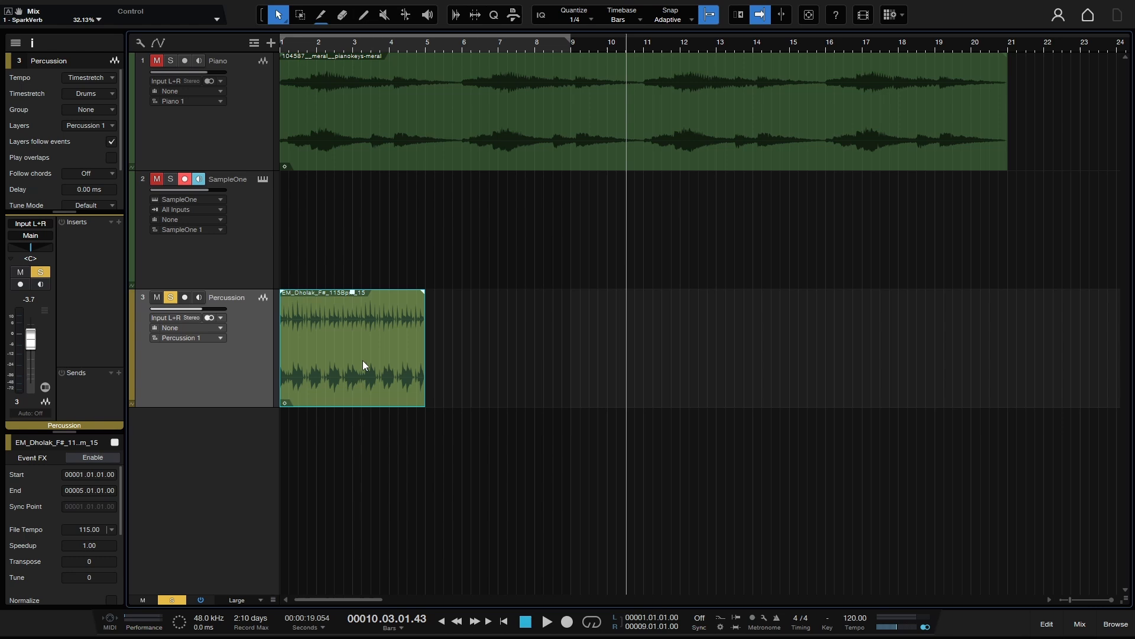
mouse_move(337, 299)
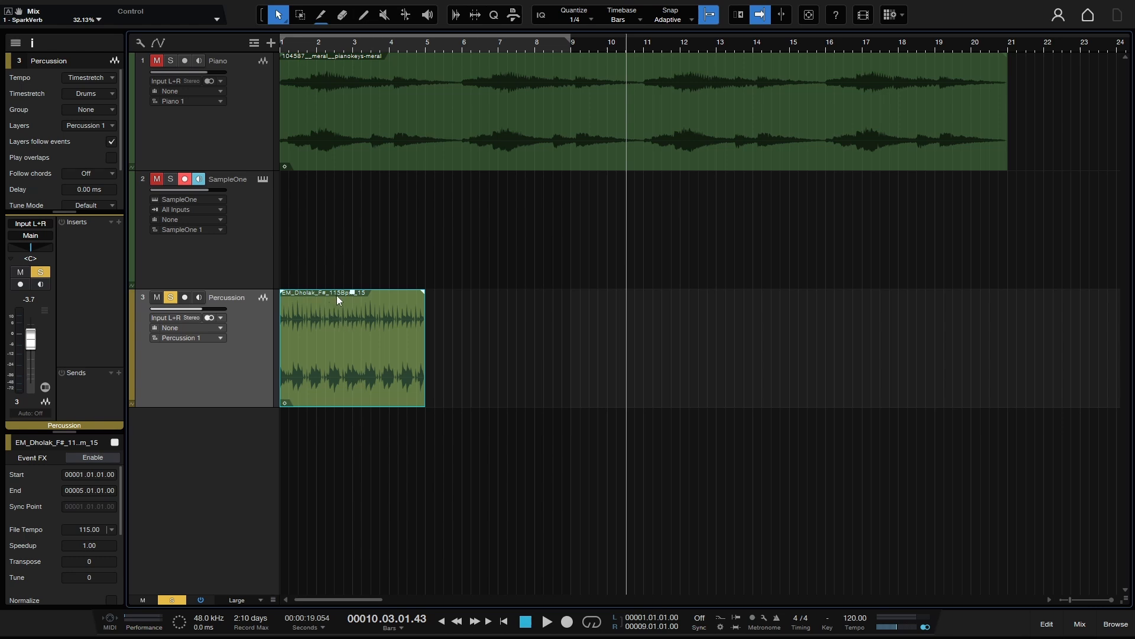
mouse_move(345, 301)
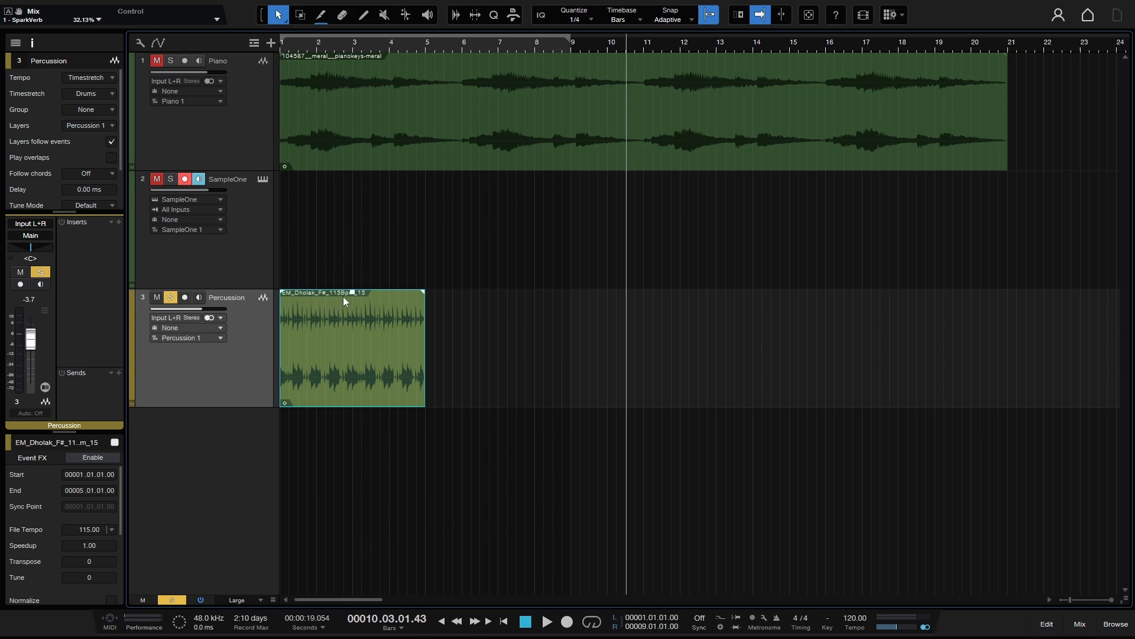
mouse_move(334, 357)
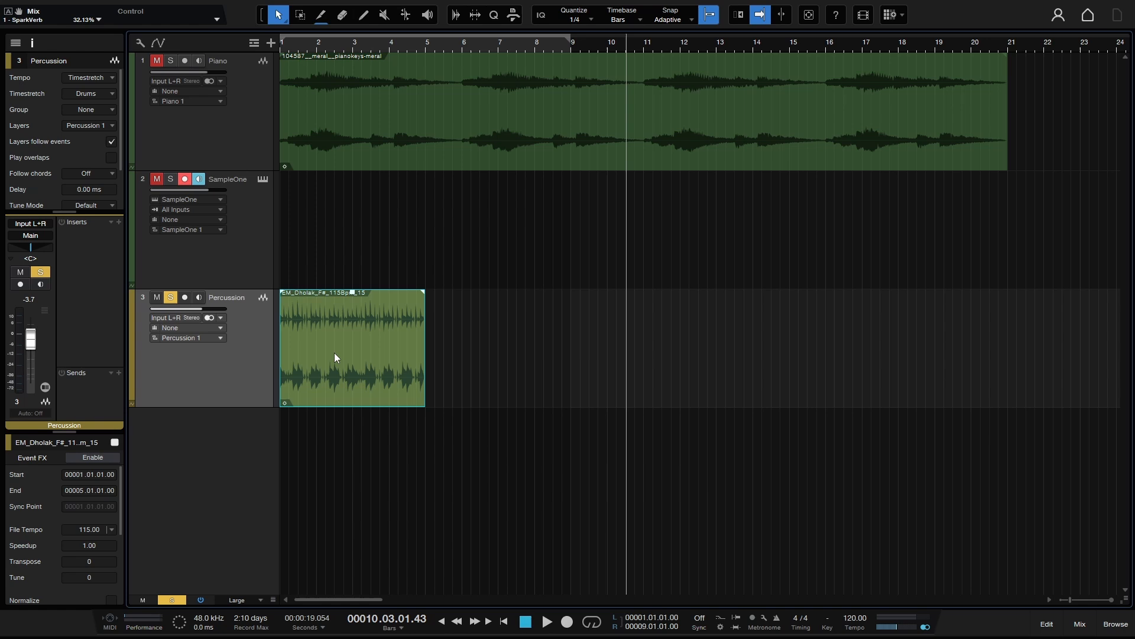
mouse_move(387, 356)
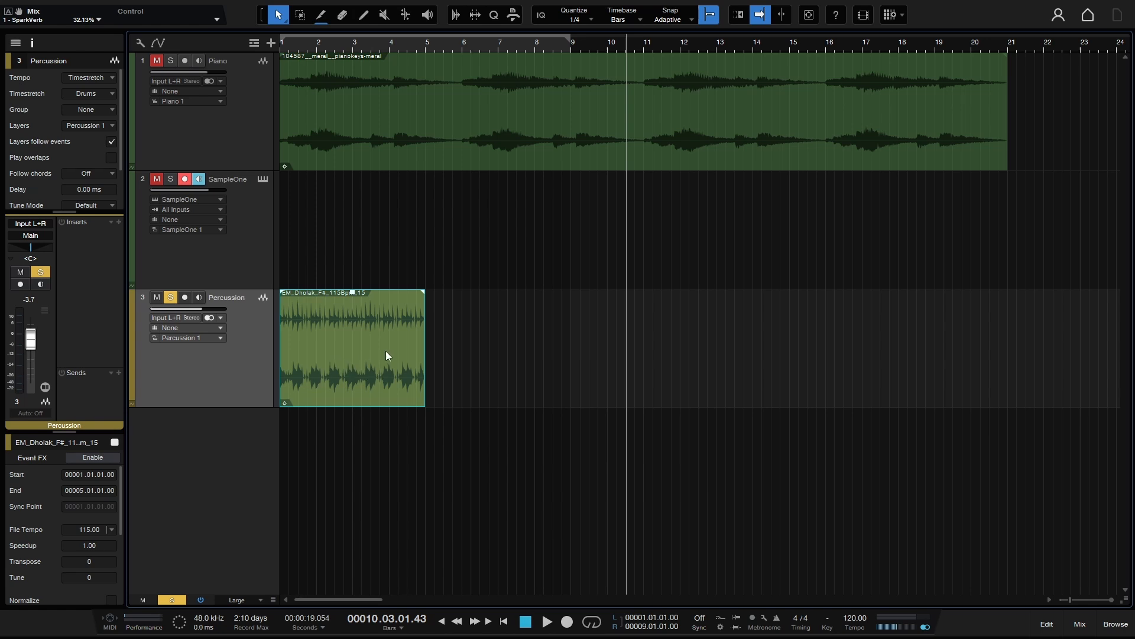
mouse_move(357, 368)
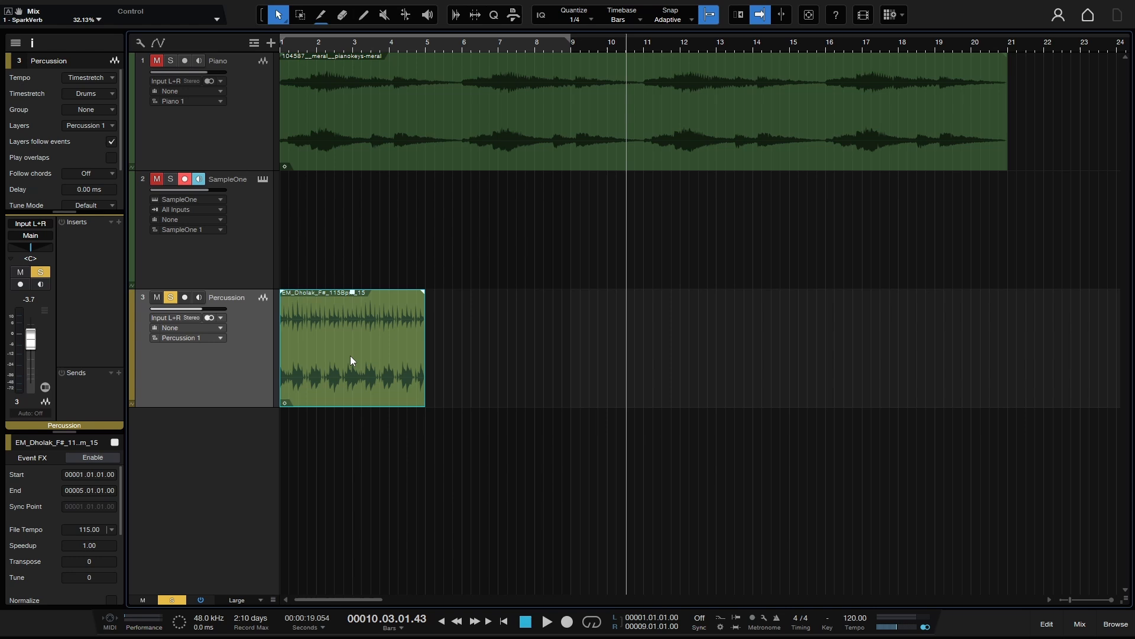
mouse_move(860, 437)
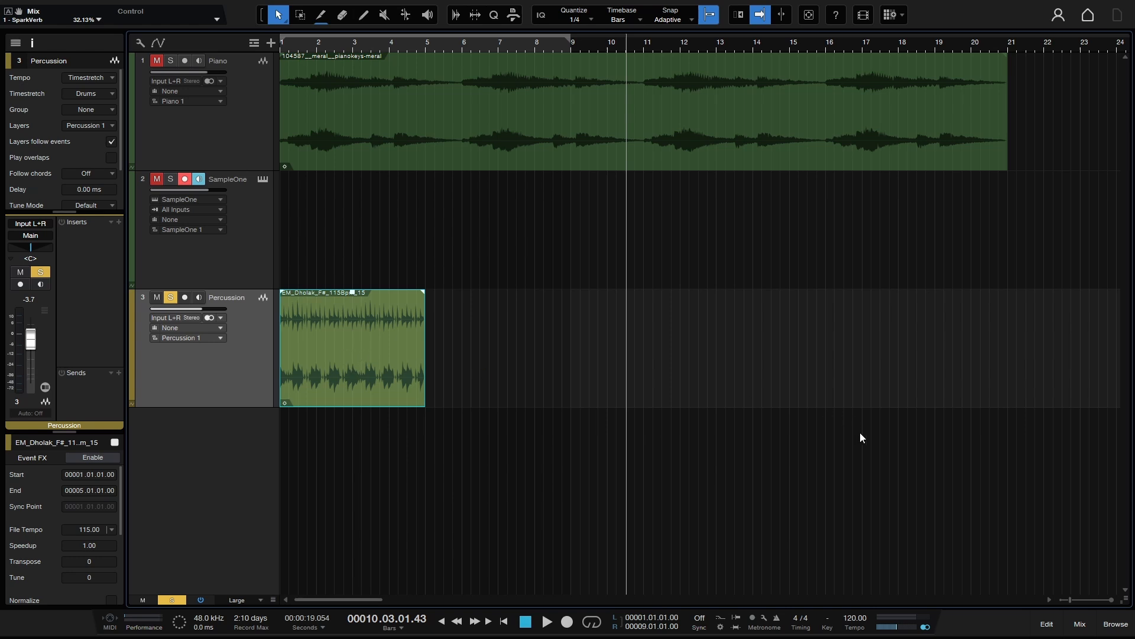
mouse_move(383, 302)
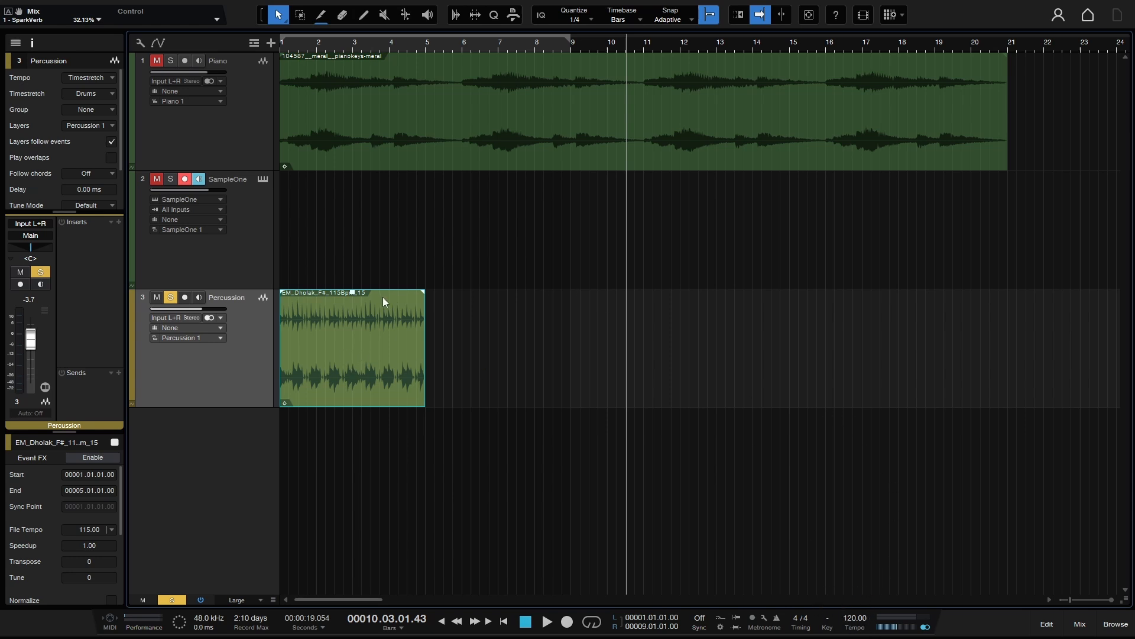
mouse_move(382, 331)
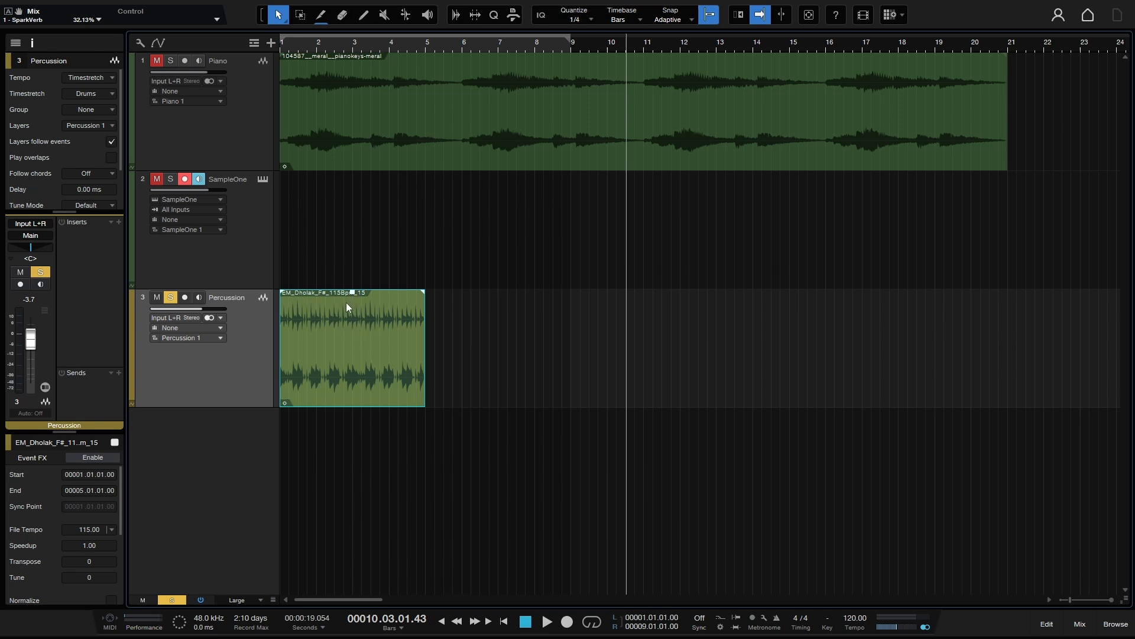
mouse_move(289, 371)
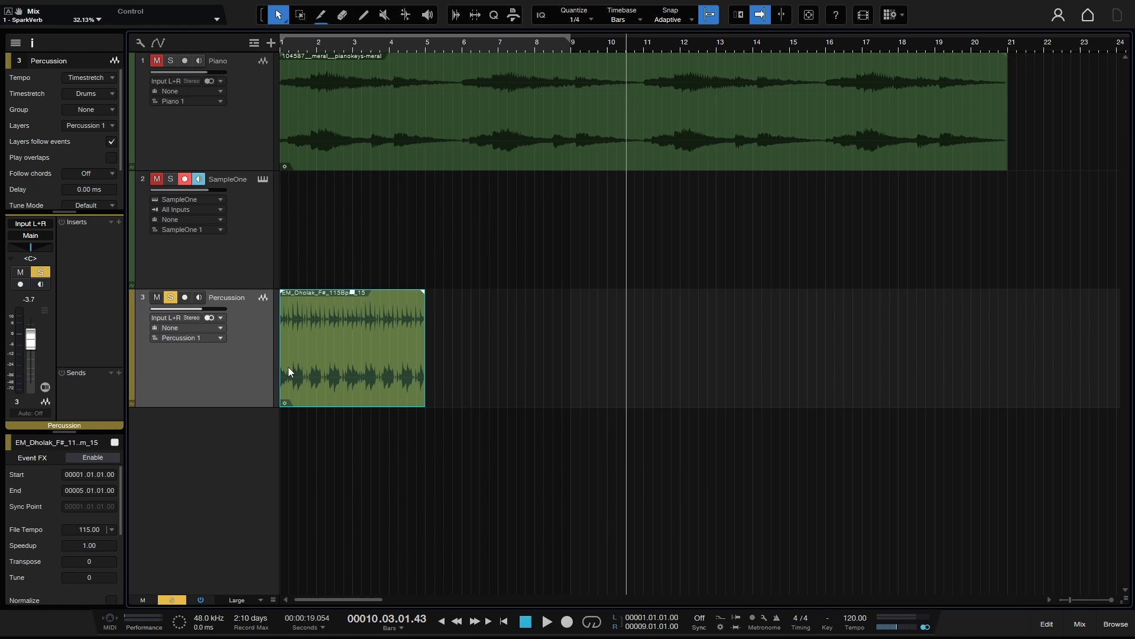
mouse_move(76, 102)
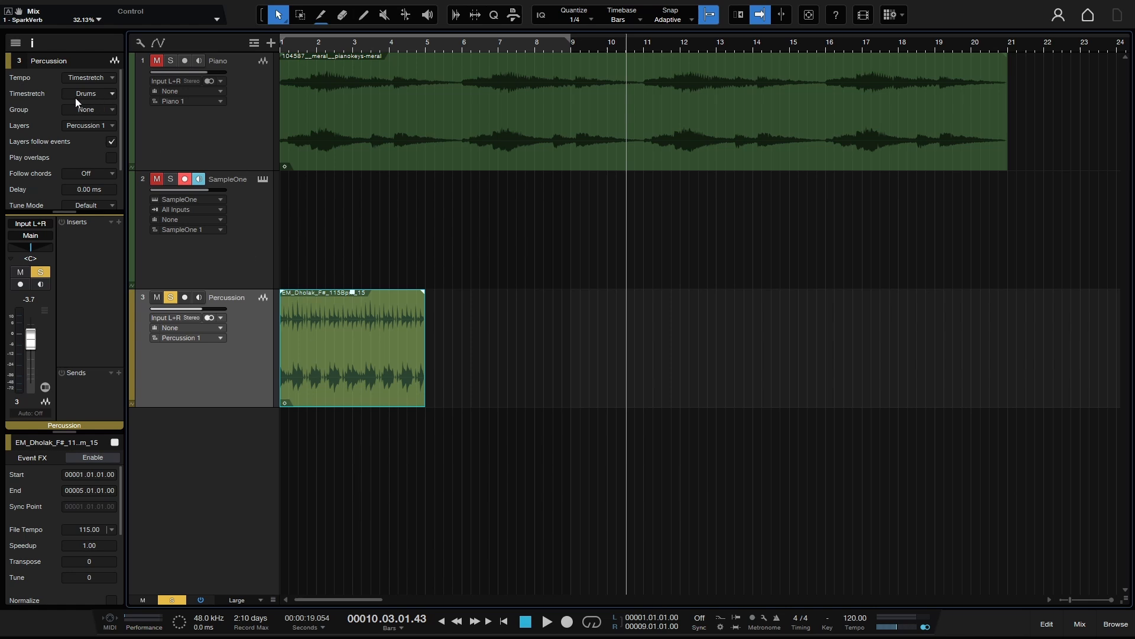
mouse_move(228, 352)
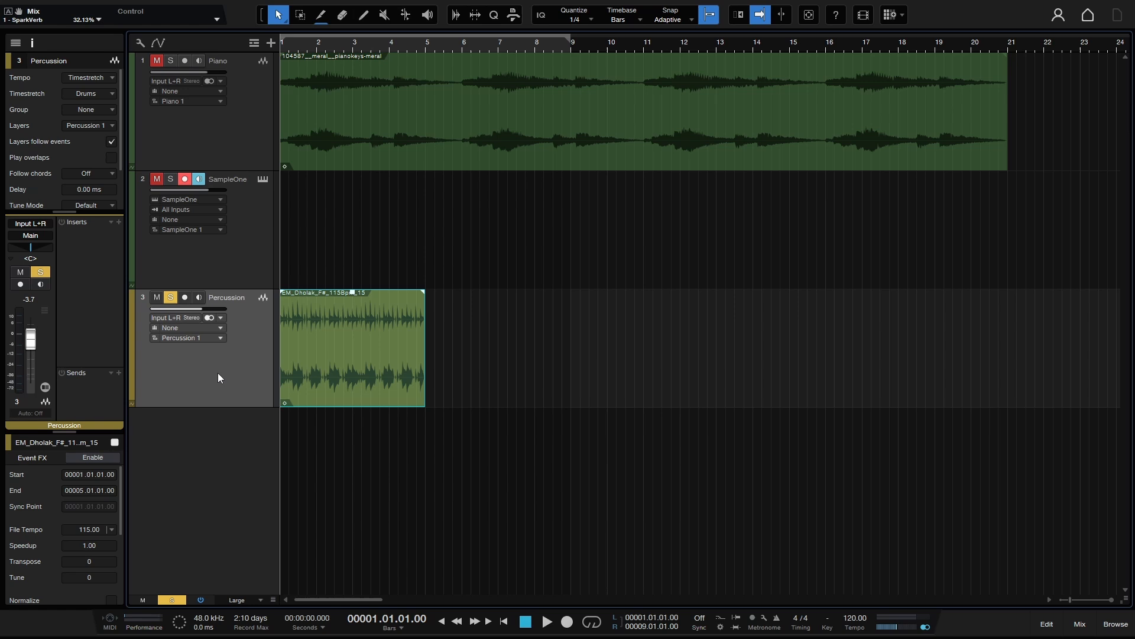
Stretch the Percussion event from bar 5 to bar 9 (Speedup 0.50) and play it back.
left_click(547, 621)
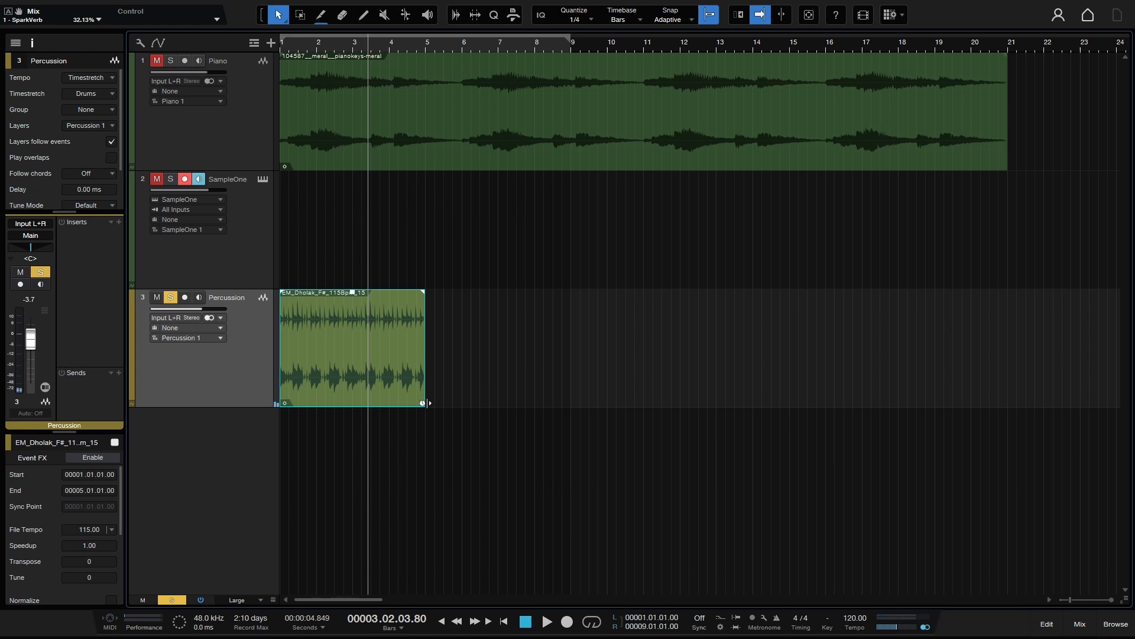
left_click_drag(428, 402, 562, 404)
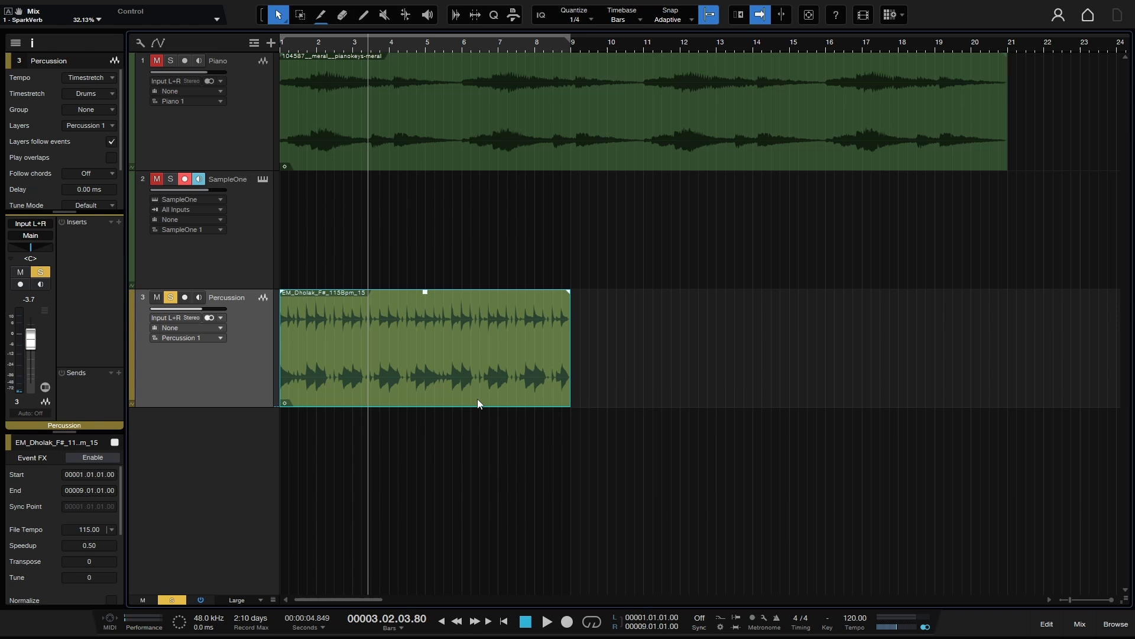
left_click(544, 621)
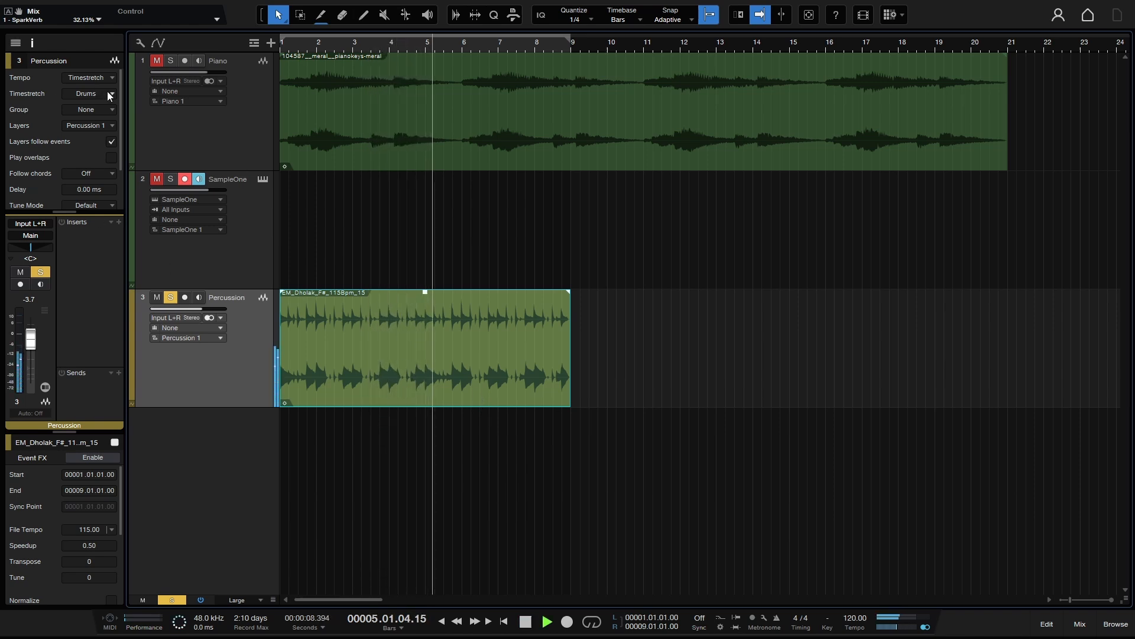
Change the Percussion track's Timestretch mode to Sound, then to Tape, dropping the event to -12 transpose.
left_click(110, 92)
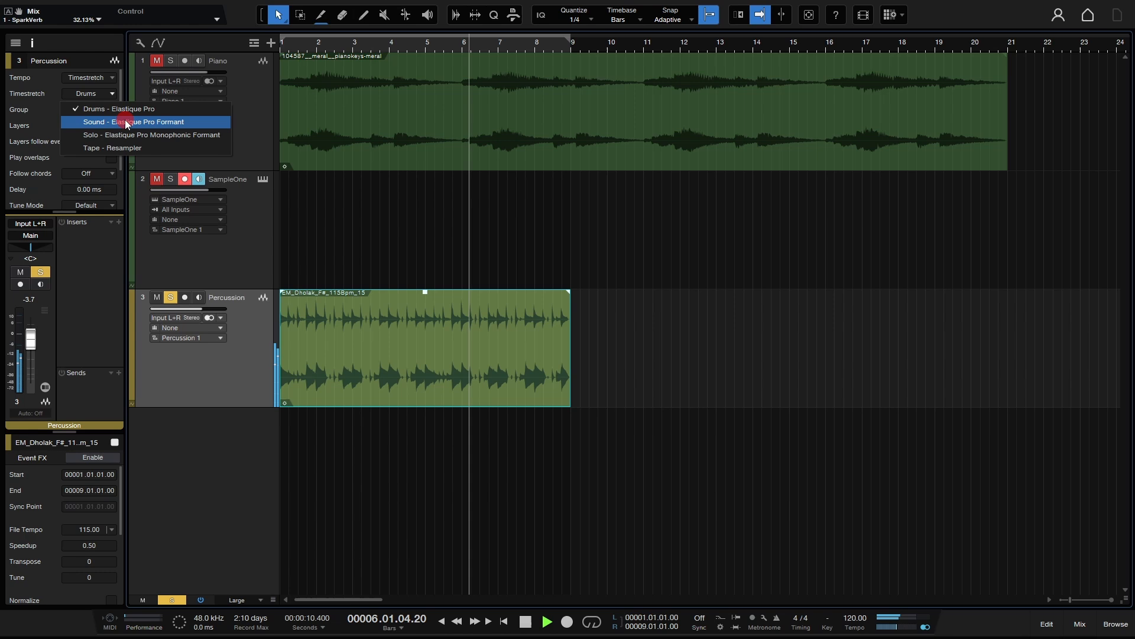
left_click(148, 122)
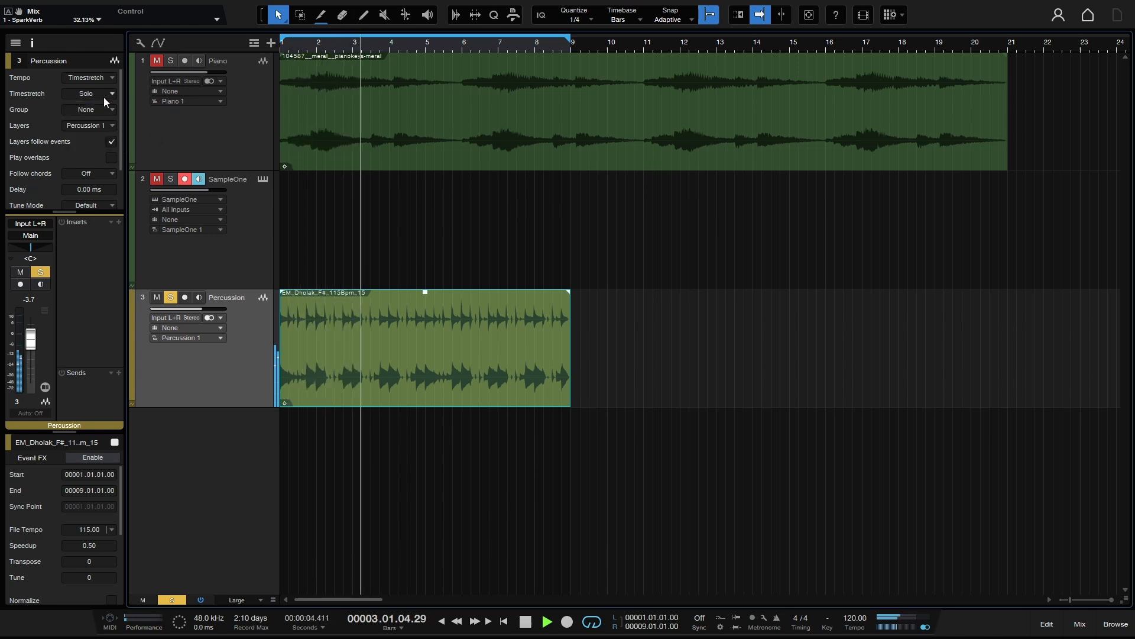
left_click(112, 94)
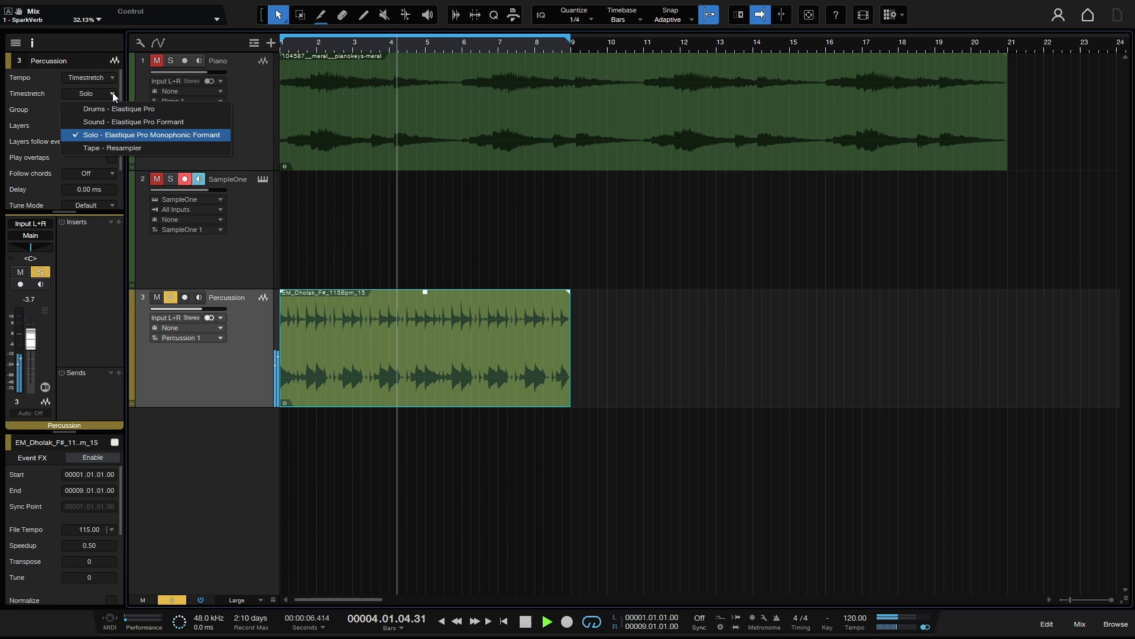
left_click(113, 148)
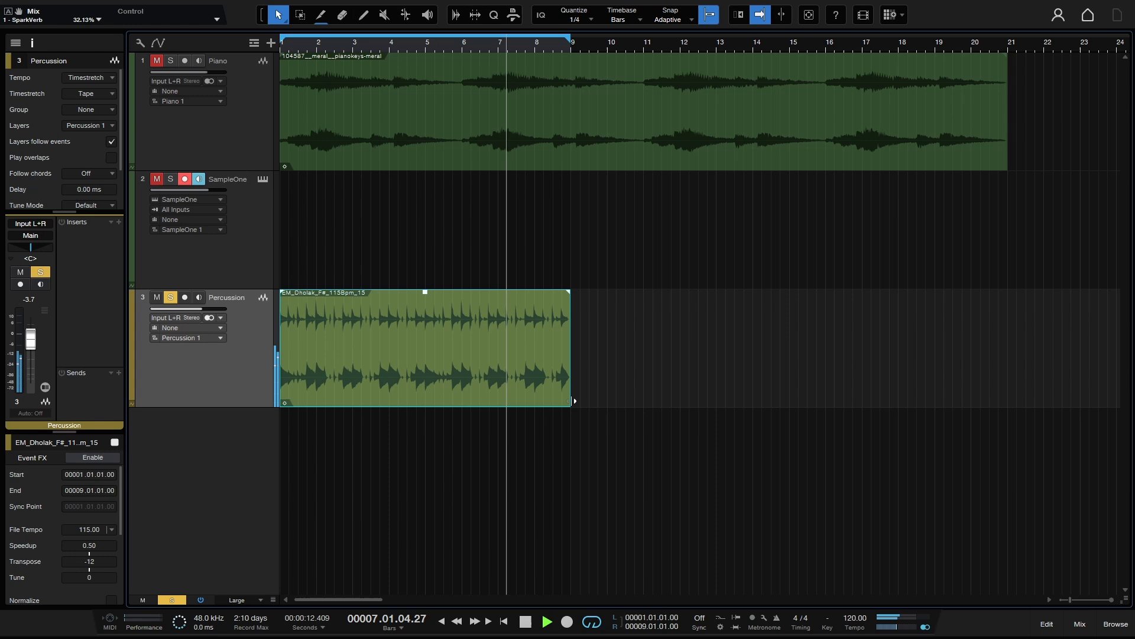
Stretch the Dholak event out to bar 13 at 0.33 speedup and audition it from the start.
left_click(546, 621)
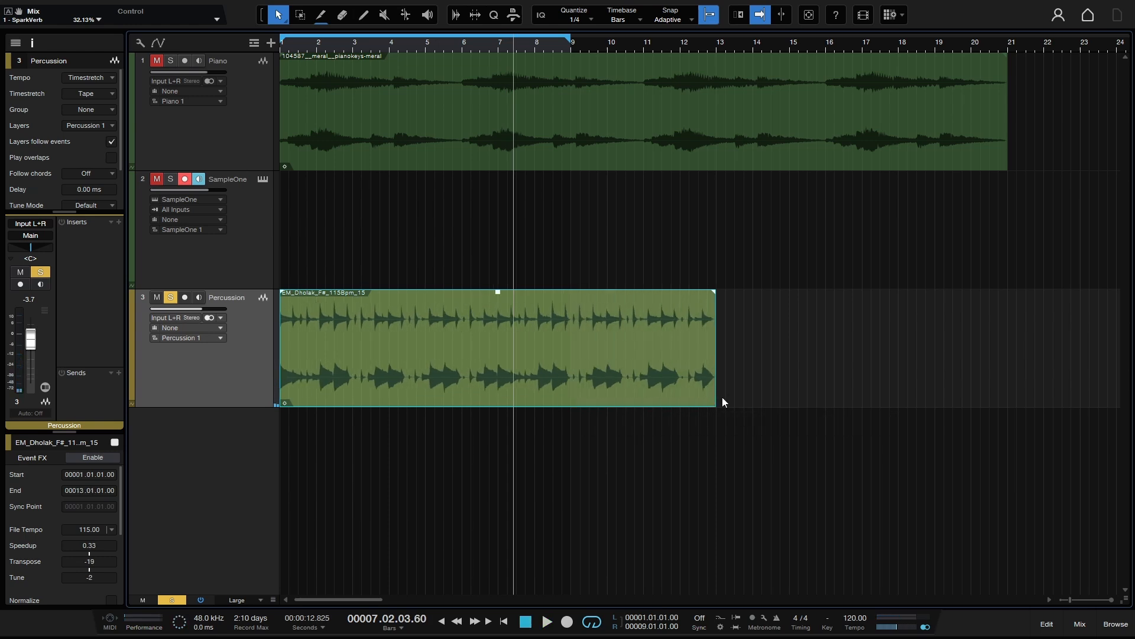
left_click(545, 621)
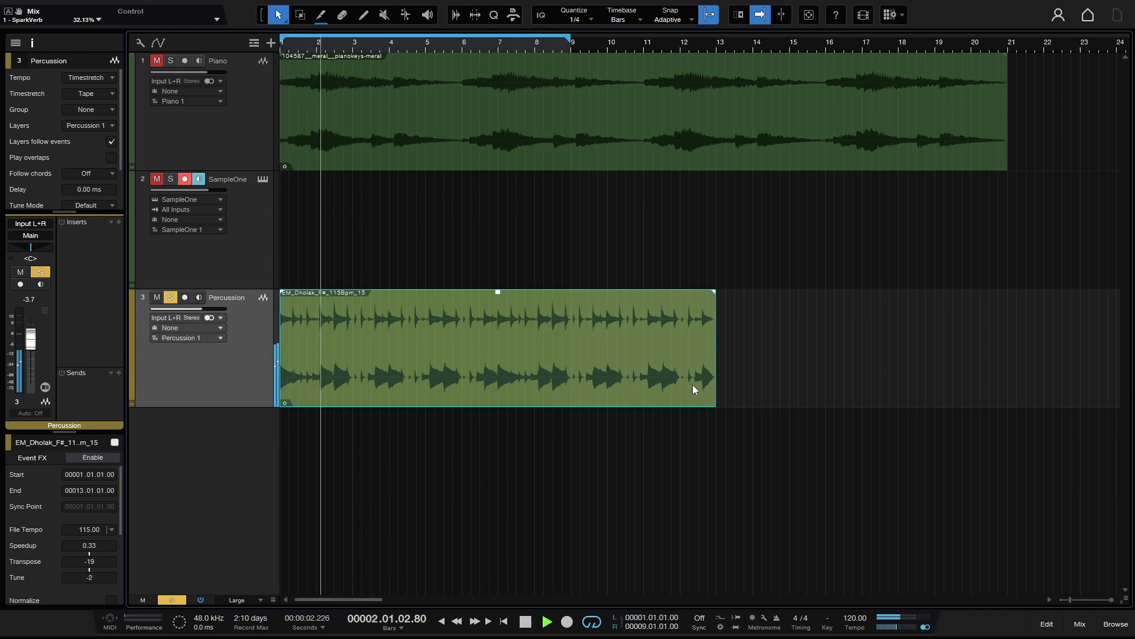
left_click(545, 621)
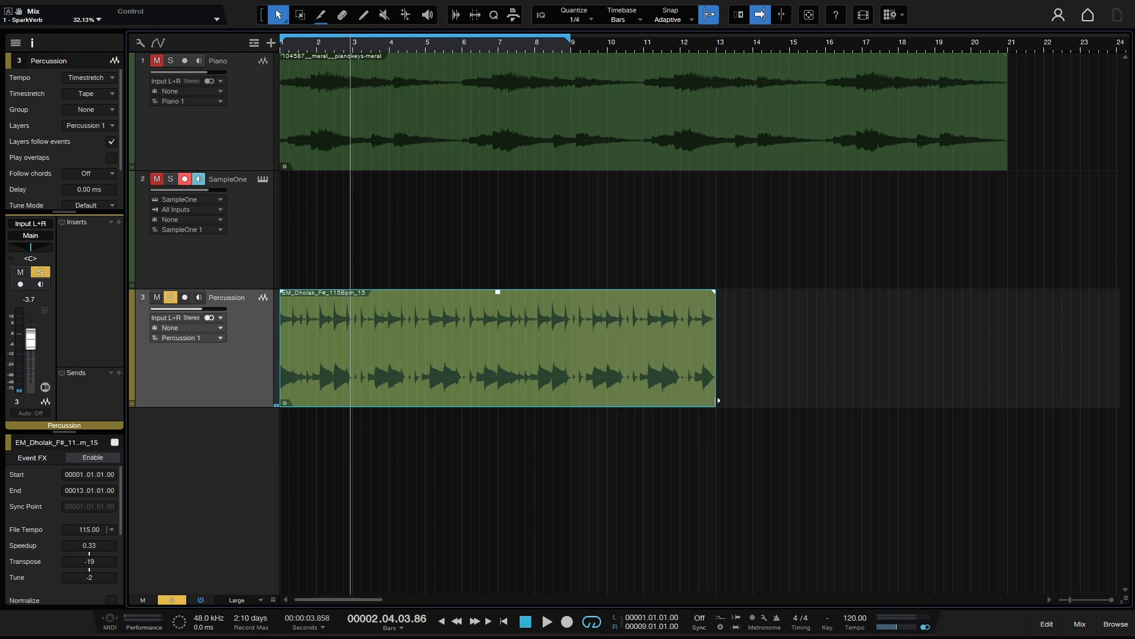
mouse_move(711, 389)
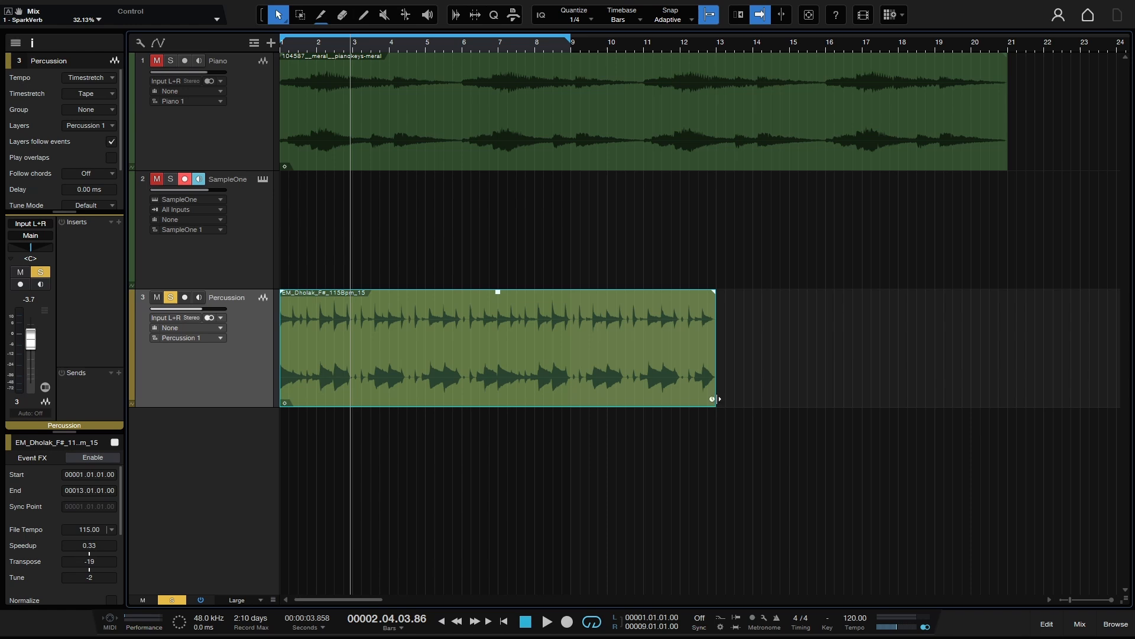
mouse_move(521, 356)
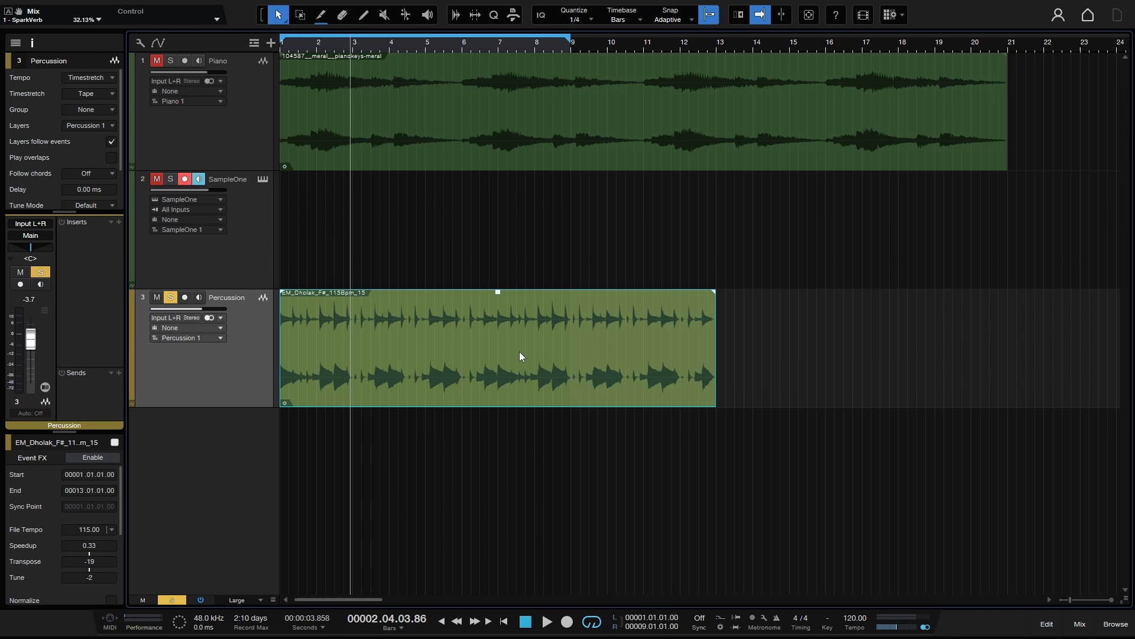
mouse_move(478, 362)
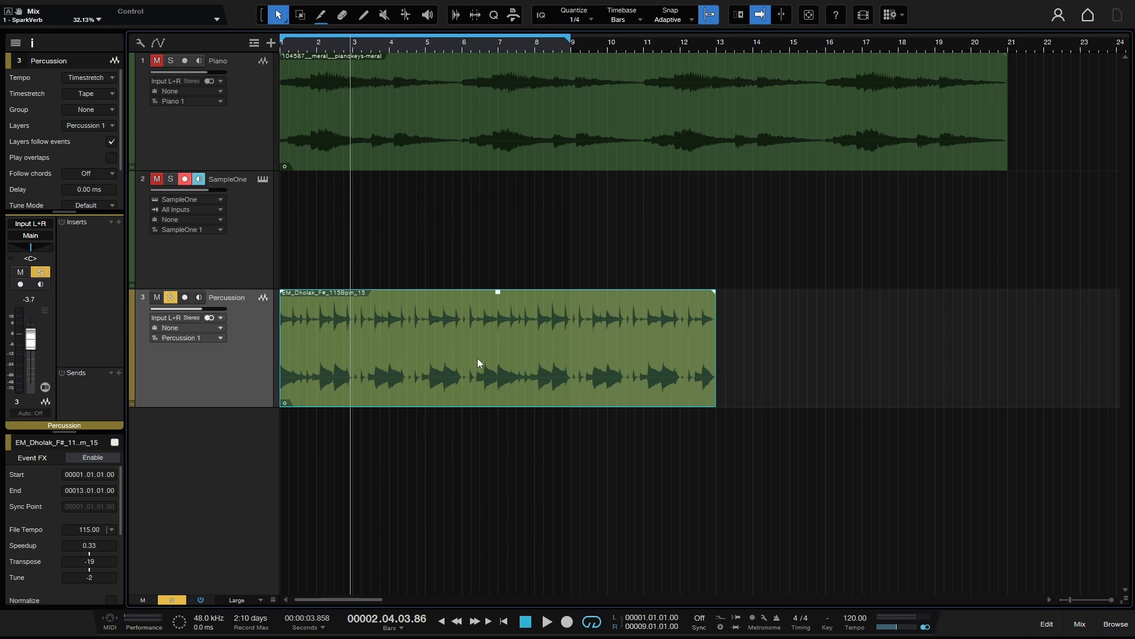
Bring up the Dholak event's options showing 0.33 speedup and start editing the Speedup value.
right_click(478, 352)
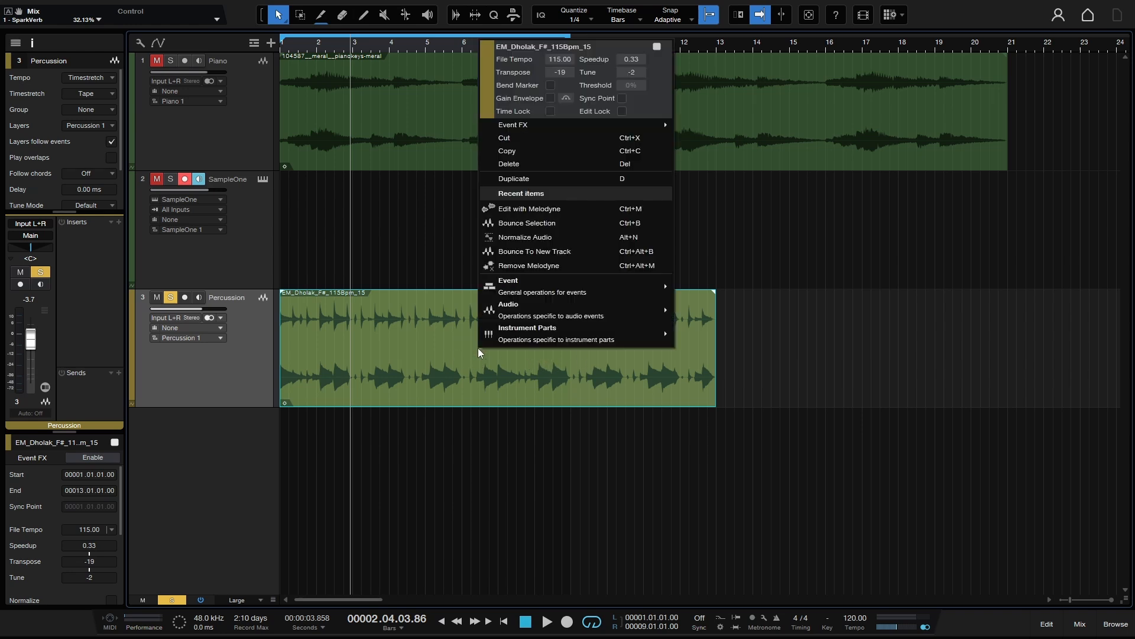
mouse_move(561, 137)
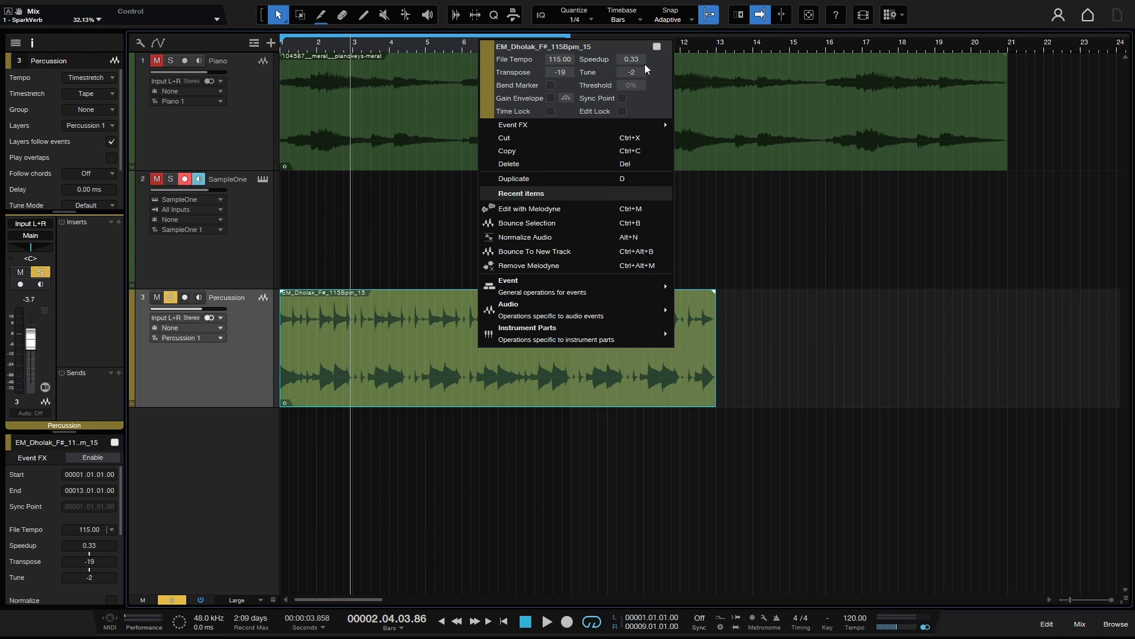
mouse_move(629, 66)
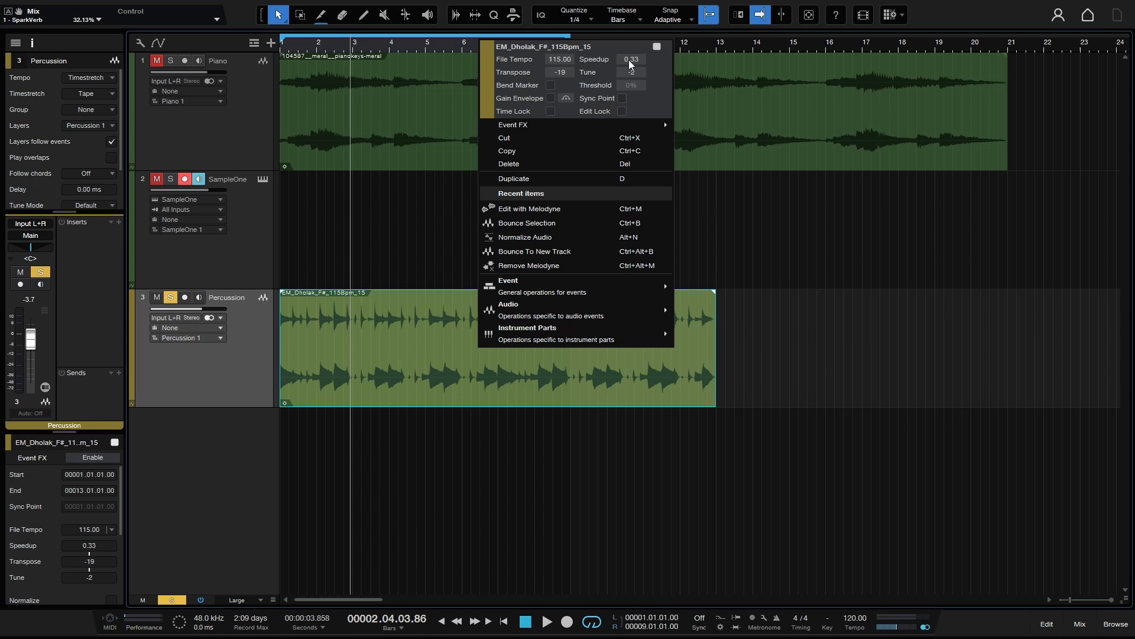
mouse_move(631, 63)
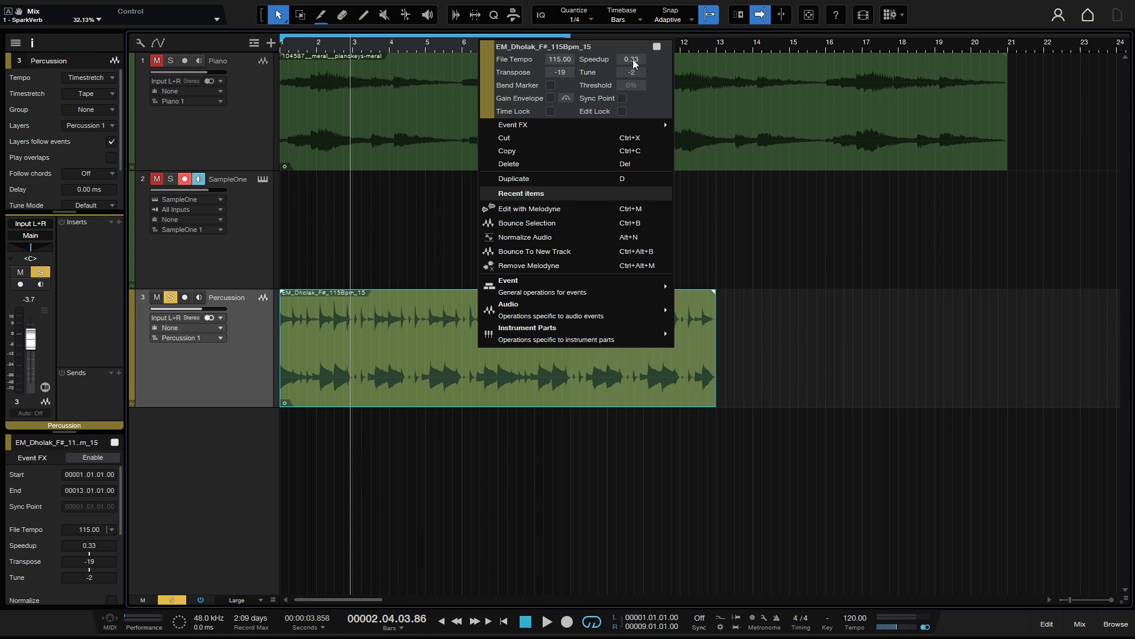
left_click(630, 59)
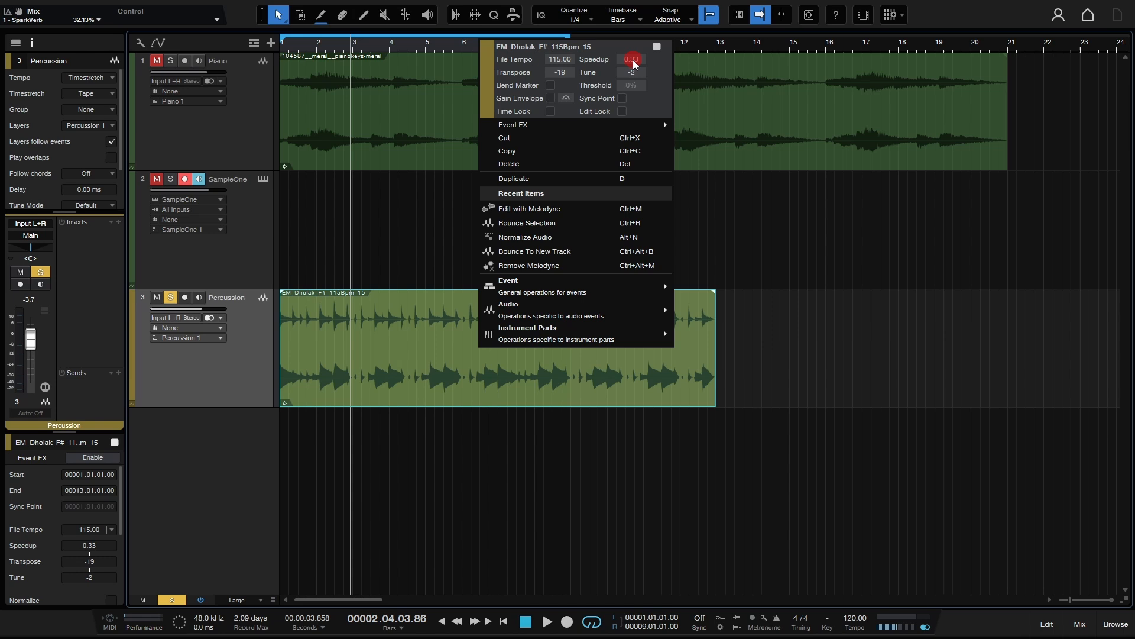
mouse_move(526, 222)
type("1")
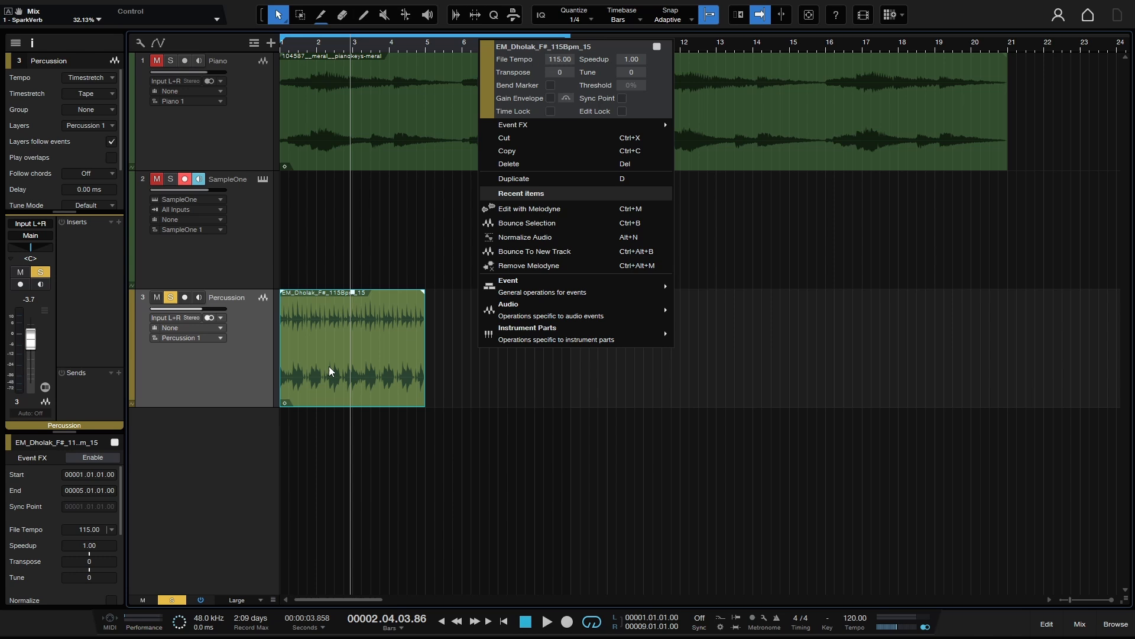
mouse_move(395, 364)
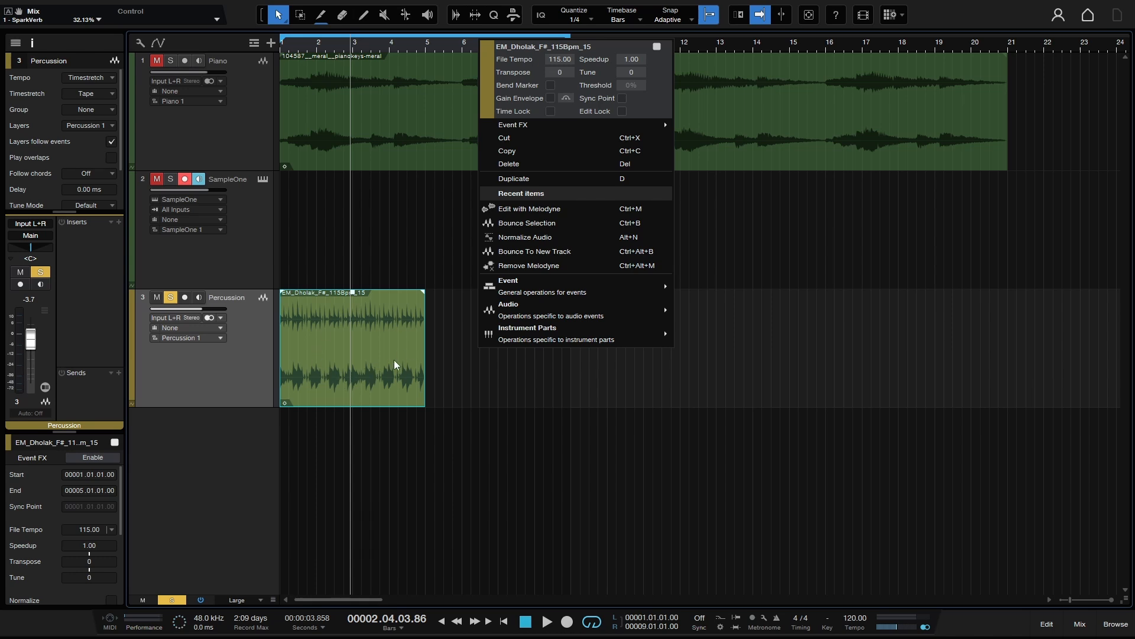
mouse_move(409, 399)
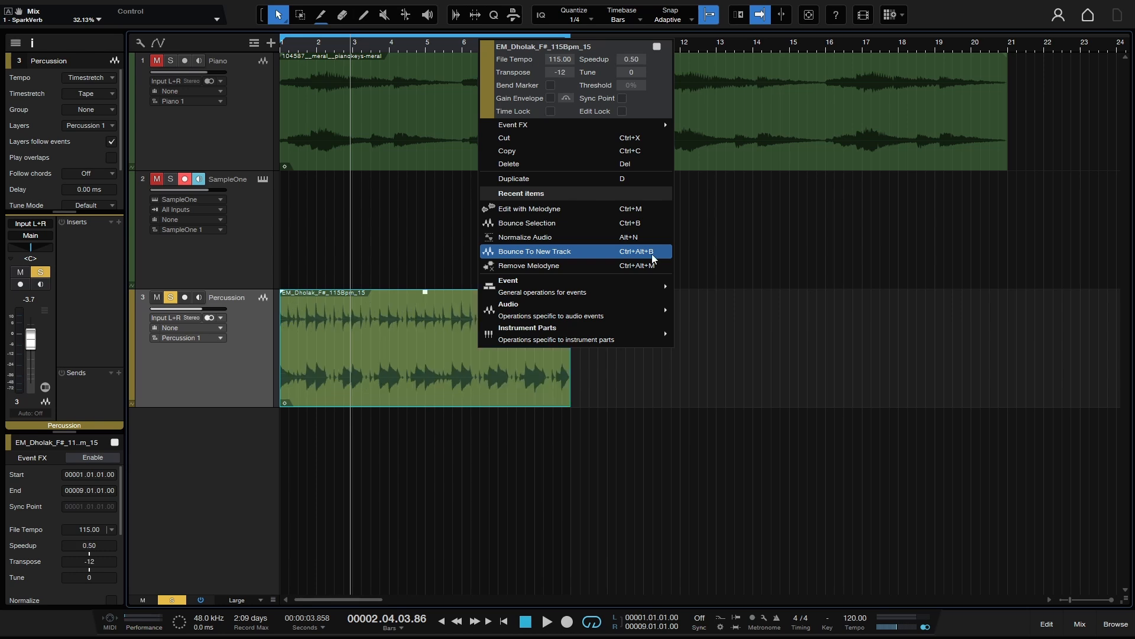
mouse_move(623, 87)
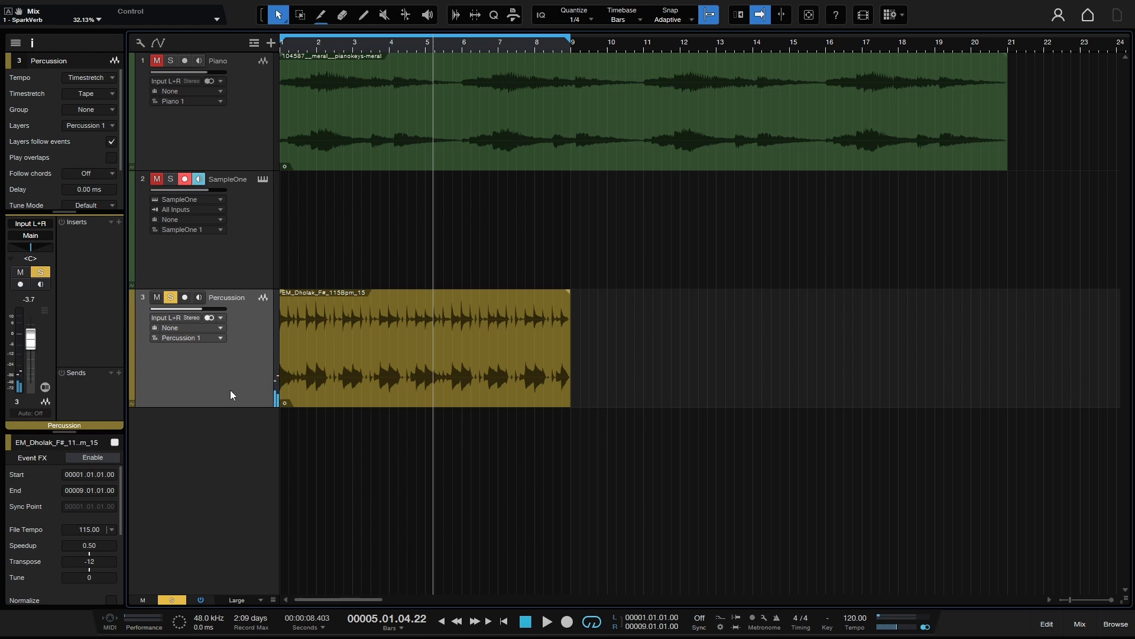
mouse_move(45, 542)
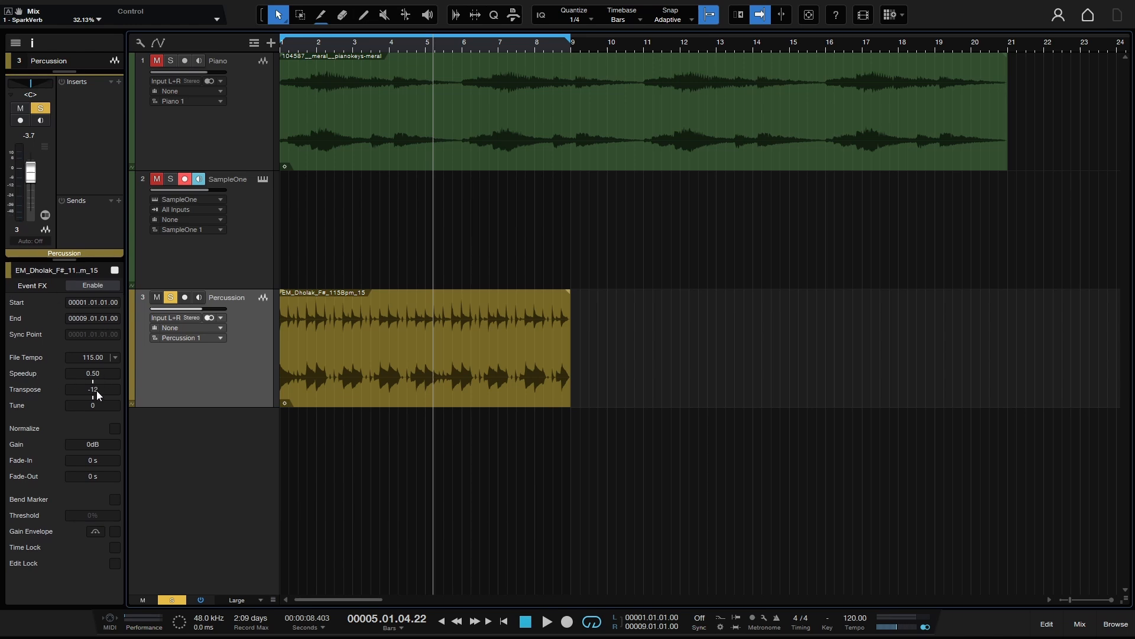
mouse_move(102, 413)
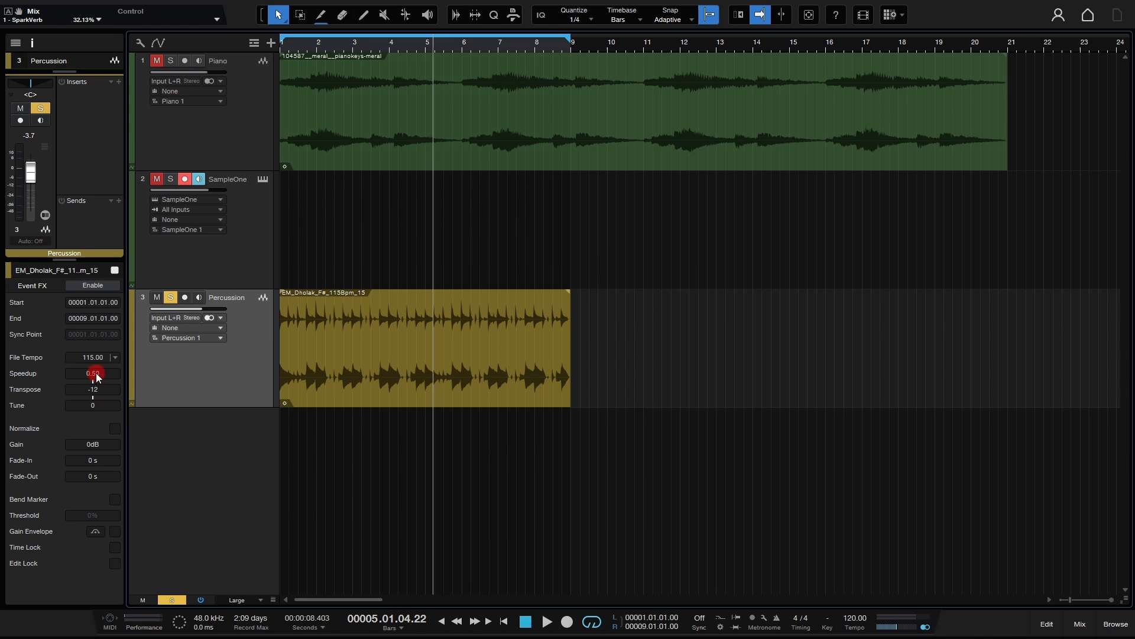
Enter 1 as the Speedup, restoring the event to bar 5 with 0 transpose, and play it.
type("1.")
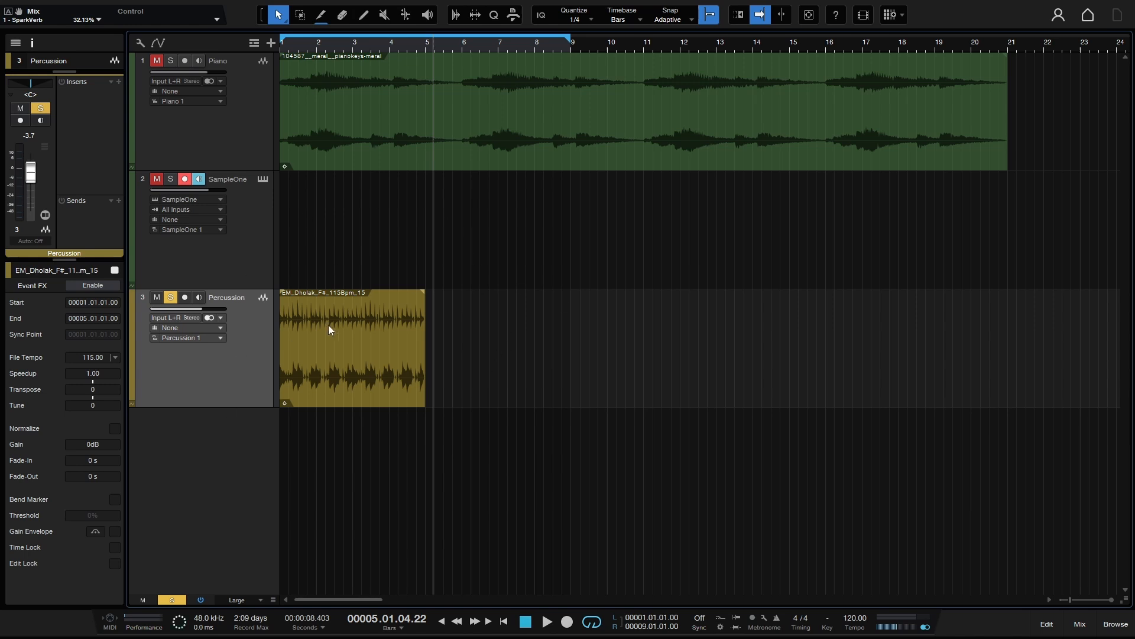
mouse_move(343, 376)
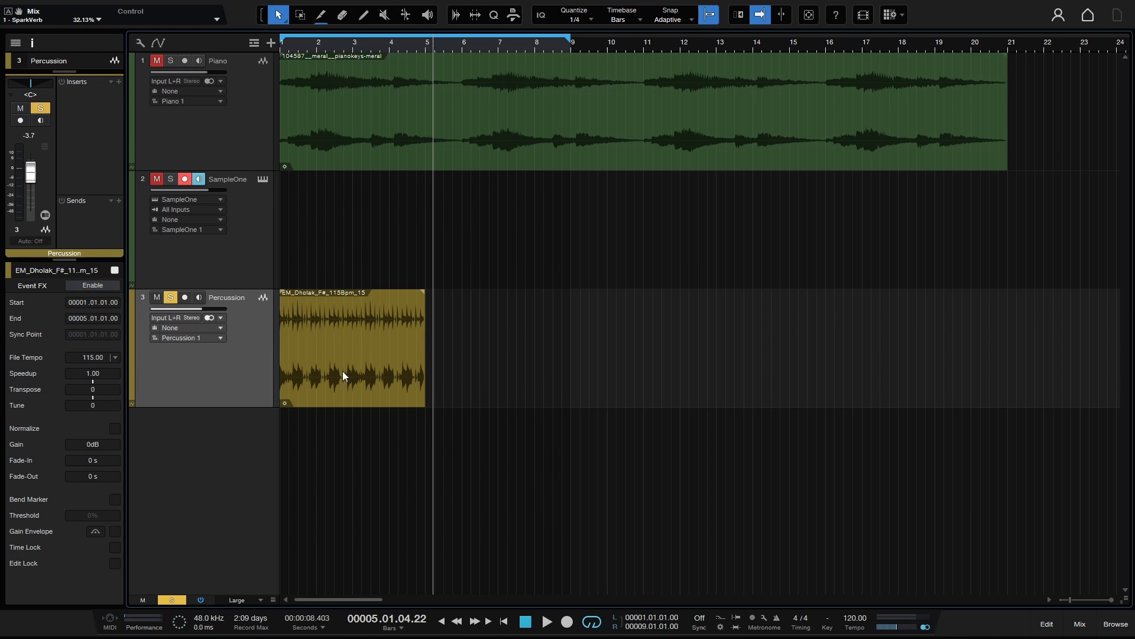
left_click(546, 620)
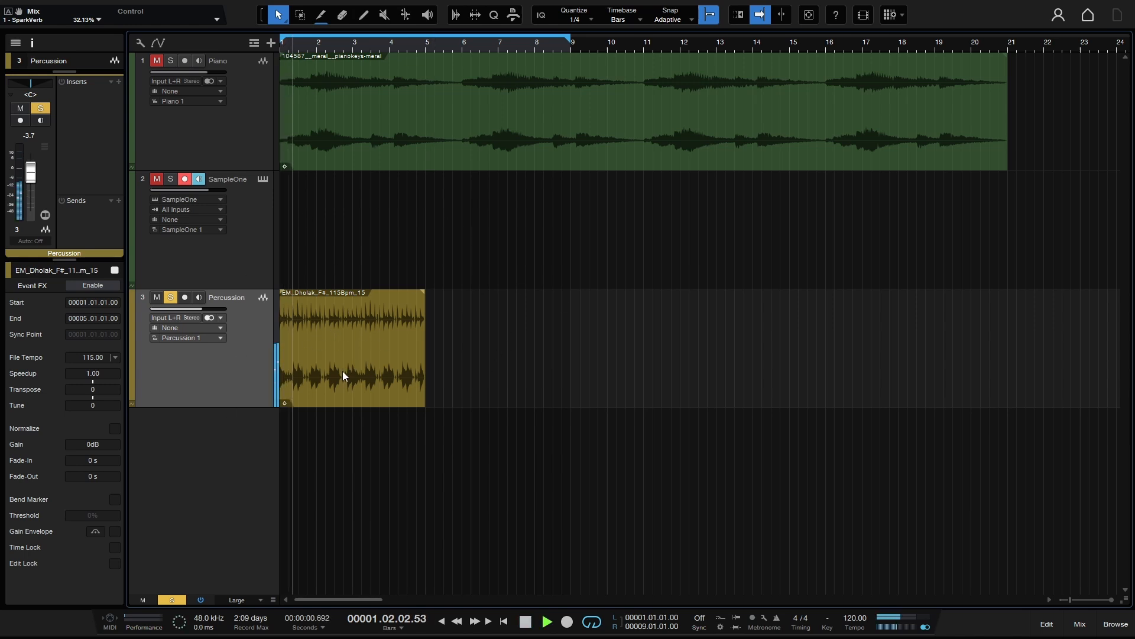